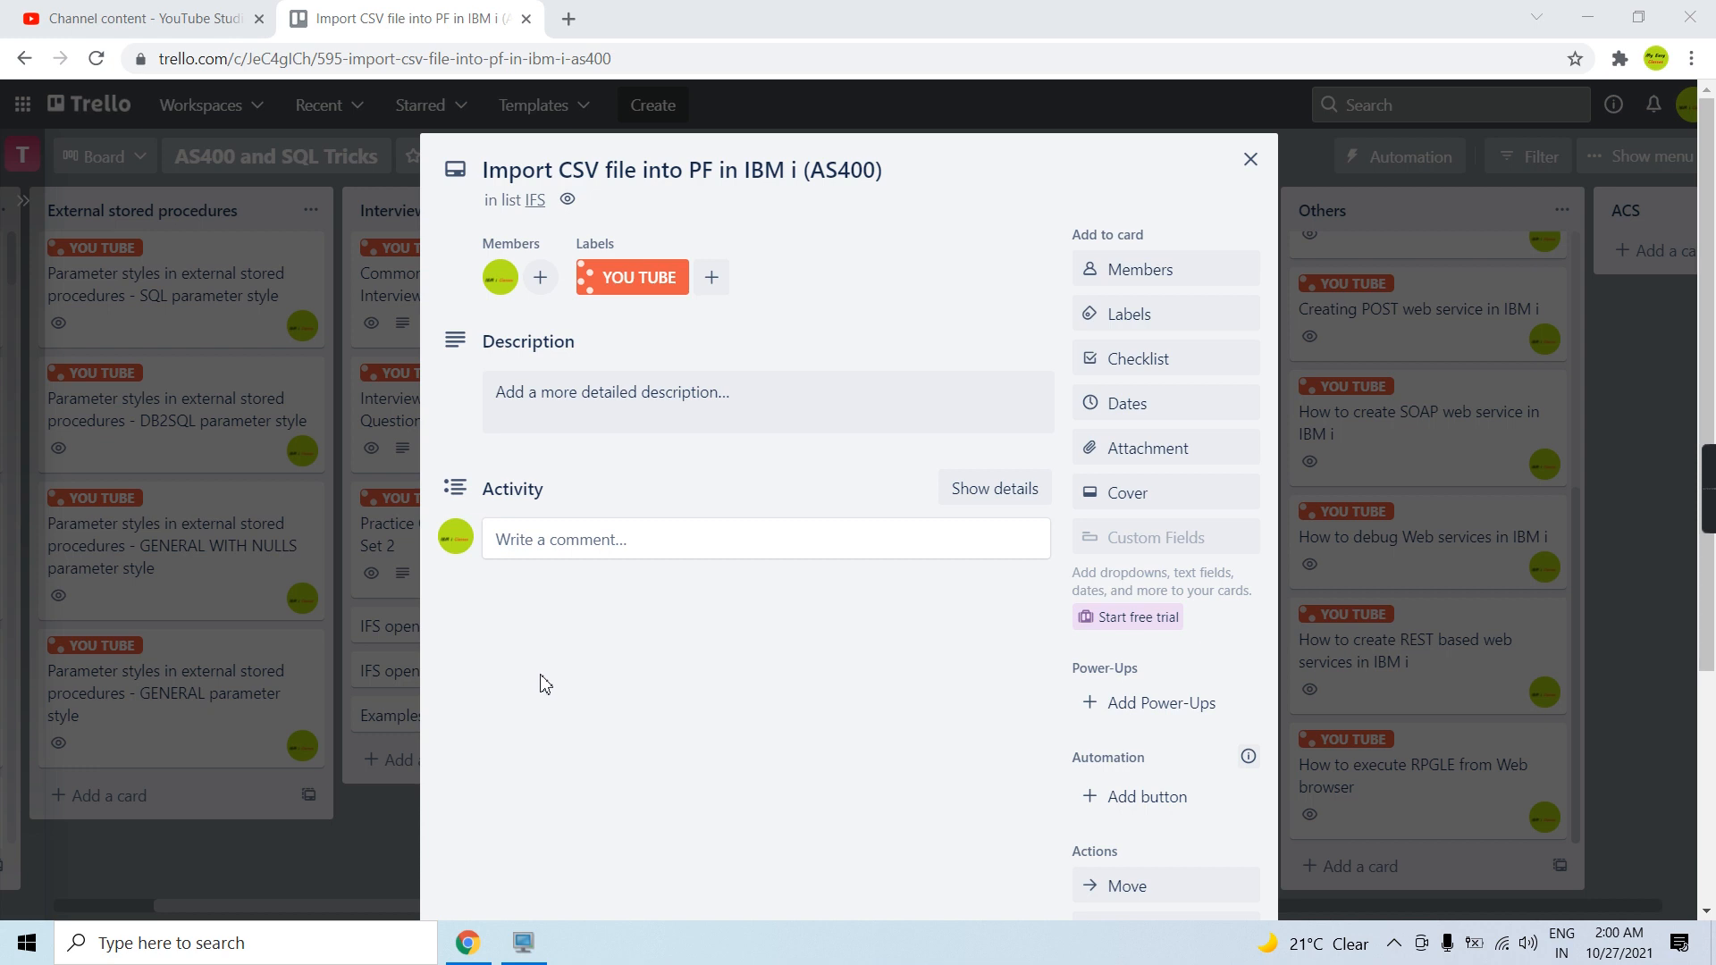
{"action": "mouse_move", "coordinate": [525, 664]}
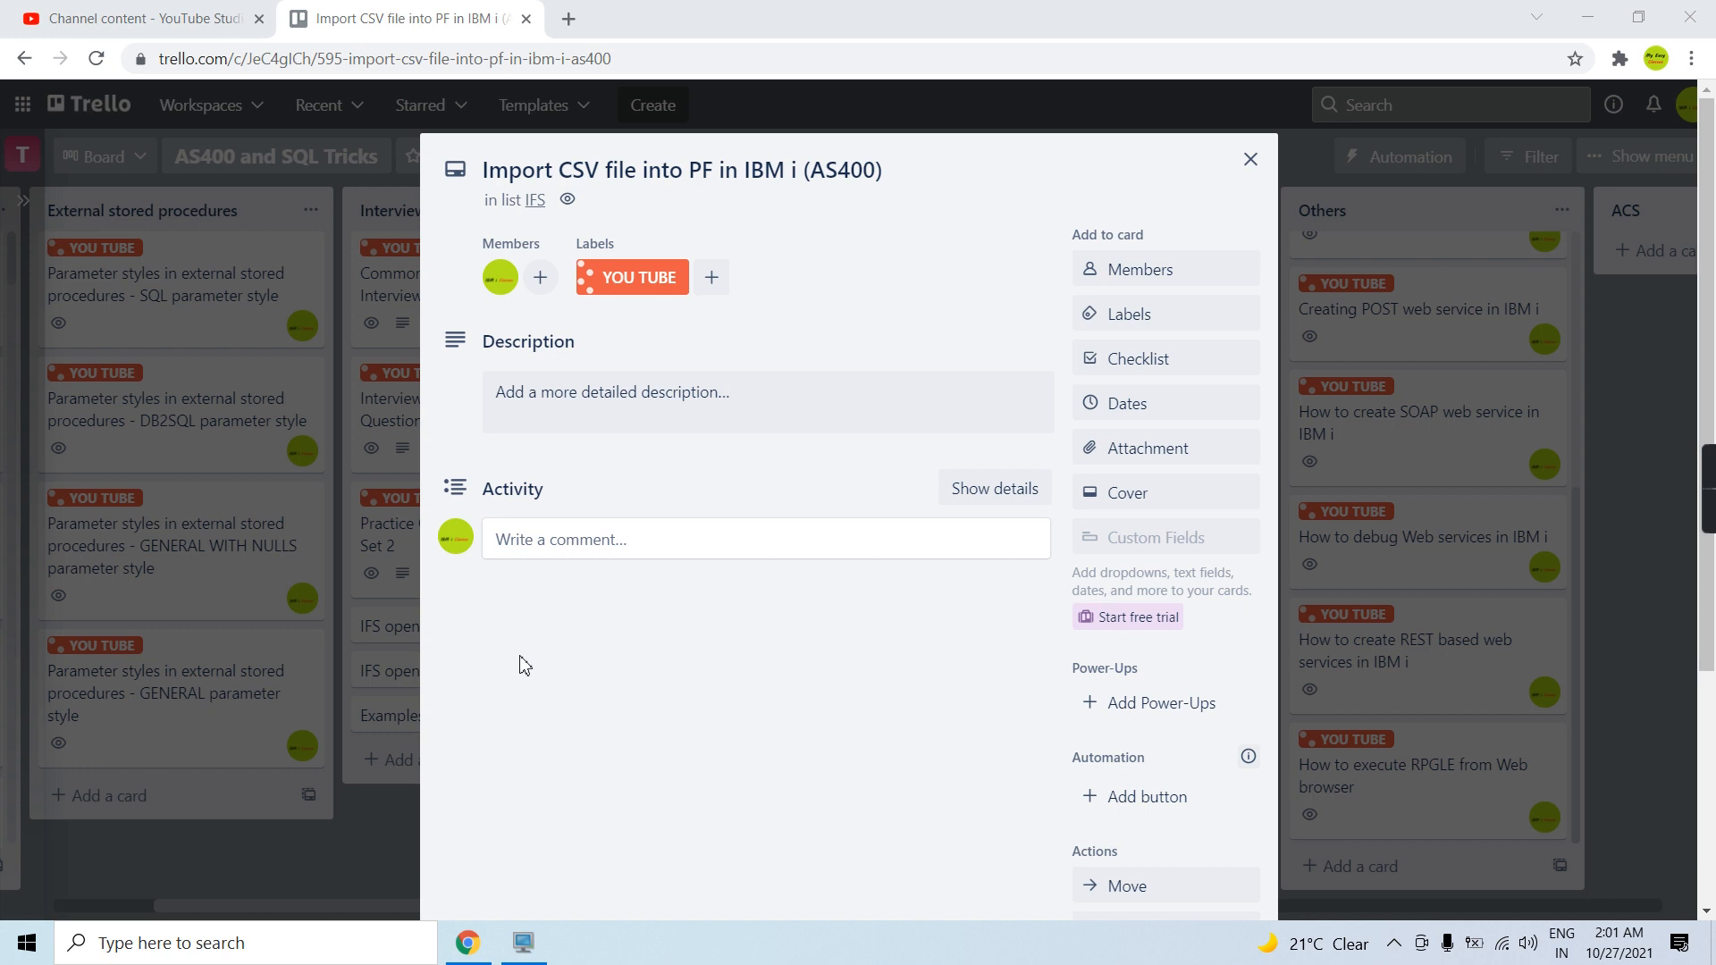
In the terminal, list /home/EASYCLASS with WRKLNK and display today.csv via option 5.
{"action": "key", "text": "alt+tab"}
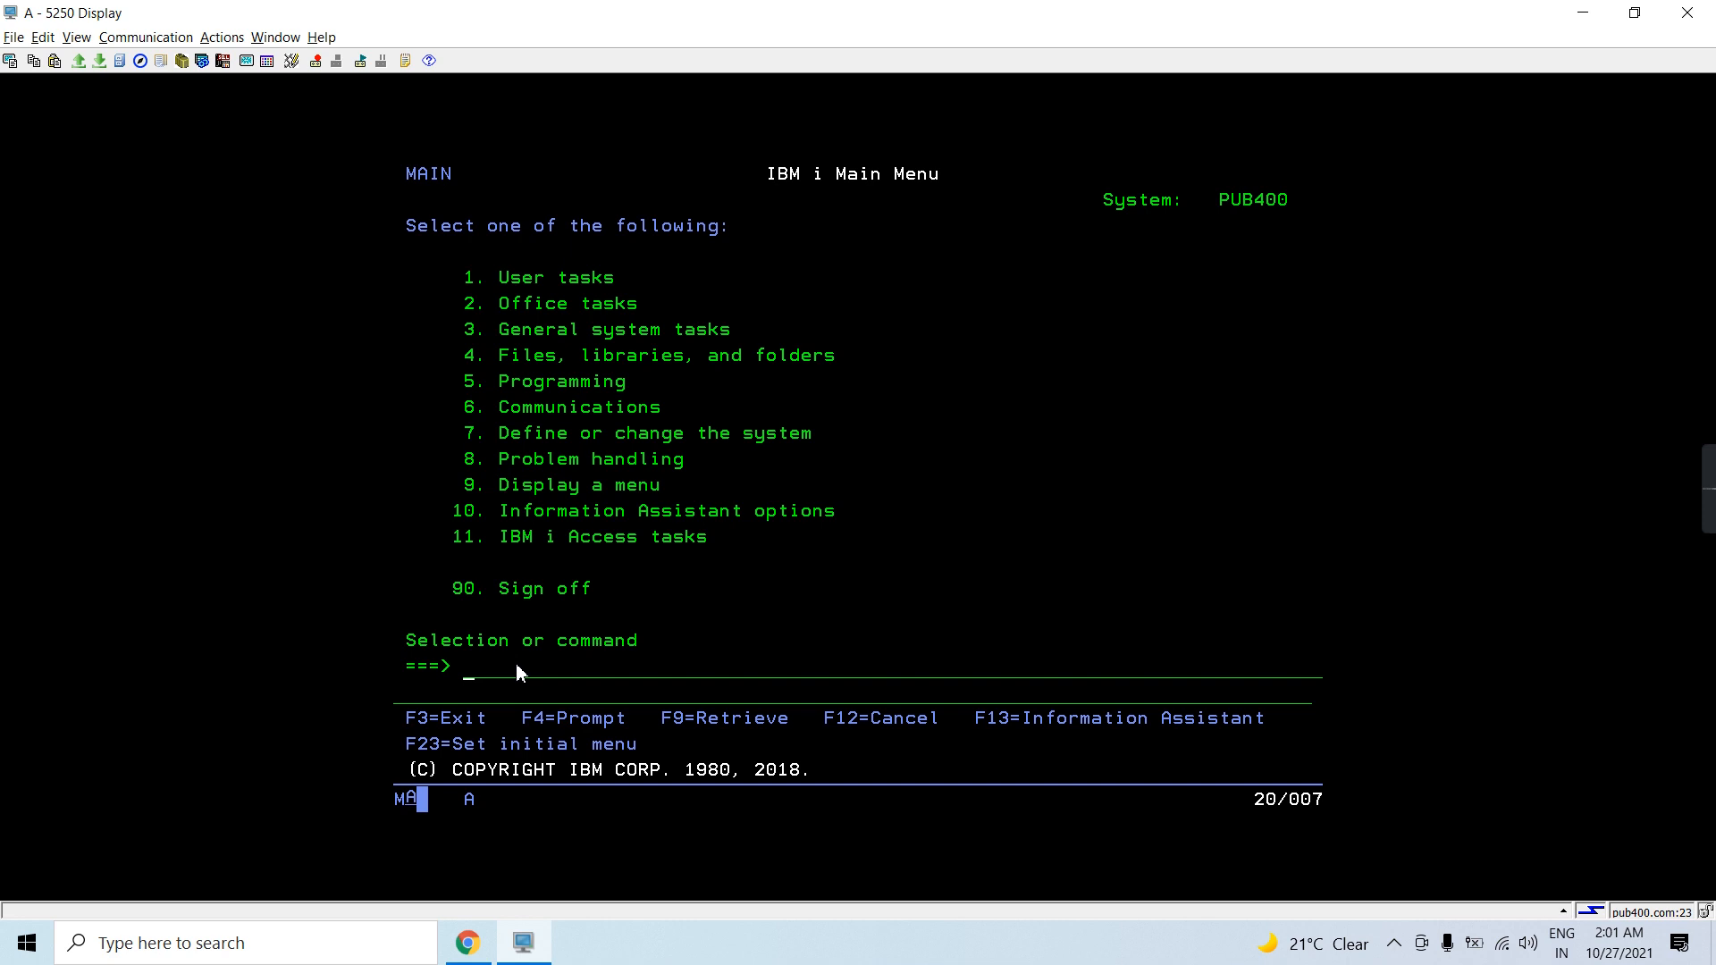
{"action": "type", "text": "wrk"}
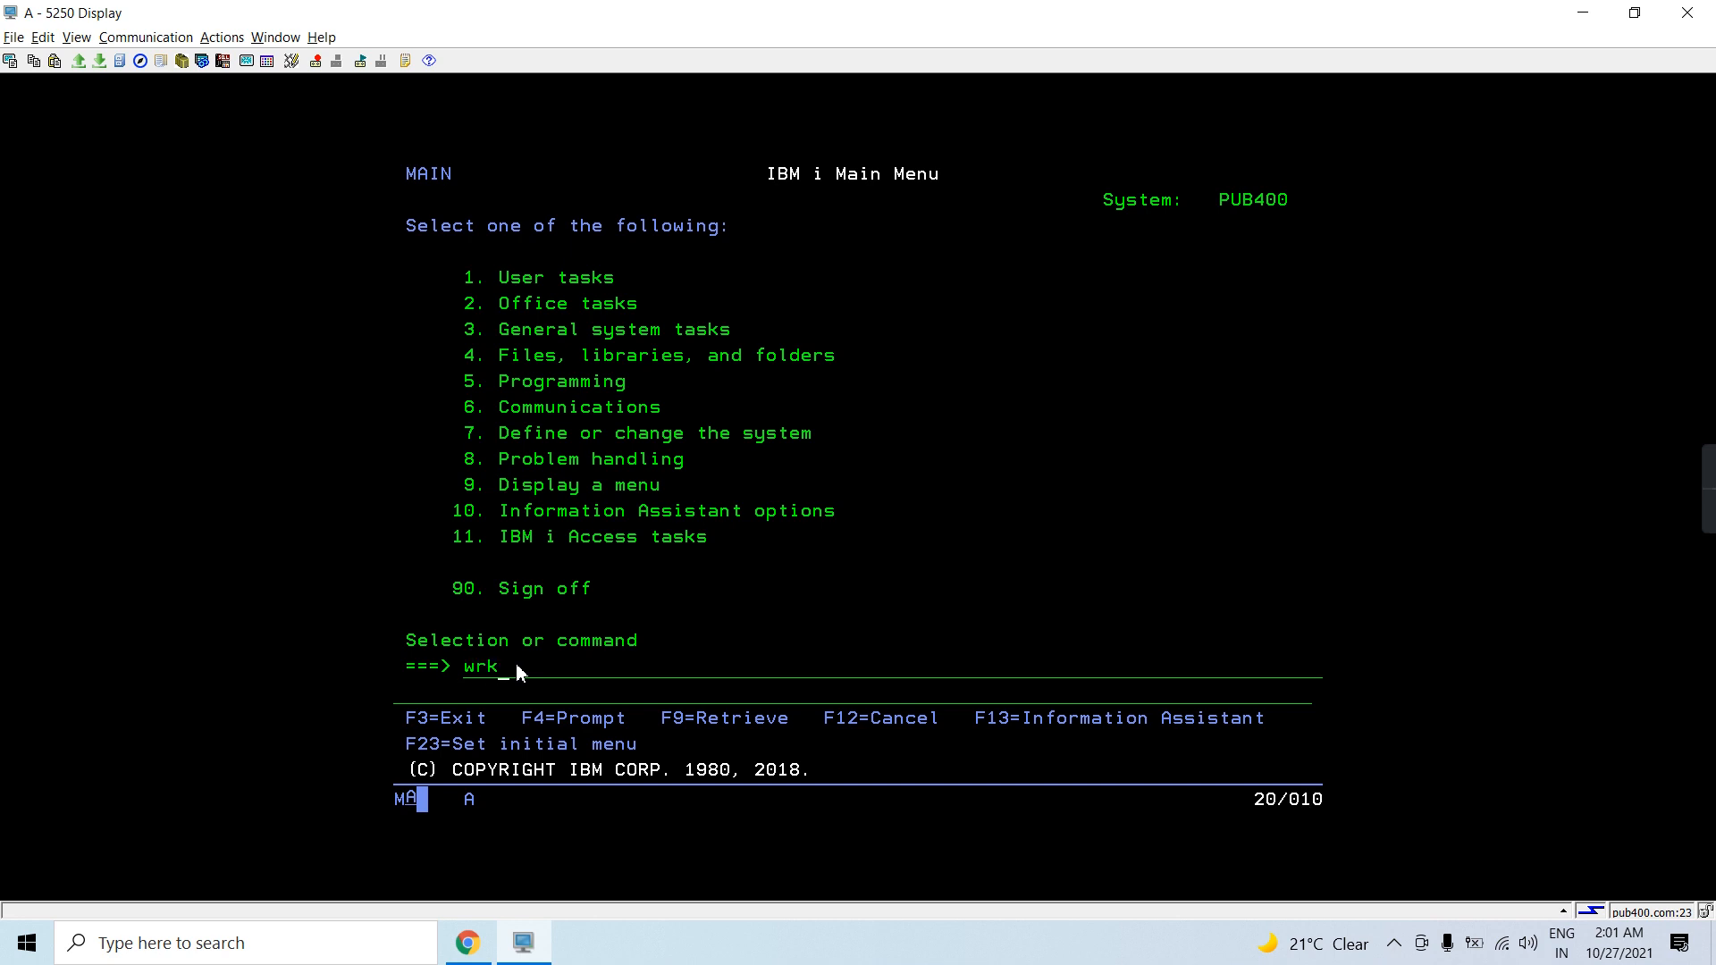
{"action": "key", "text": "Enter"}
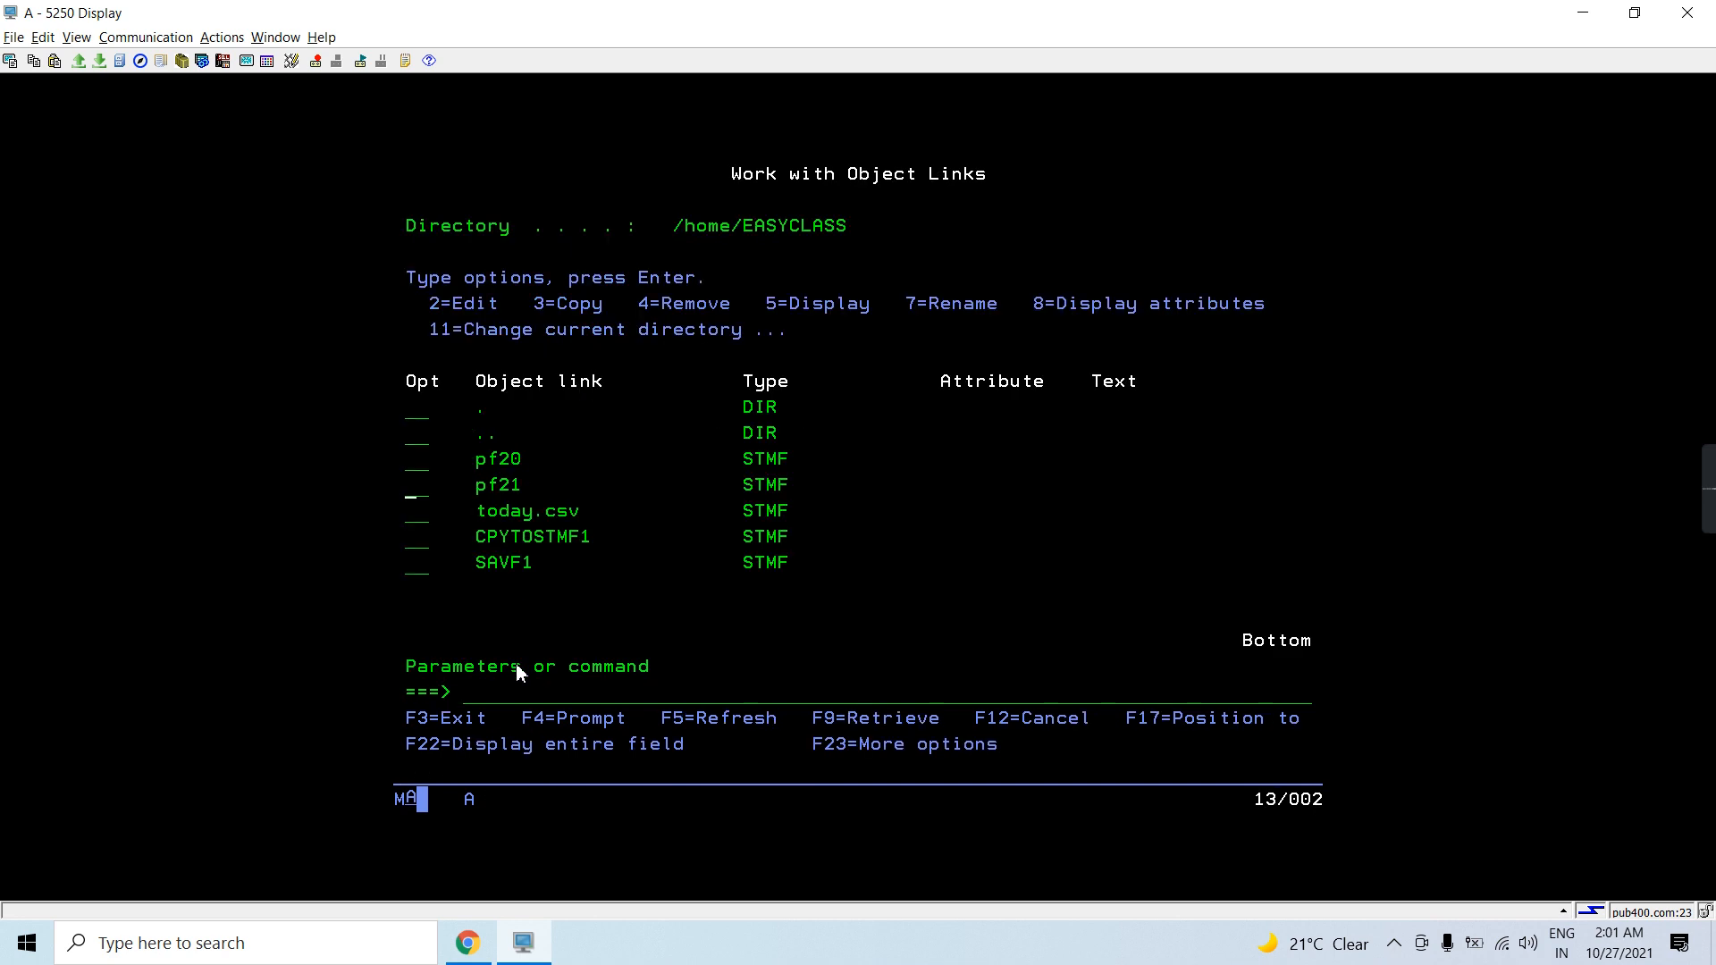
{"action": "type", "text": "5"}
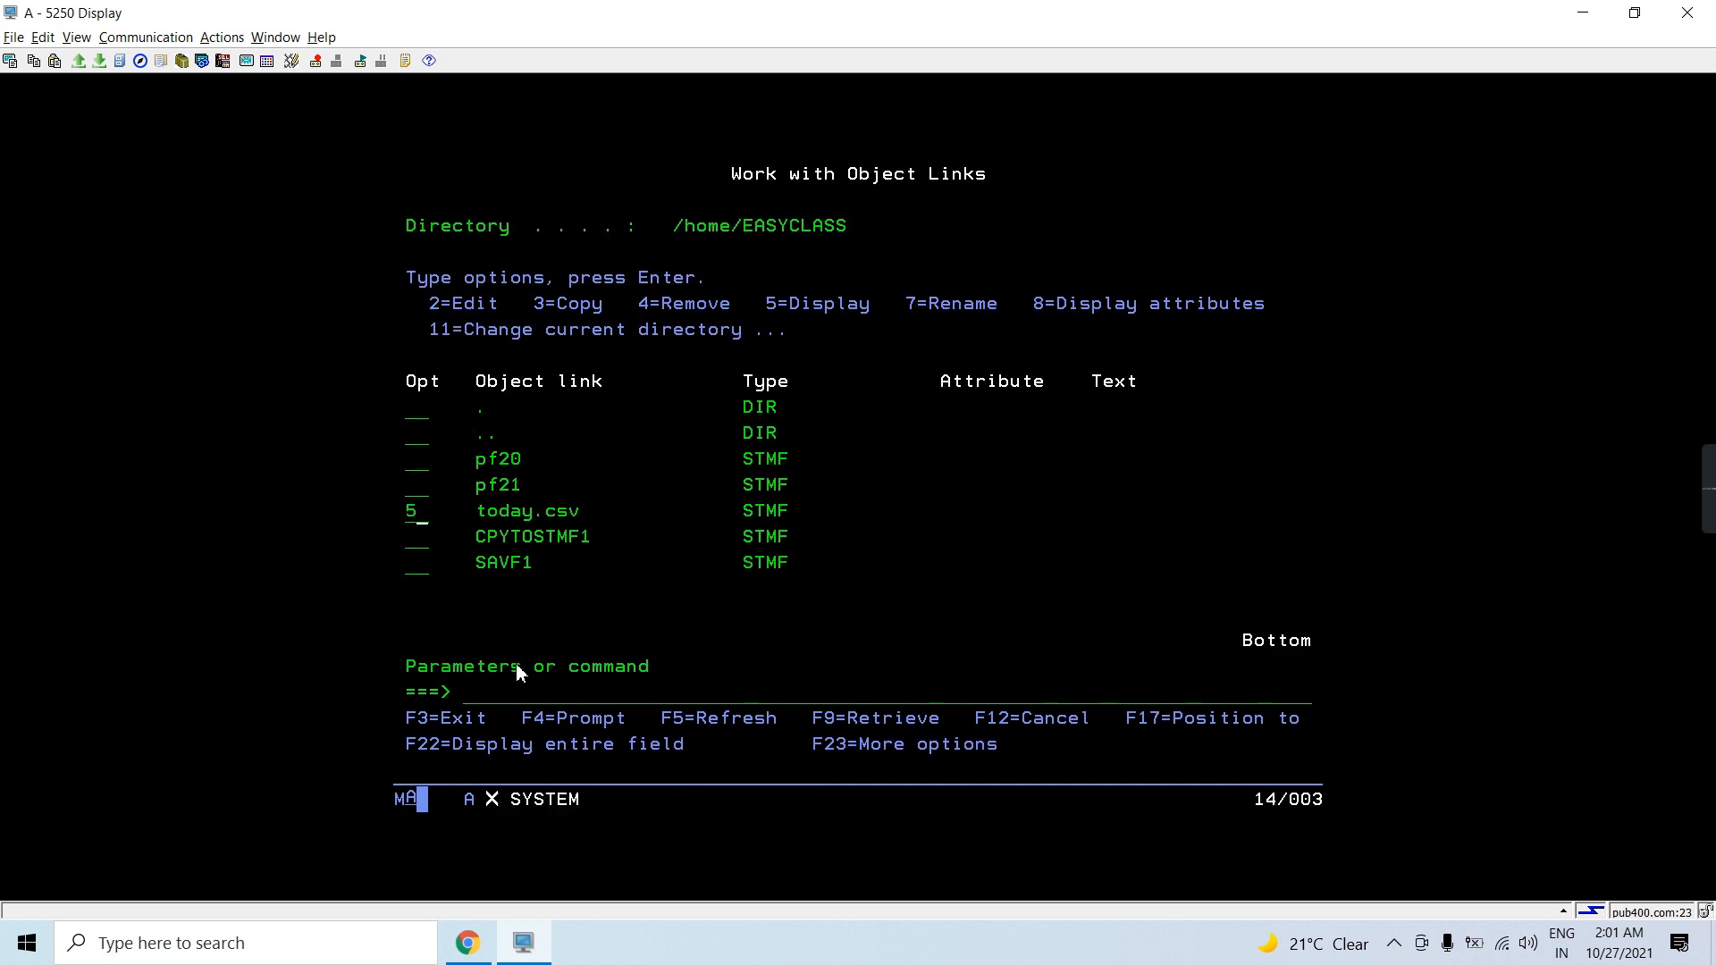
{"action": "key", "text": "Enter"}
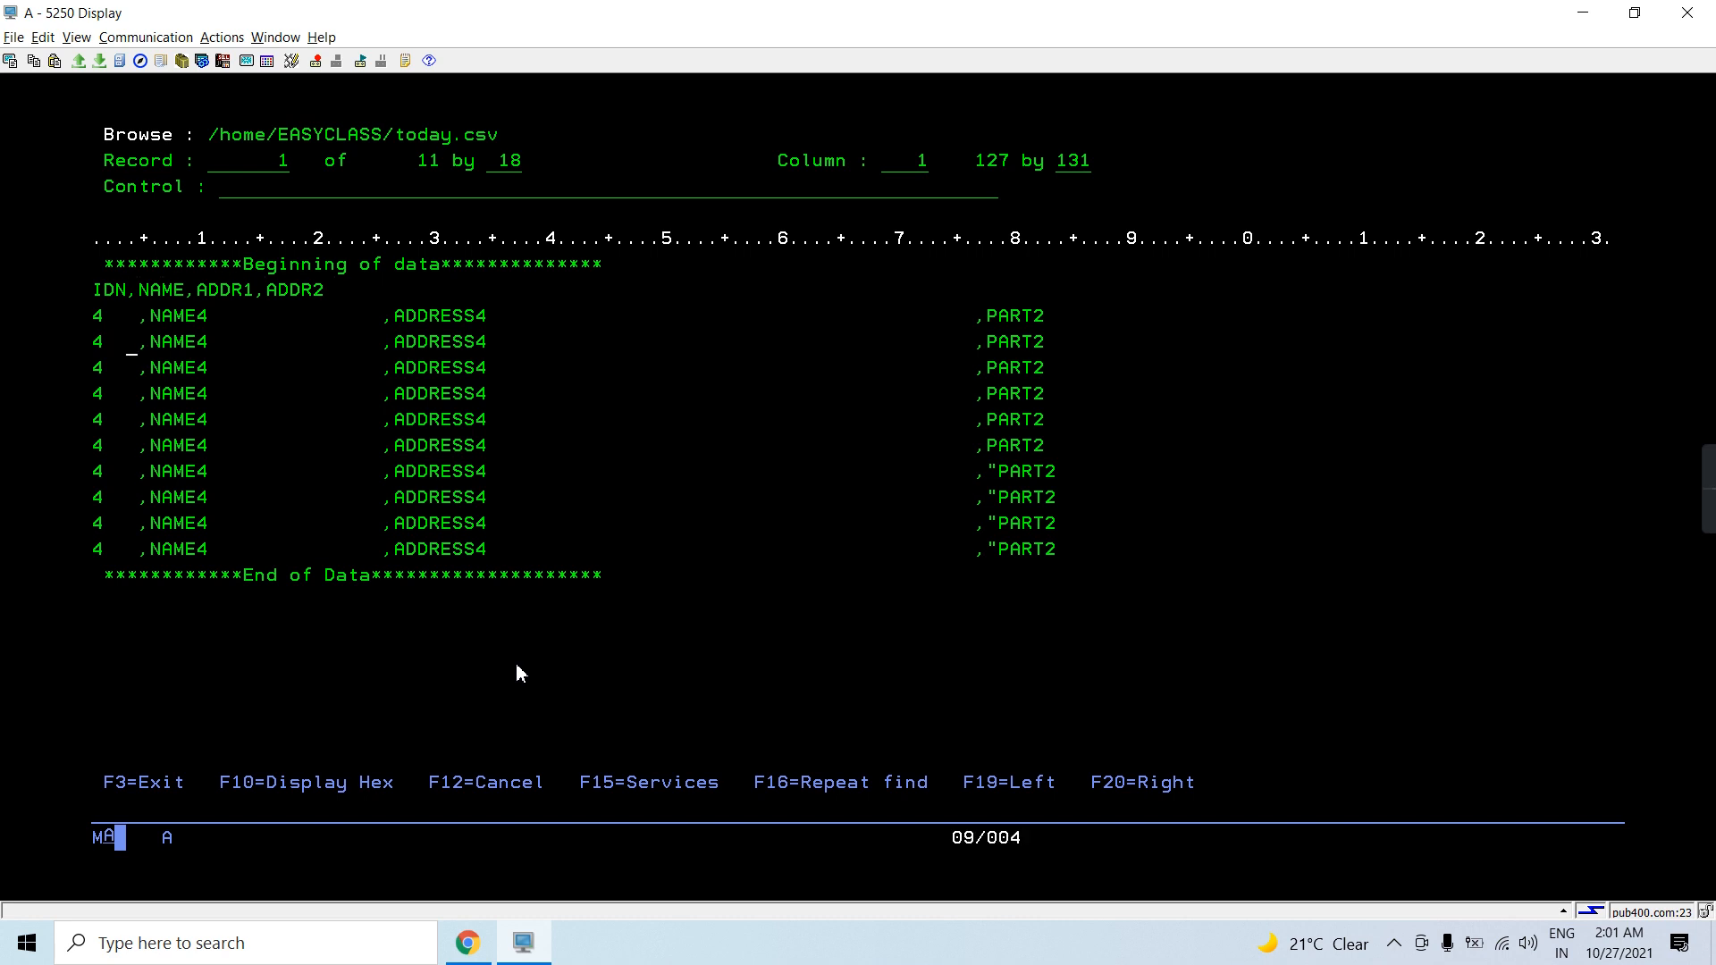
{"action": "key", "text": "Up"}
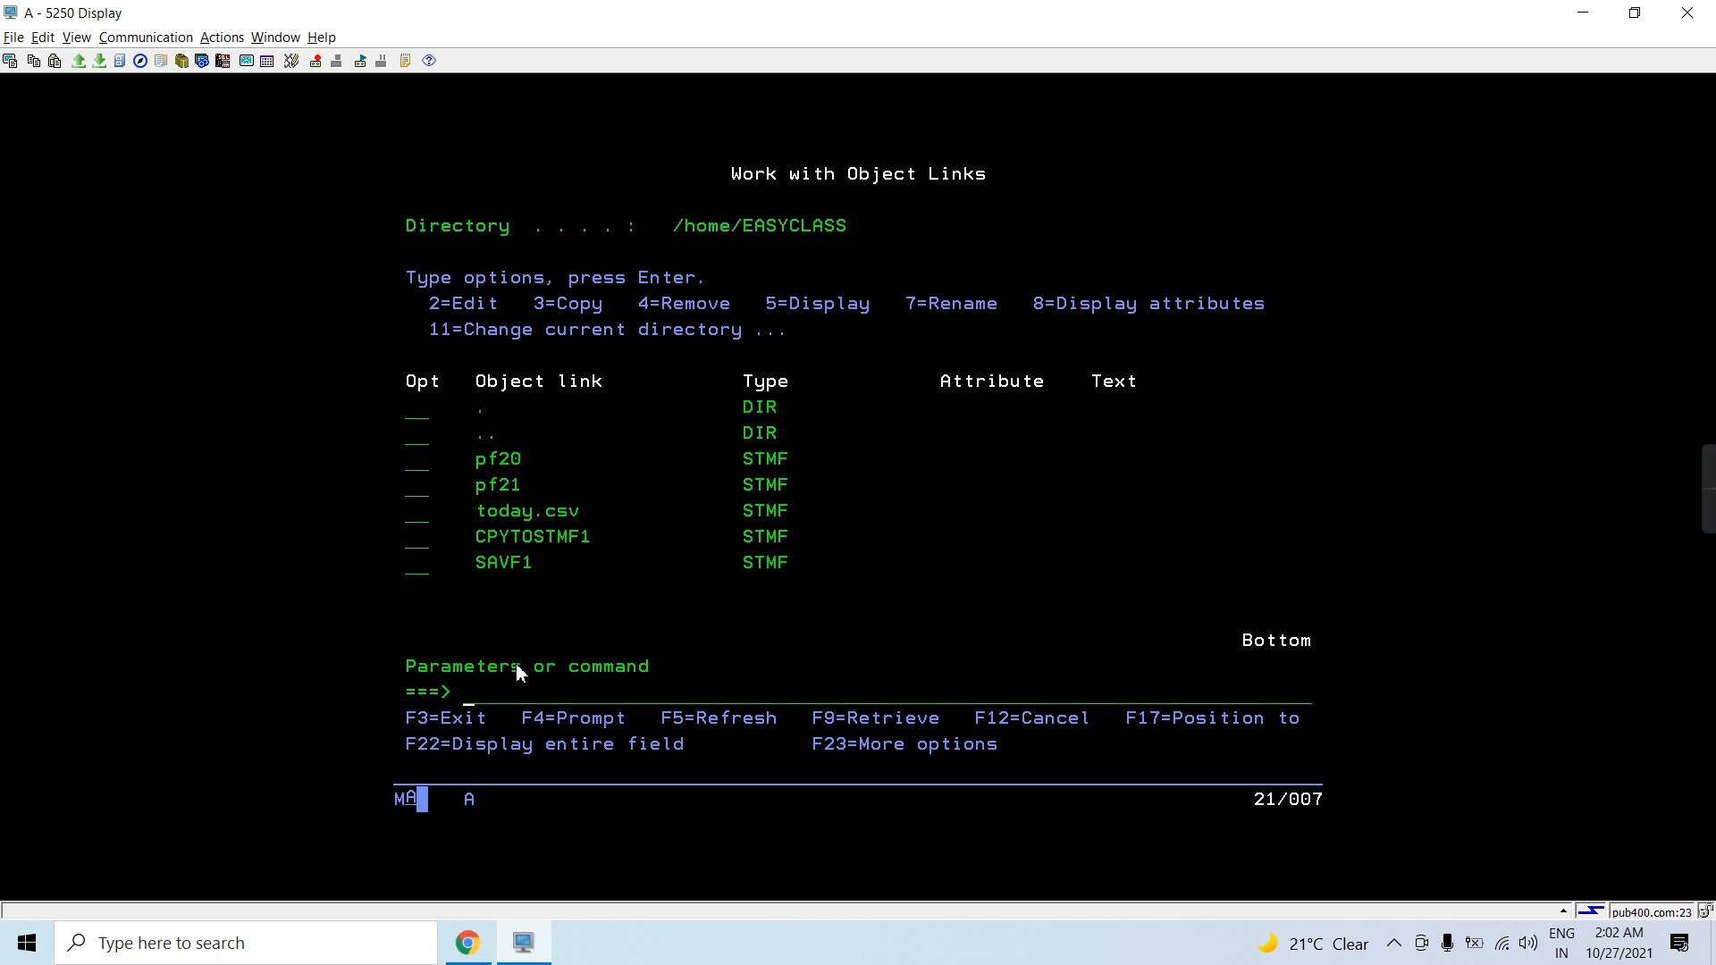
Enter RUNQRY *N PF, then type CPYFRMIMPF on the command line to prompt it.
{"action": "type", "text": "runqry"}
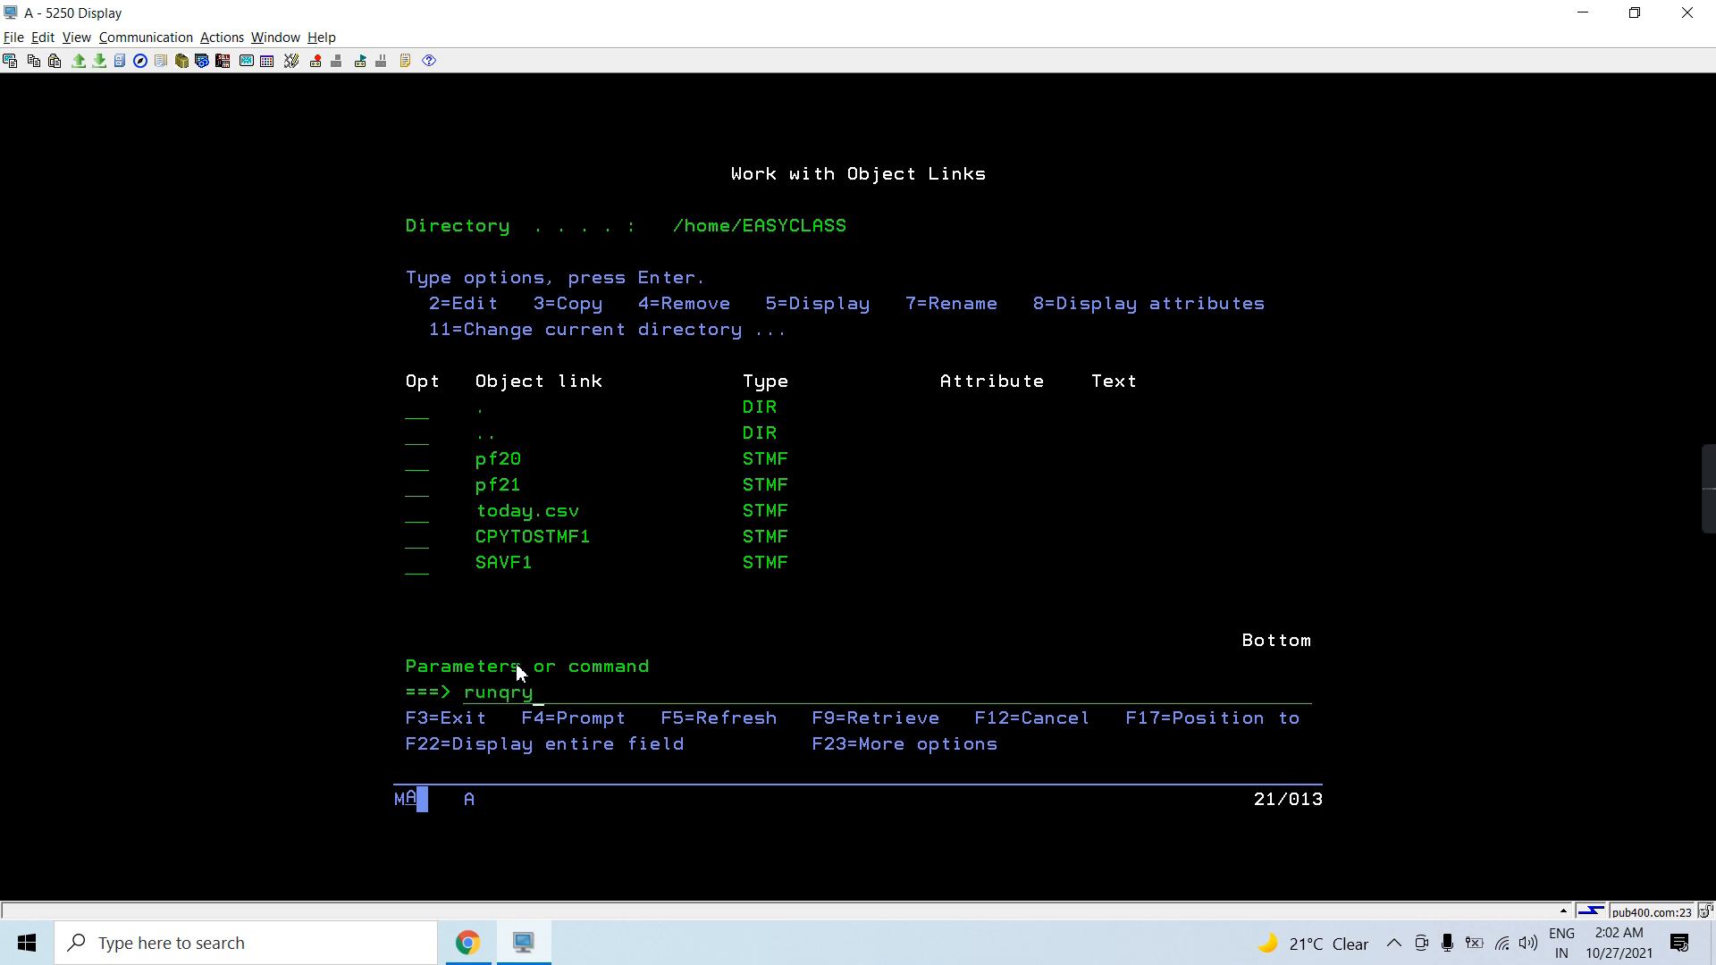
{"action": "type", "text": "*N PF"}
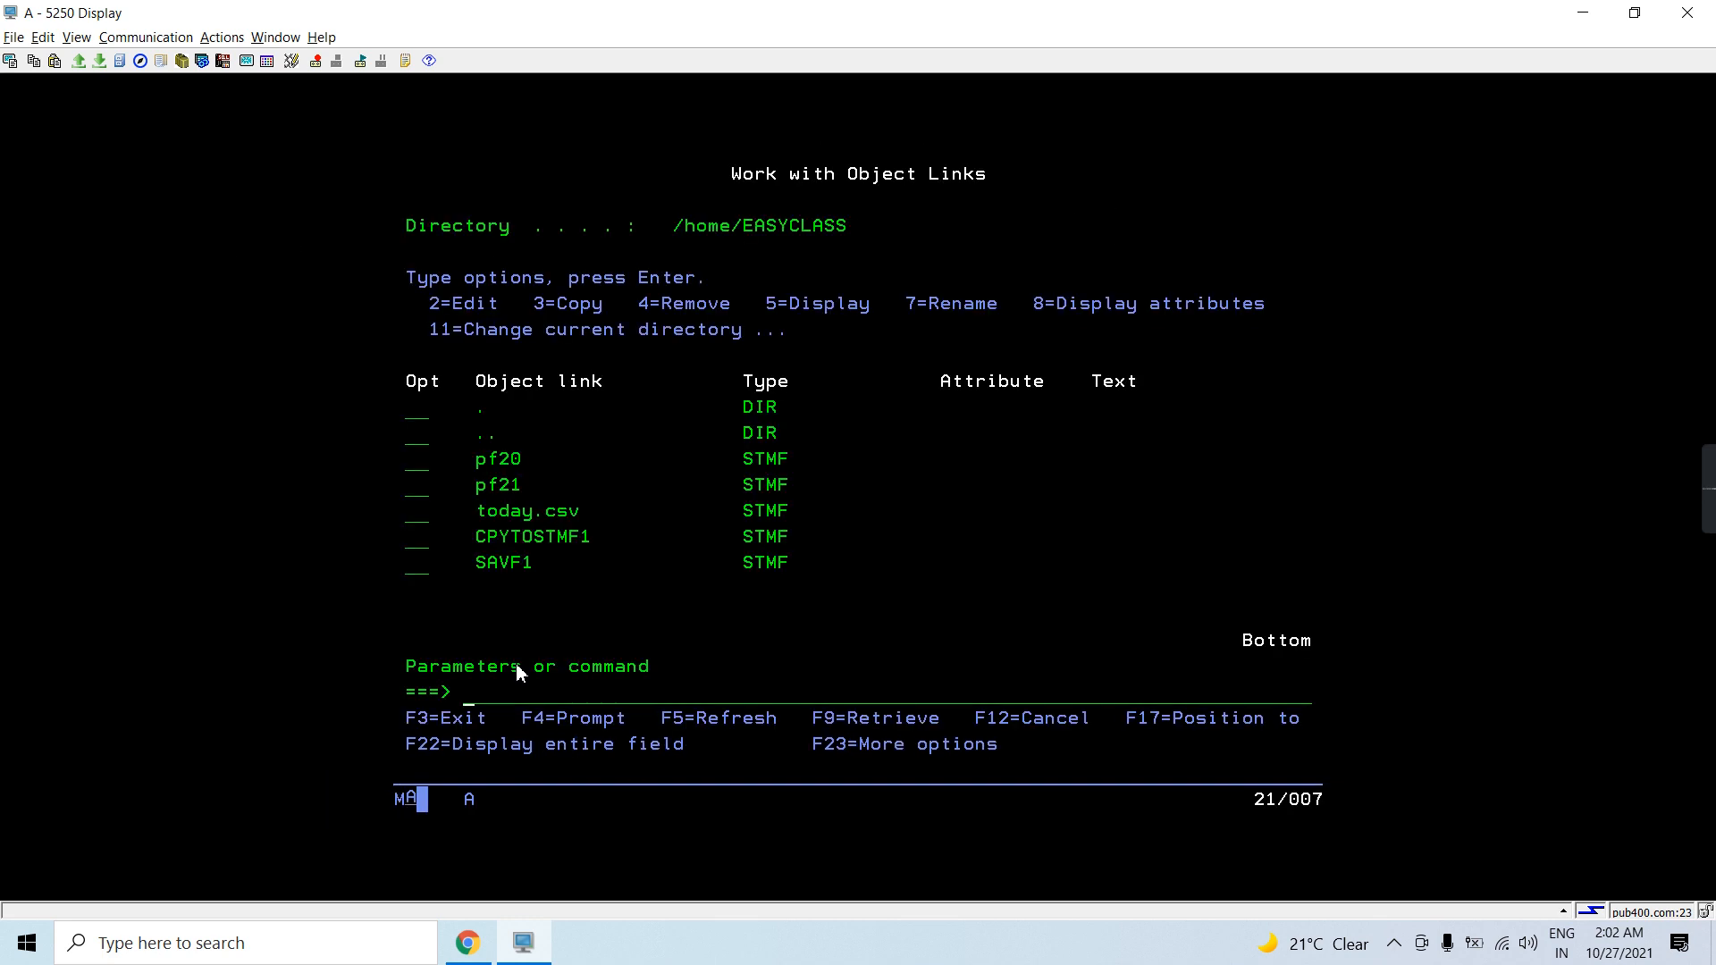
{"action": "type", "text": "c"}
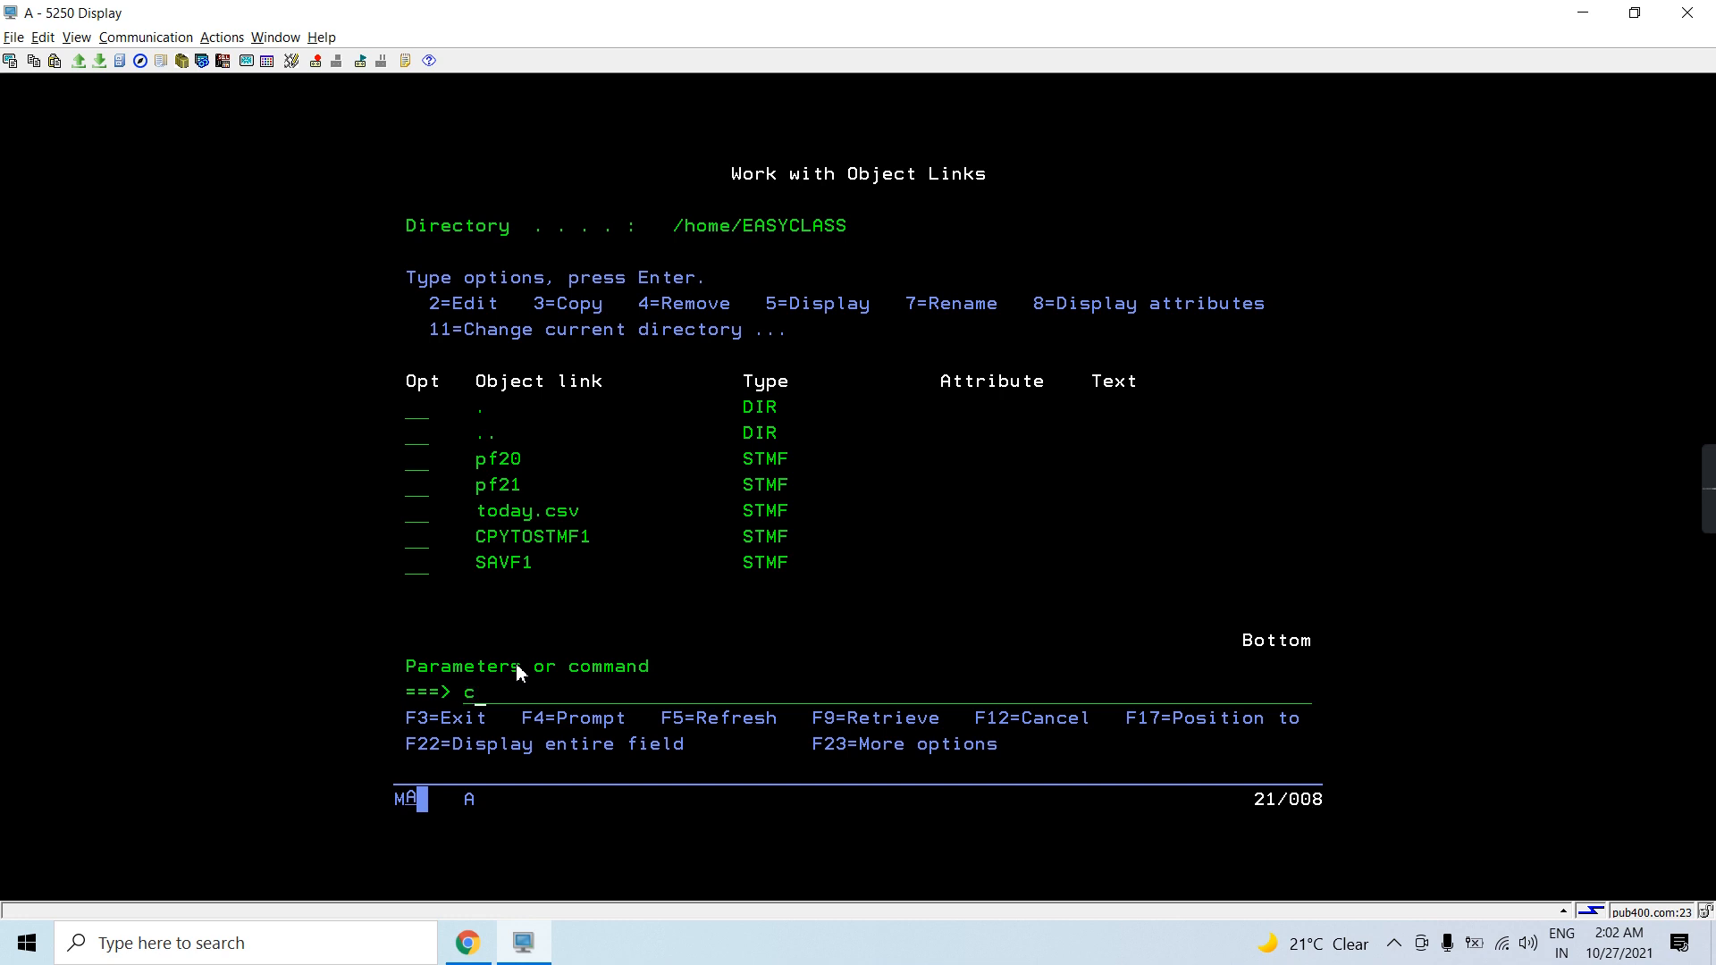
{"action": "type", "text": "pyfrm"}
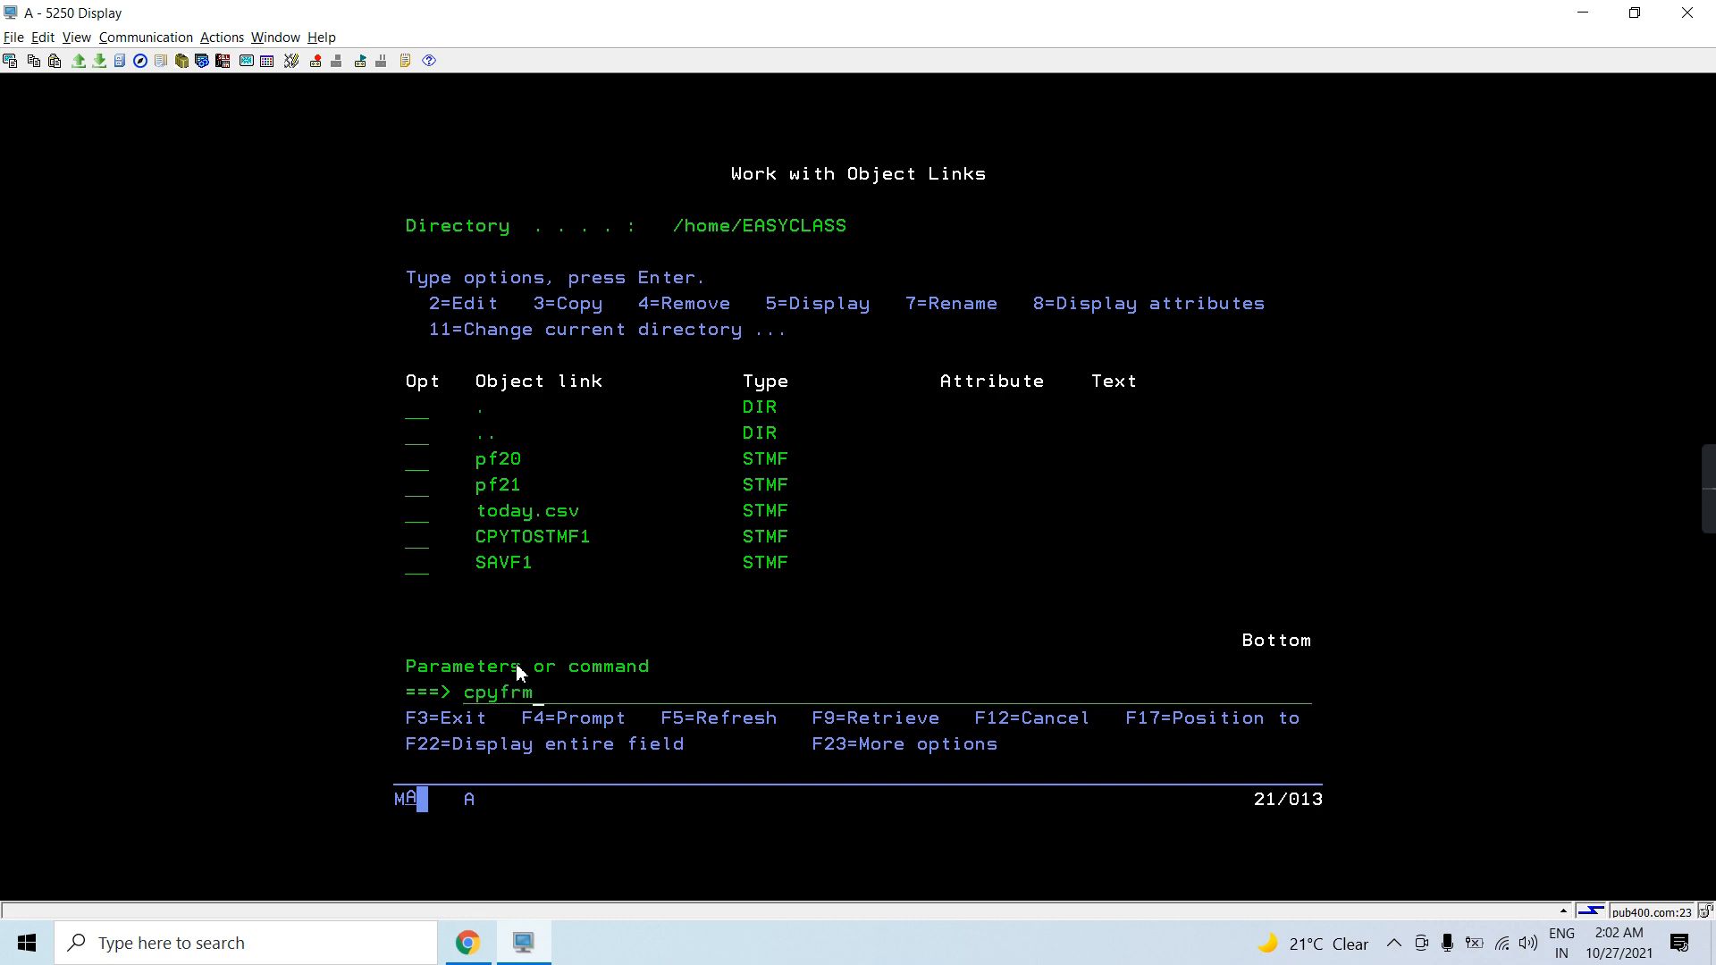
{"action": "type", "text": "imp"}
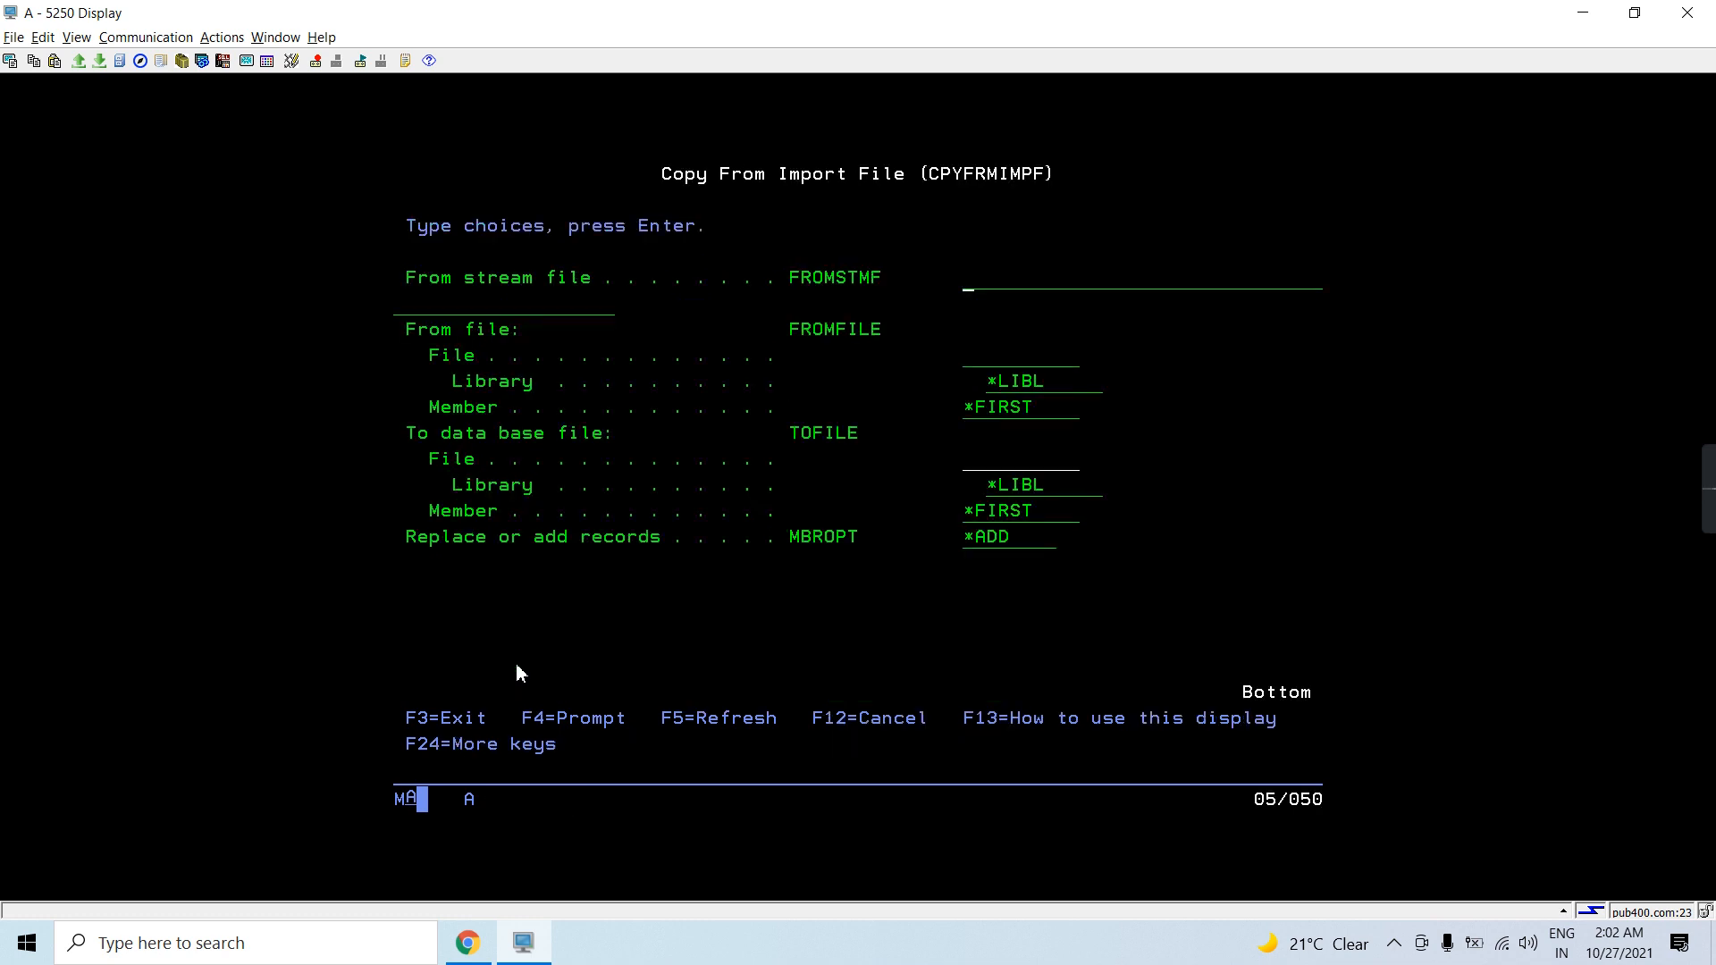
Specify source /home/easyclass/today.csv and target file PF20 in library EASYCLASS1.
{"action": "type", "text": "/hom"}
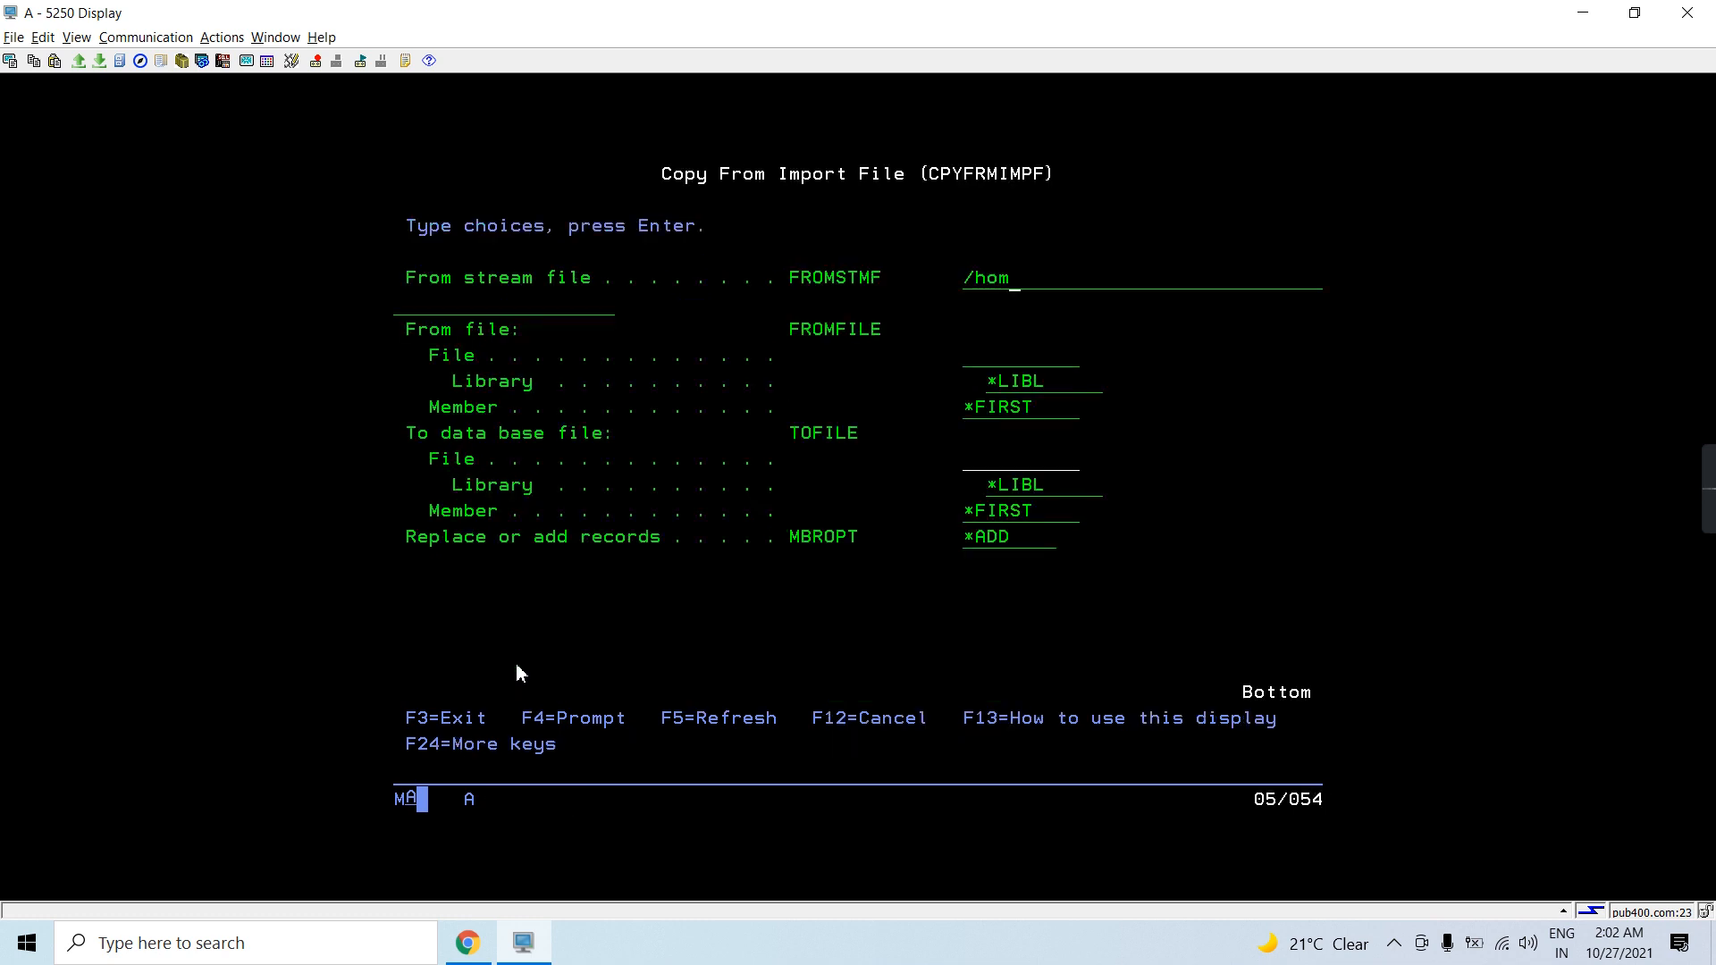
{"action": "type", "text": "e"}
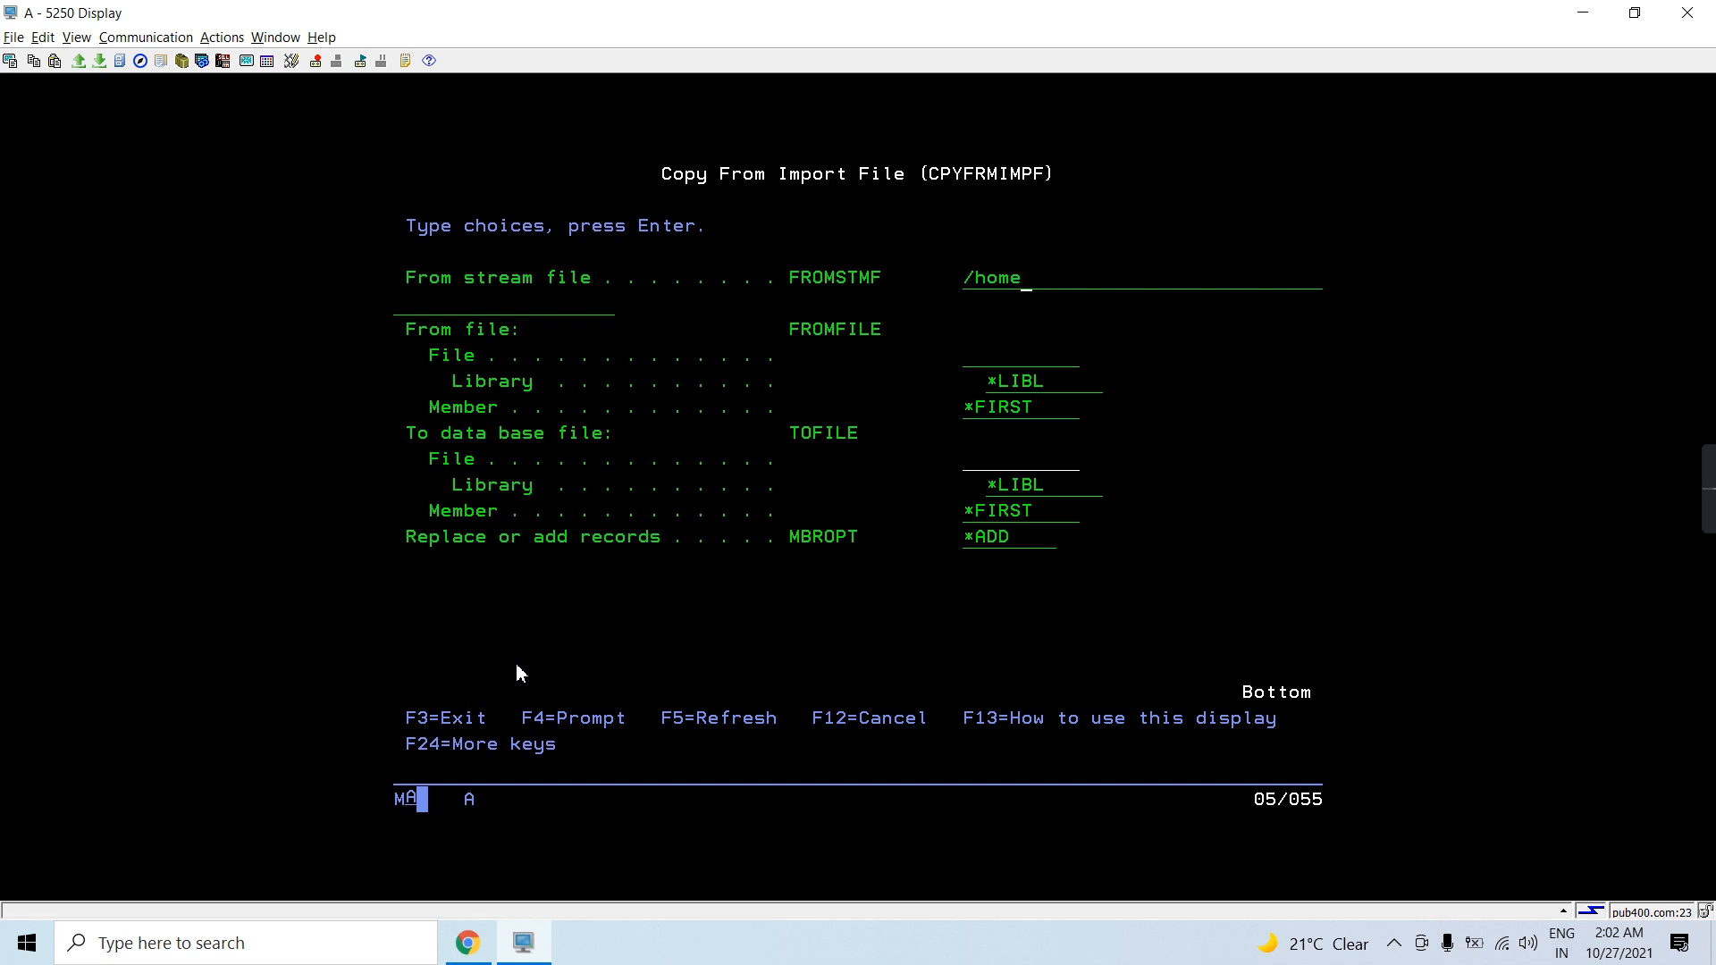
{"action": "type", "text": "/"}
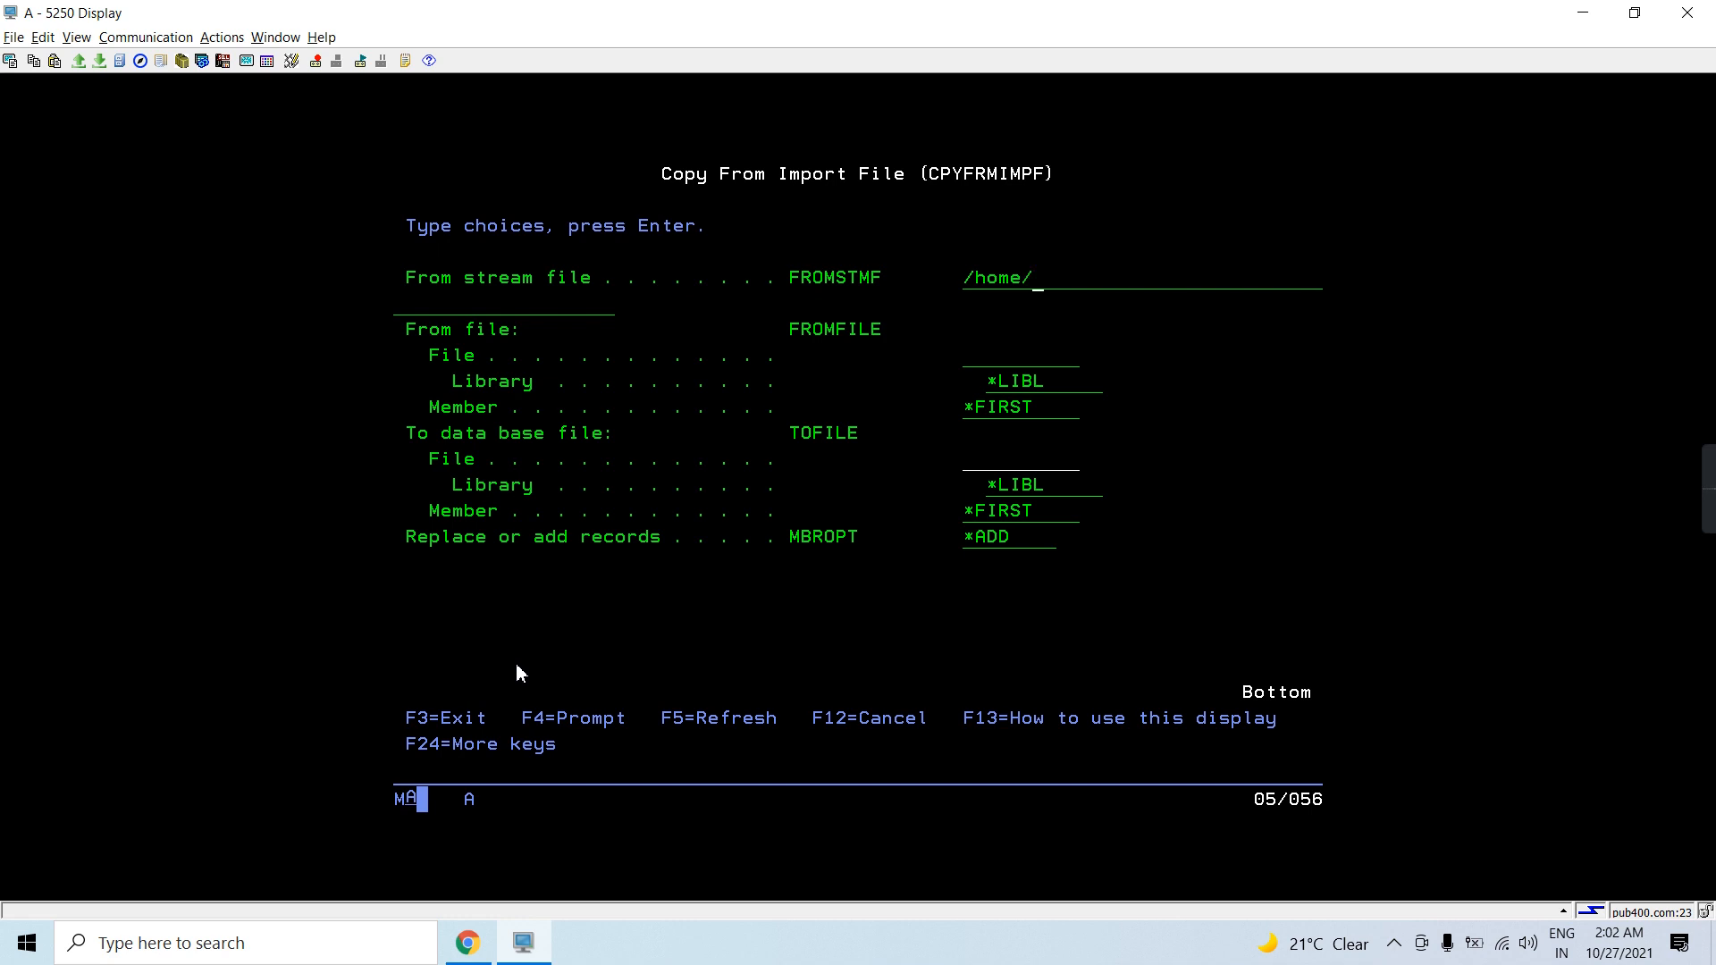
{"action": "type", "text": "easyclas"}
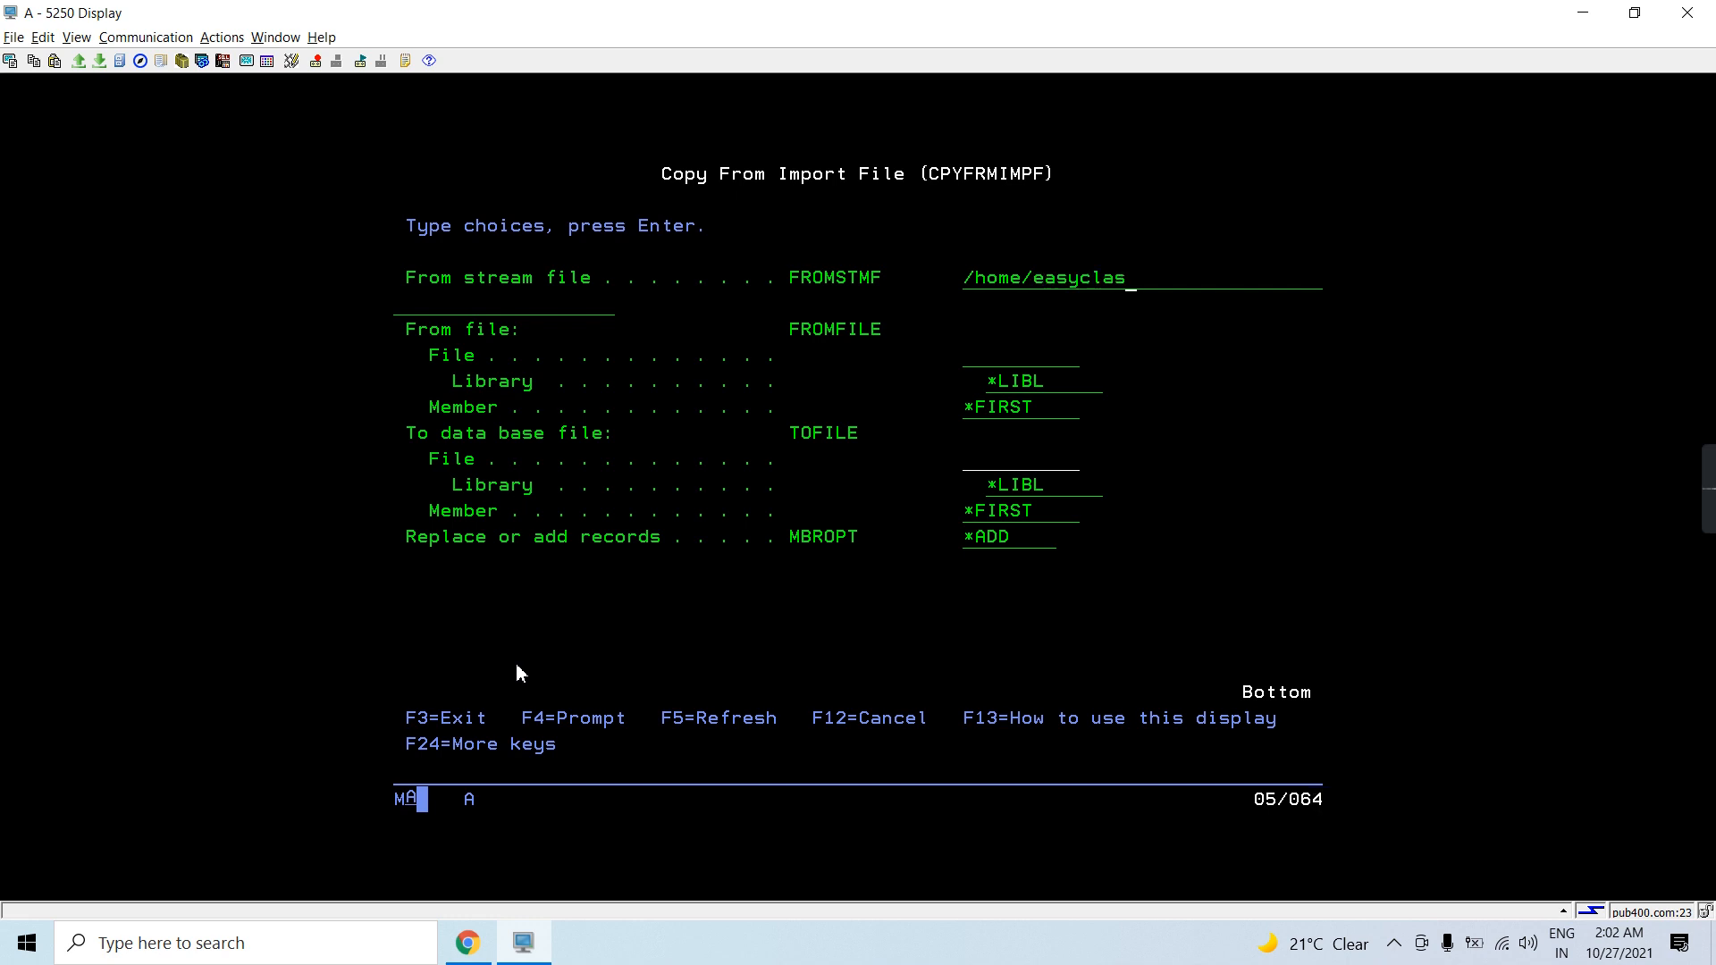
{"action": "type", "text": "s"}
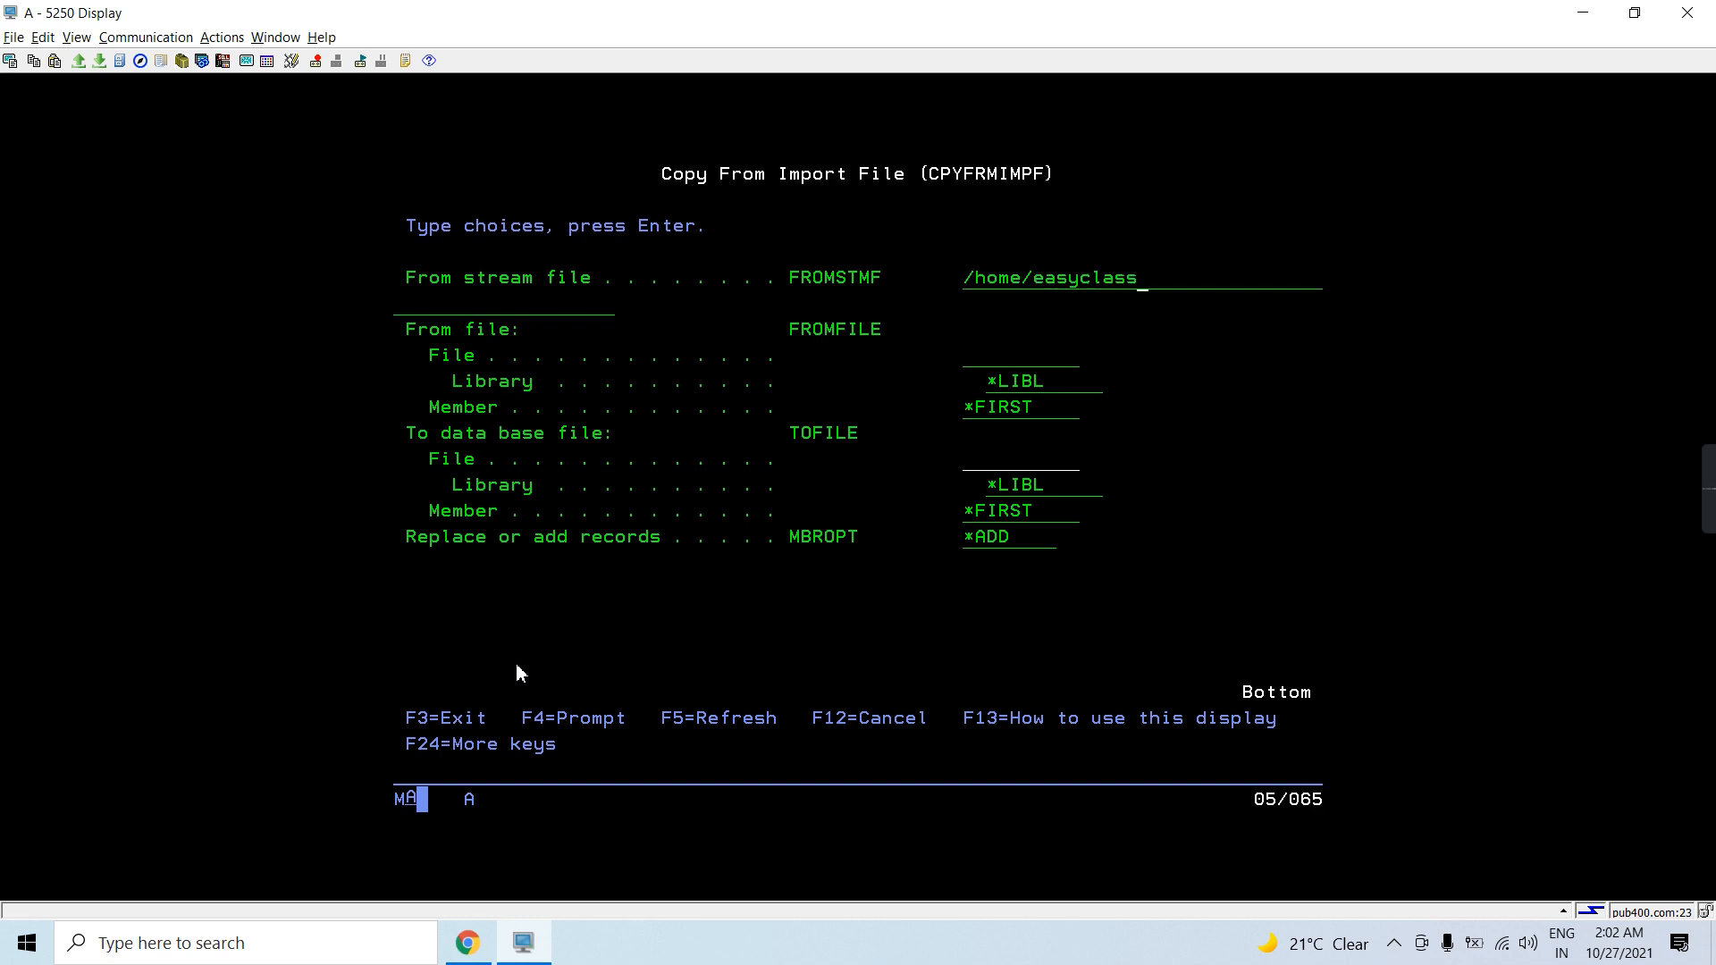
{"action": "type", "text": "/"}
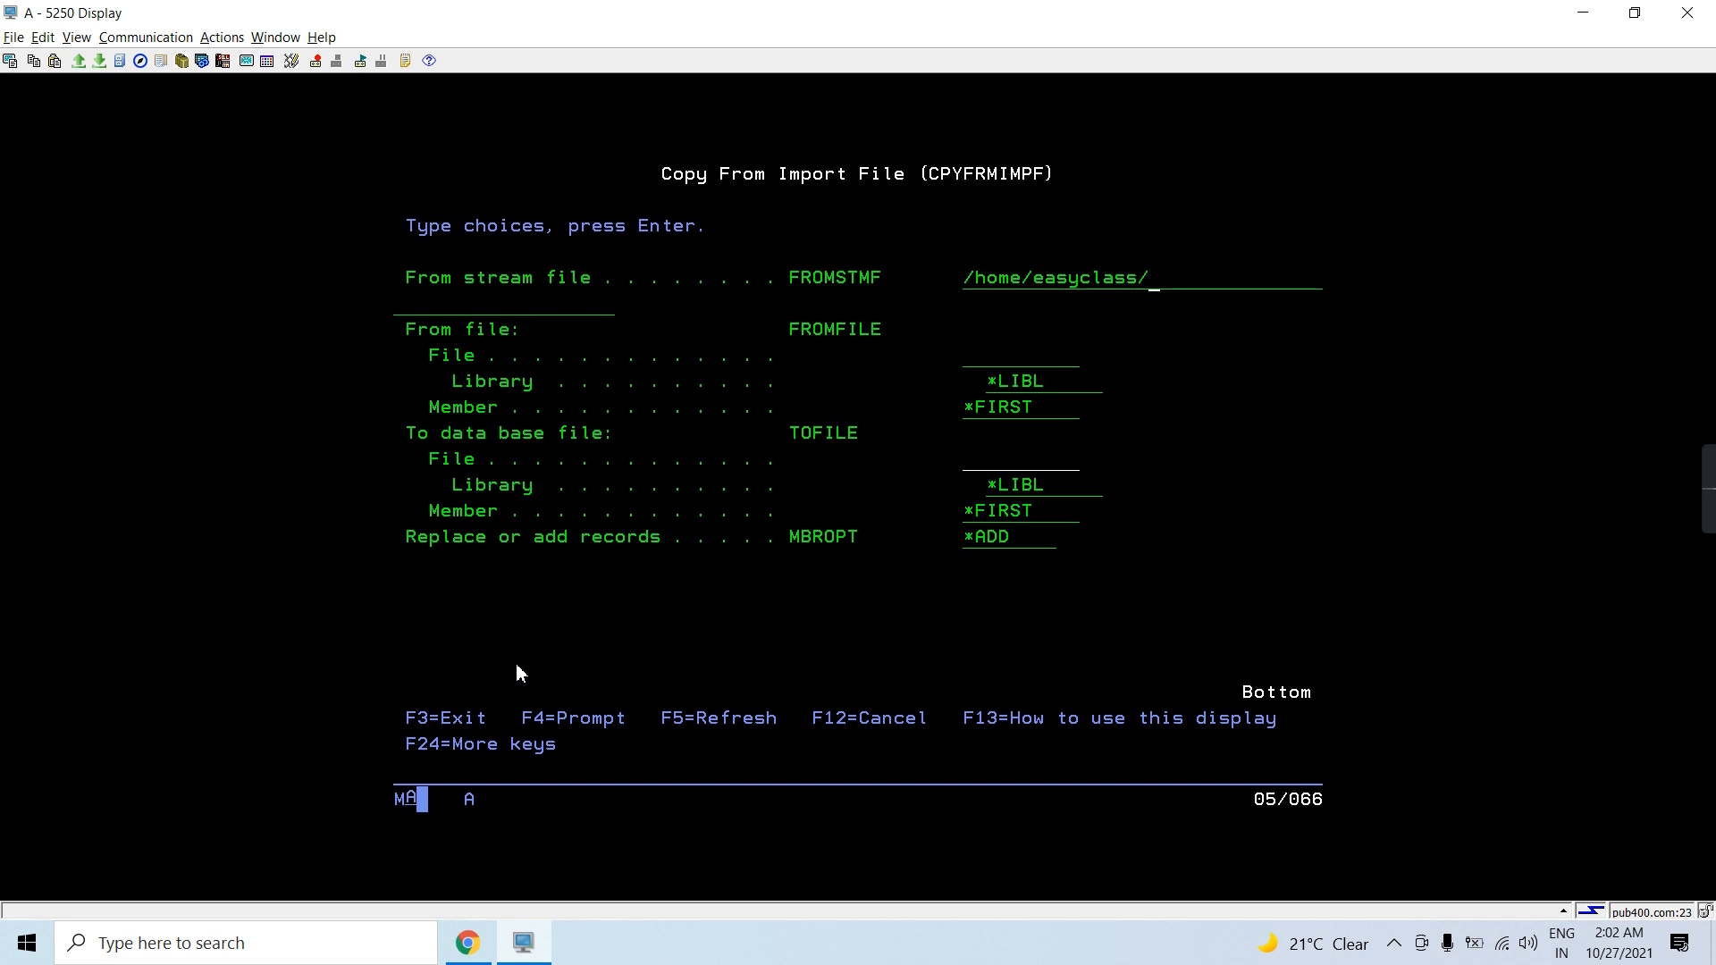
{"action": "type", "text": "tod"}
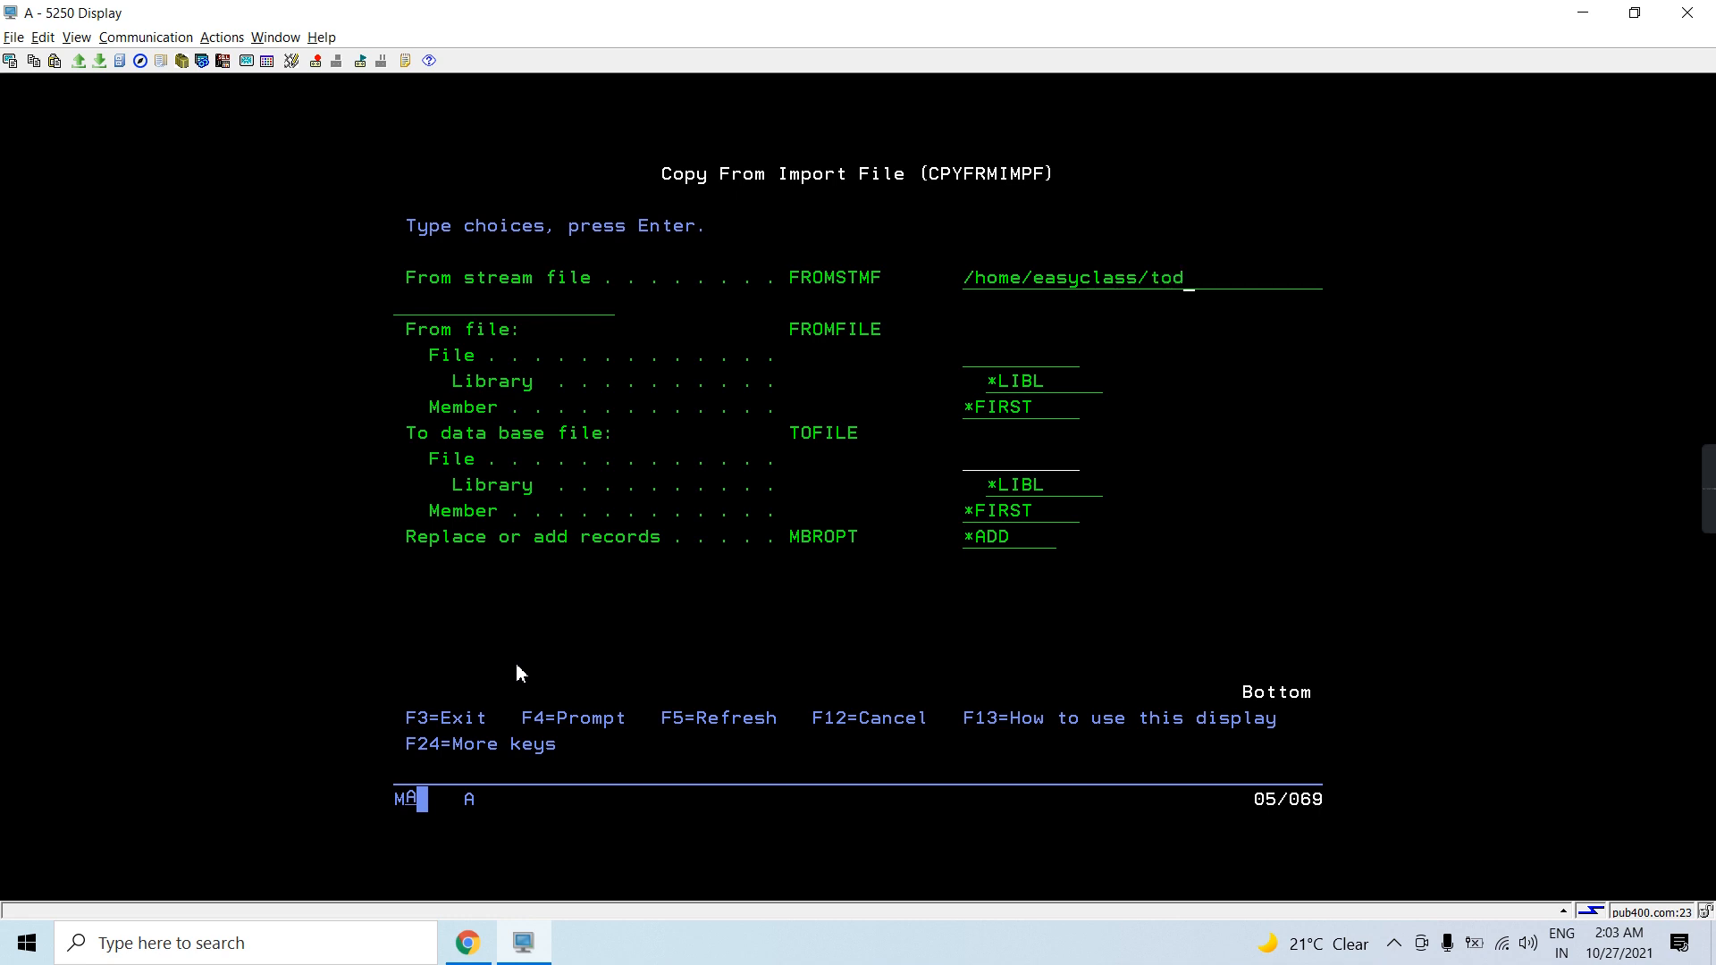
{"action": "type", "text": "ay.csv"}
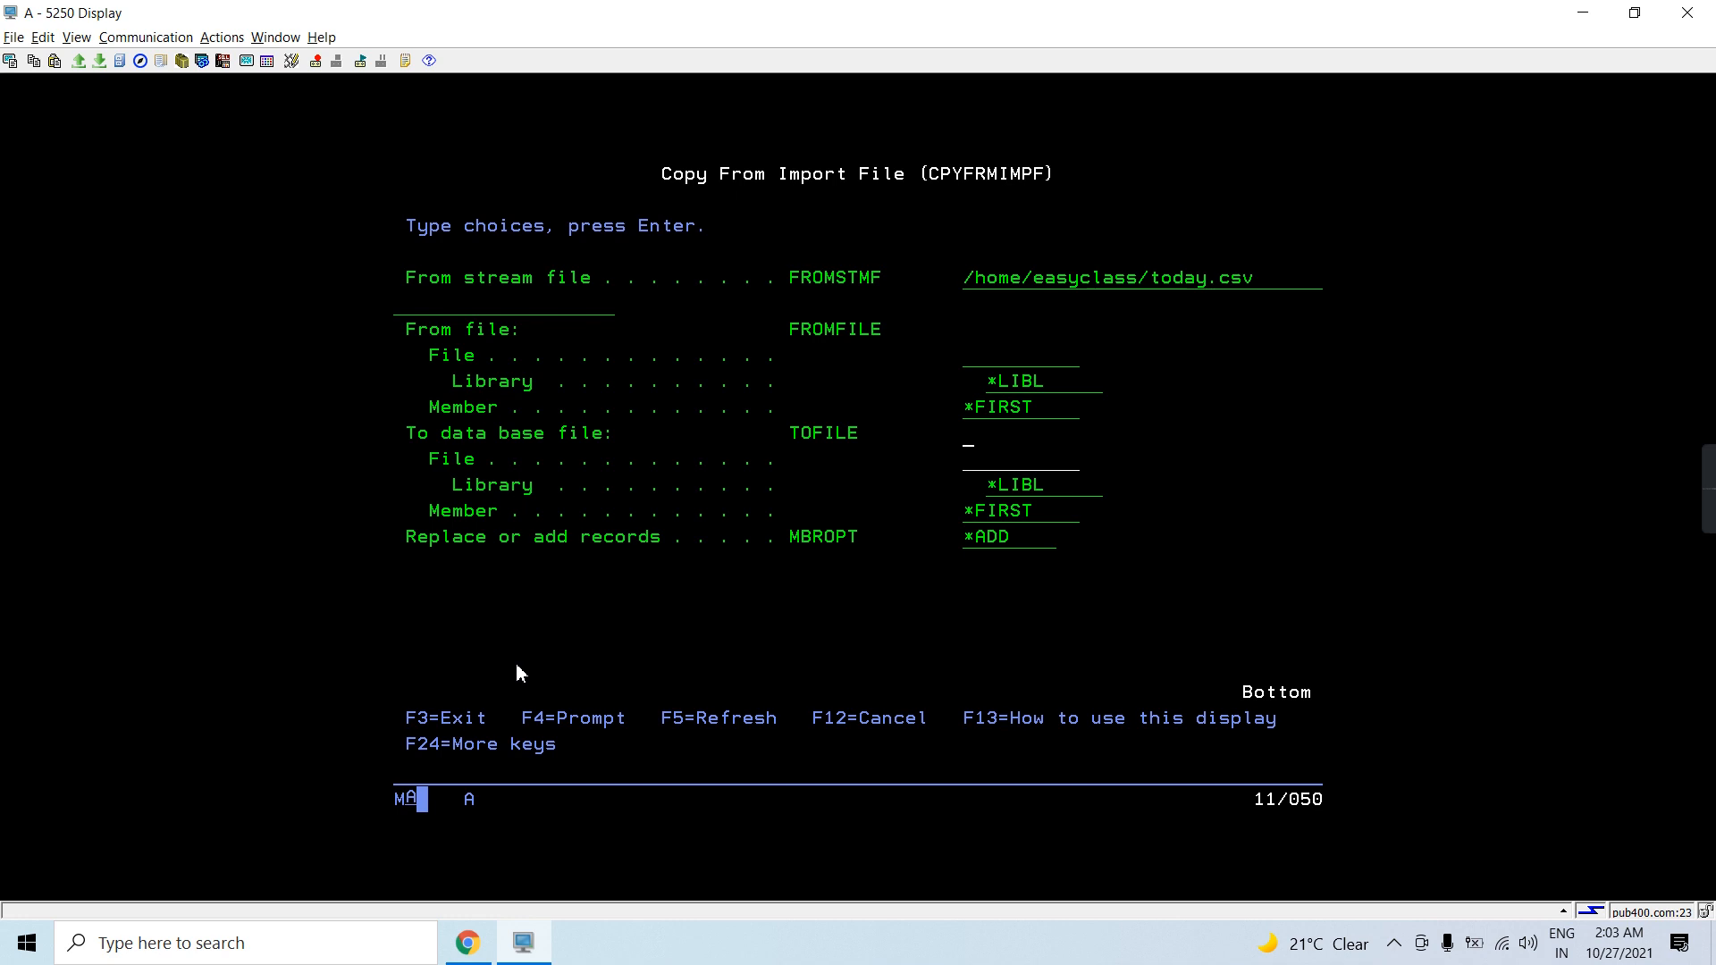
{"action": "type", "text": "pf"}
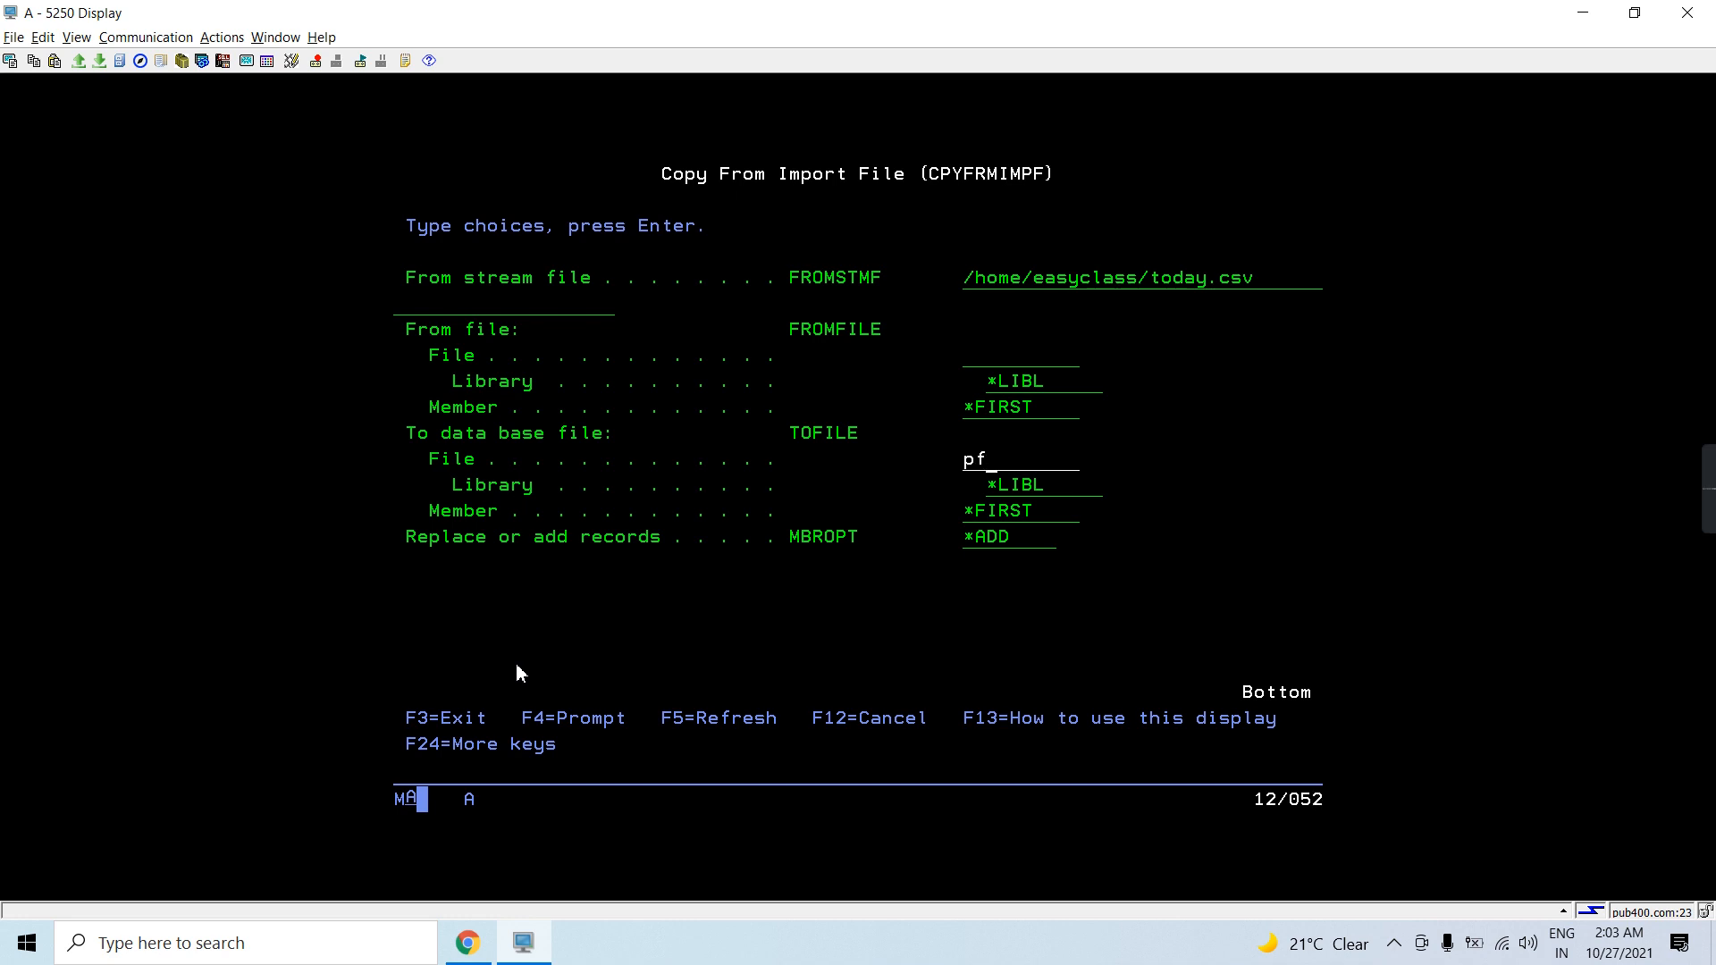
{"action": "type", "text": "20"}
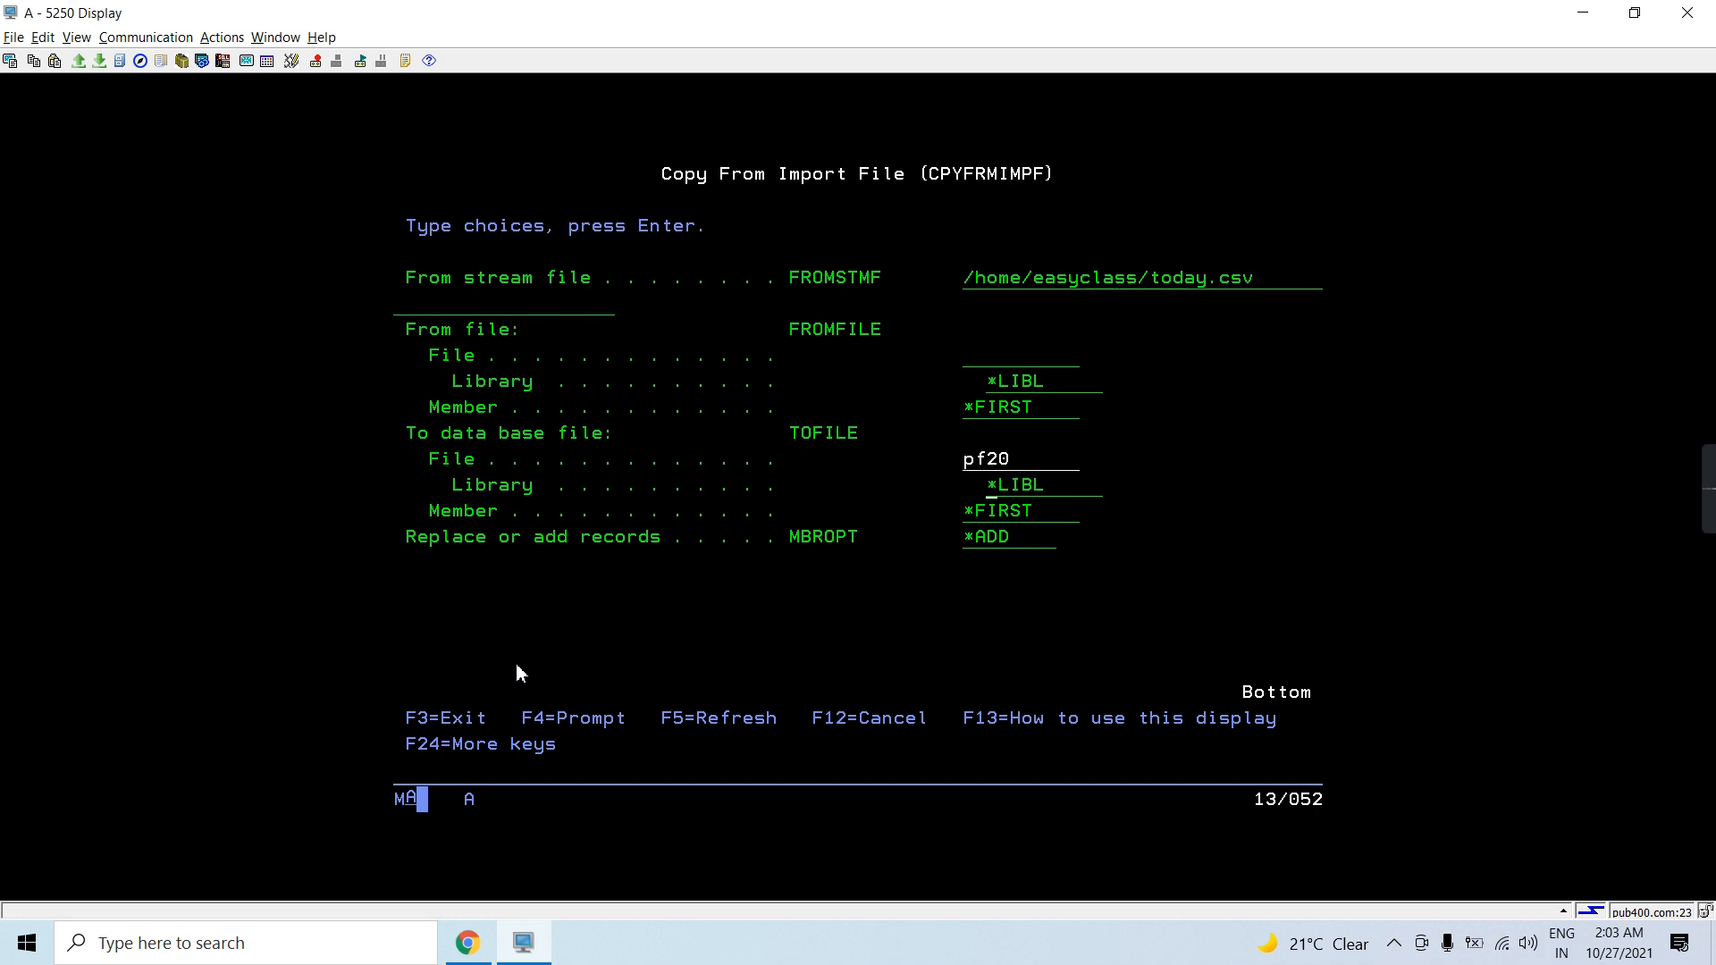
{"action": "type", "text": "easyL"}
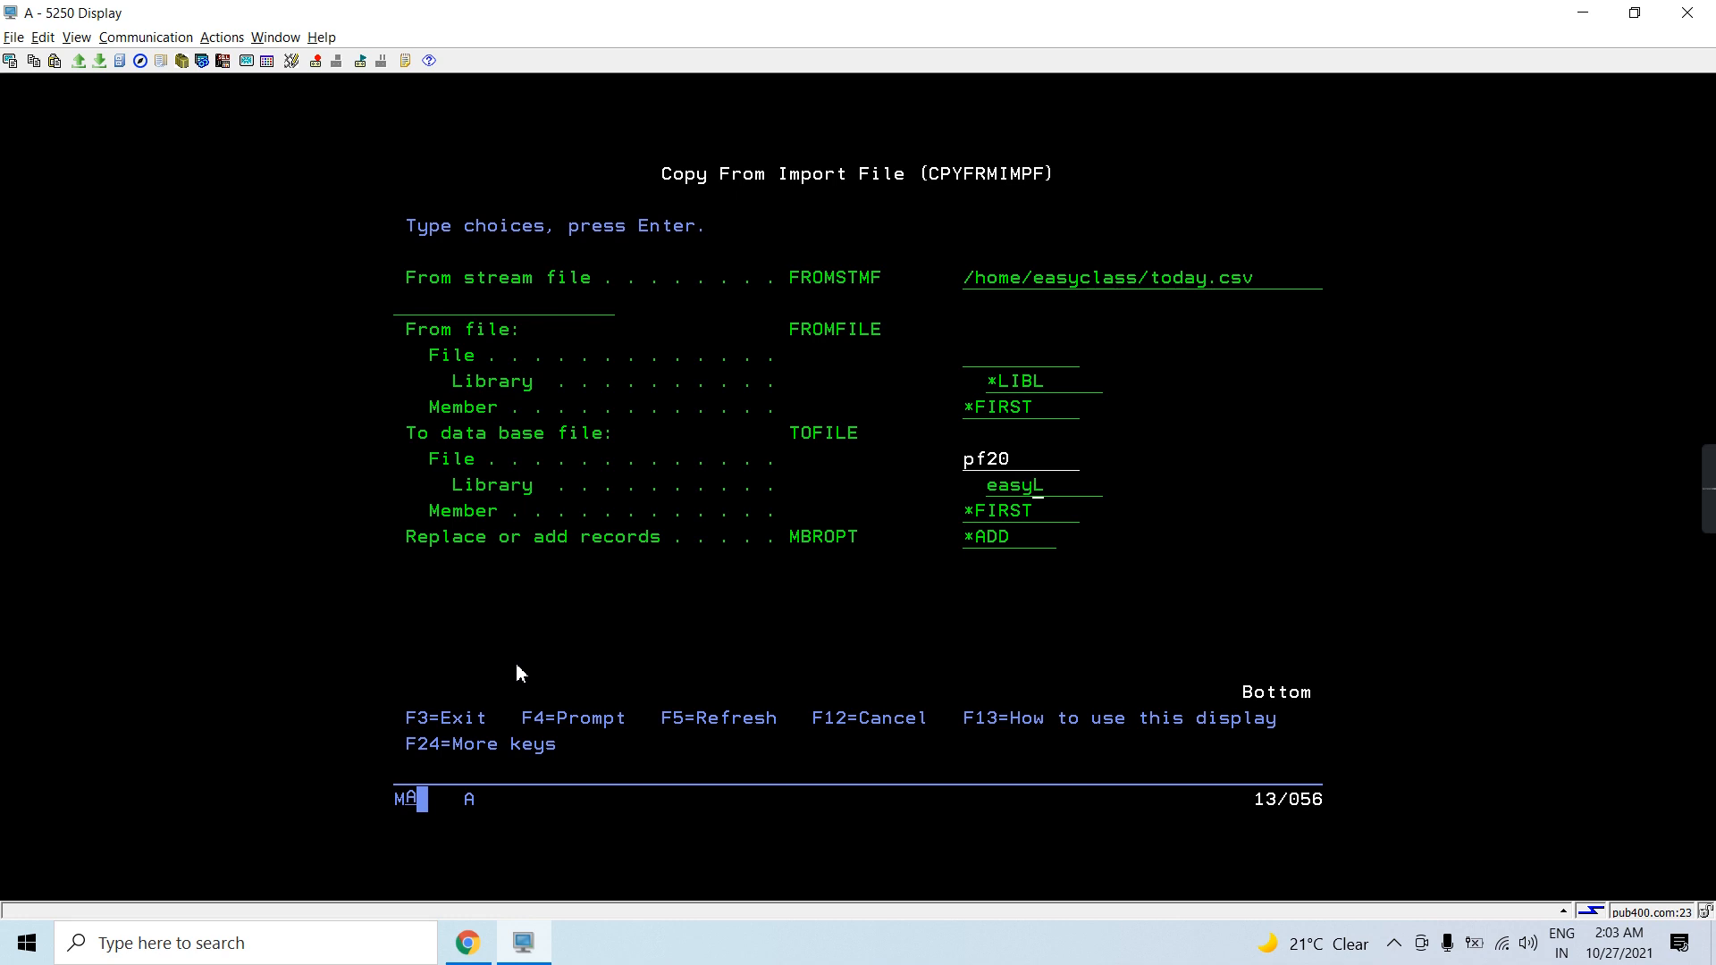
{"action": "type", "text": "class"}
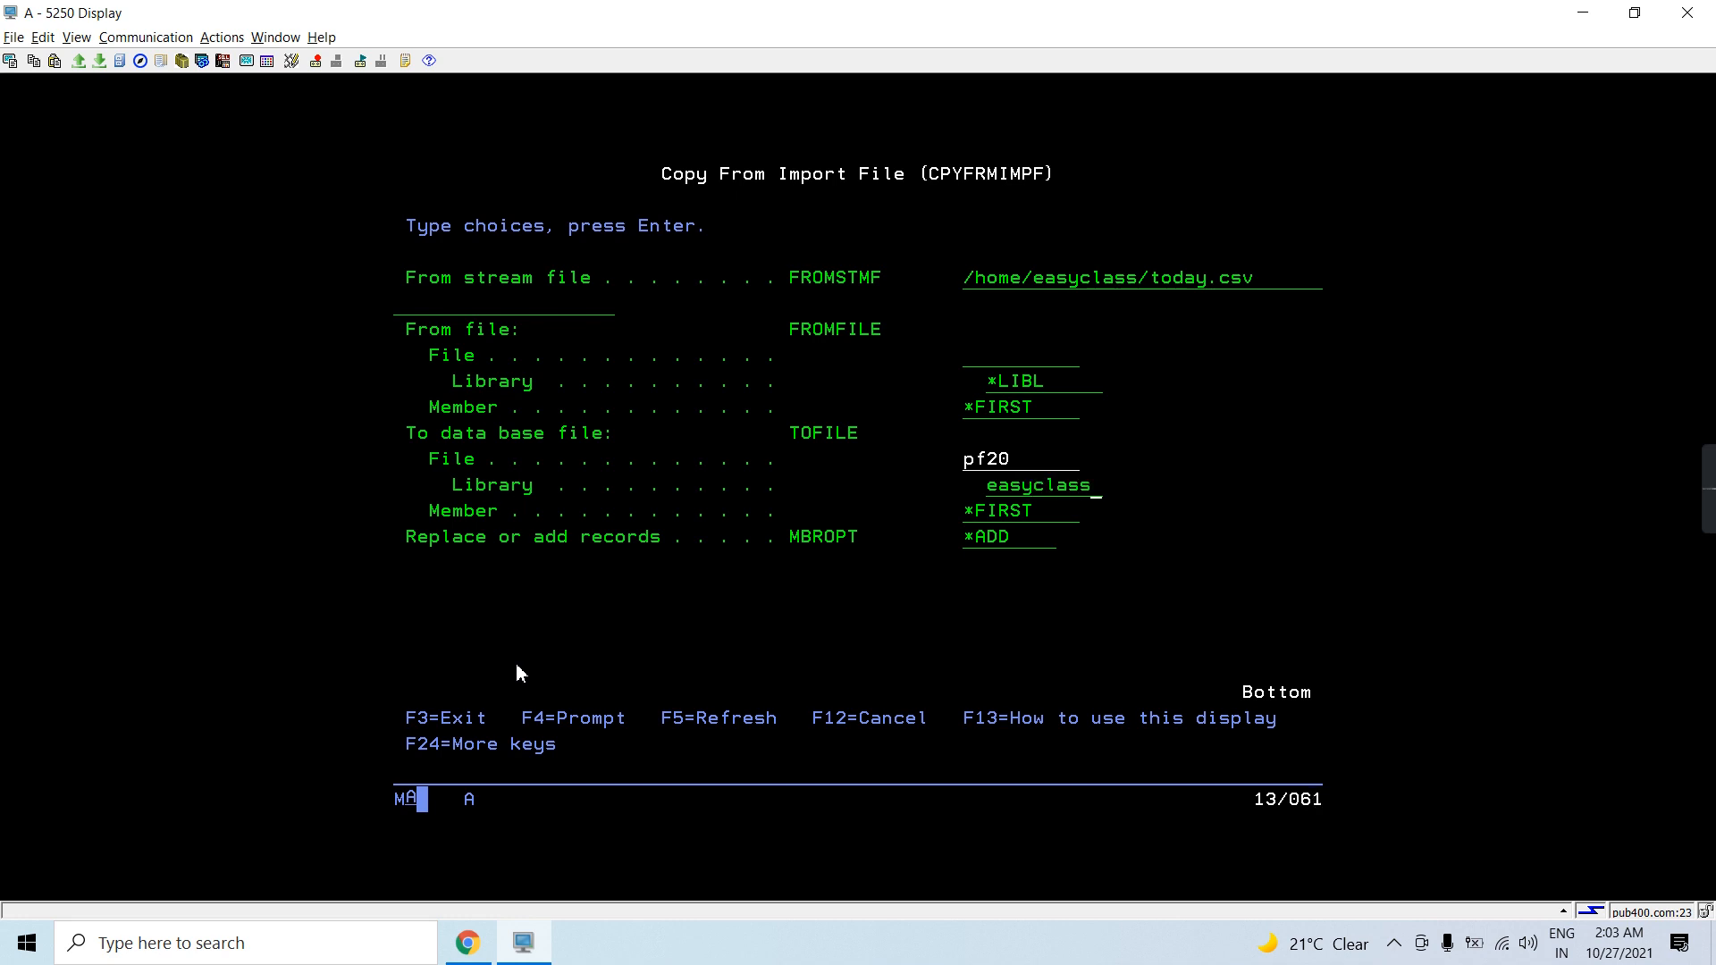
{"action": "key", "text": "Enter"}
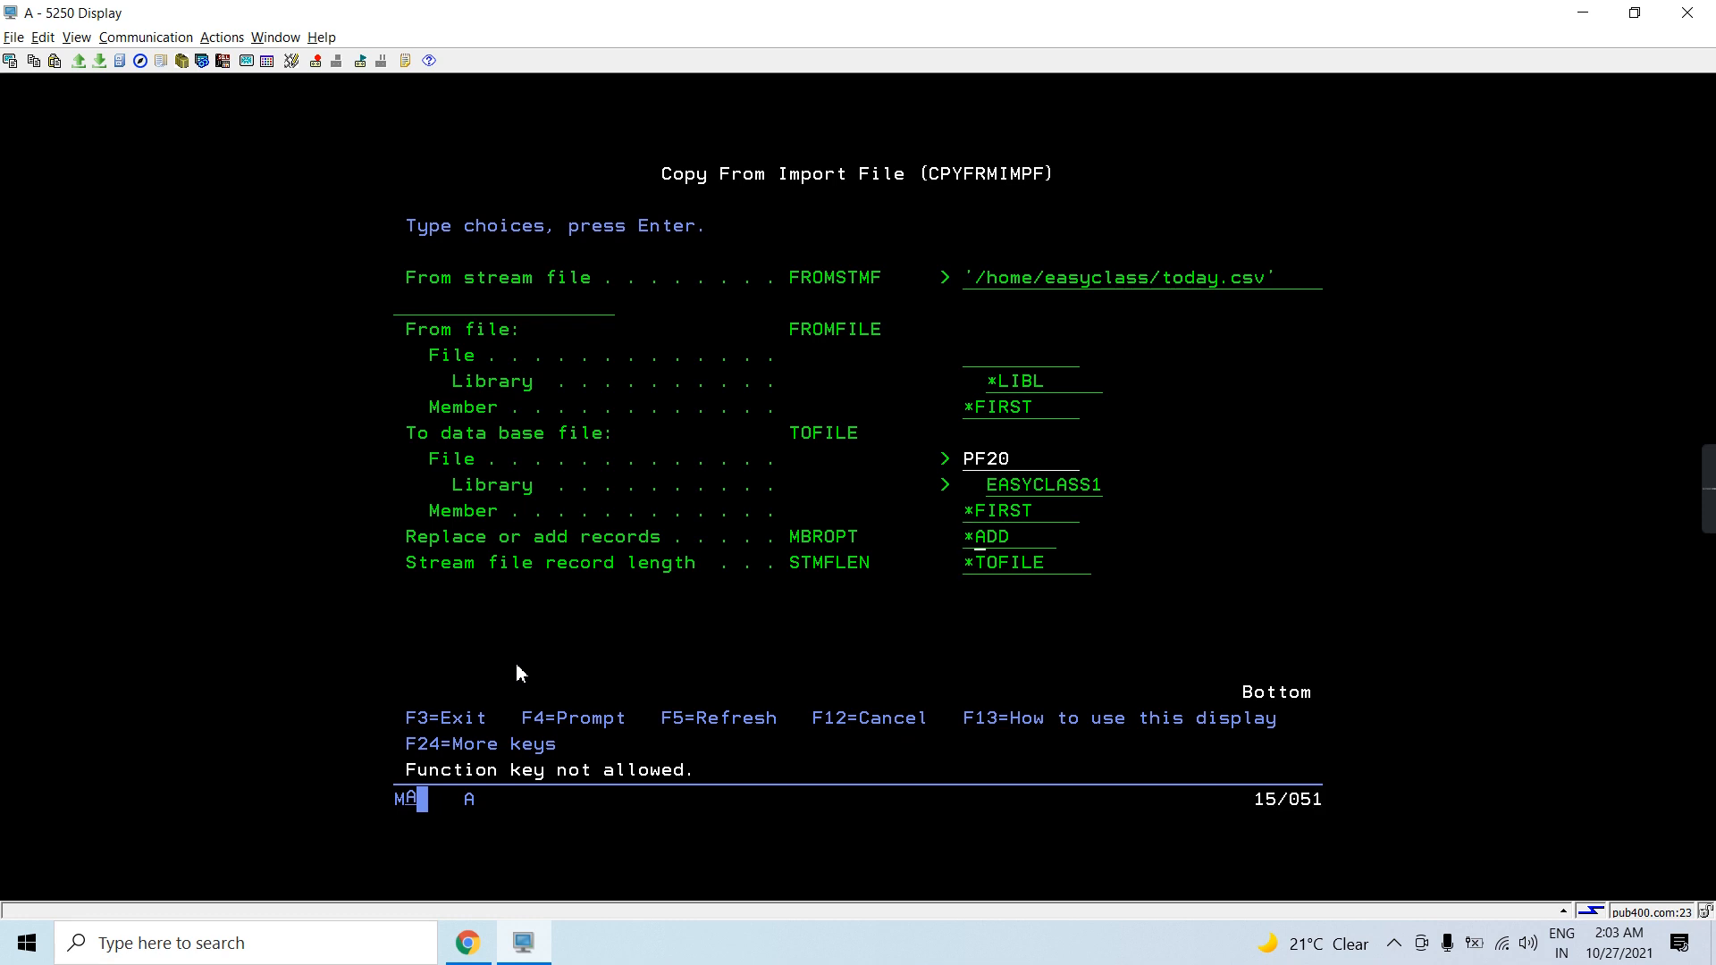
Set record delimiter *LFCR and string delimiter *NONE, then run the import.
{"action": "scroll", "scroll_direction": "down", "scroll_amount": 3}
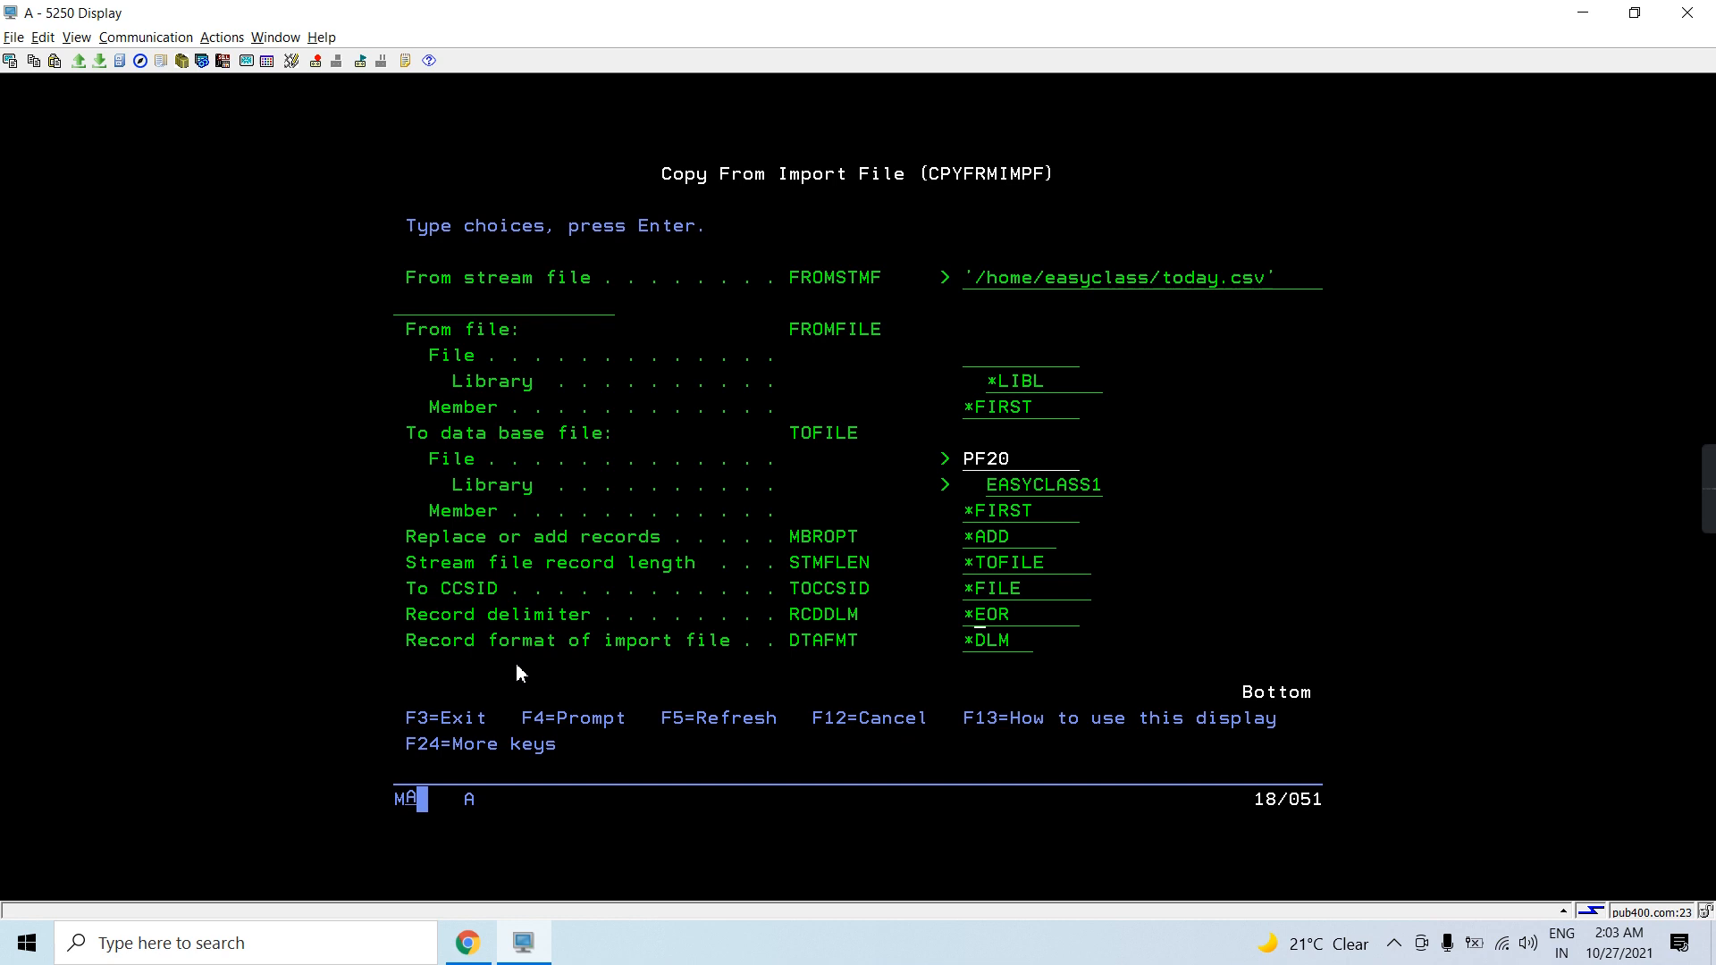
{"action": "type", "text": "*LFCR"}
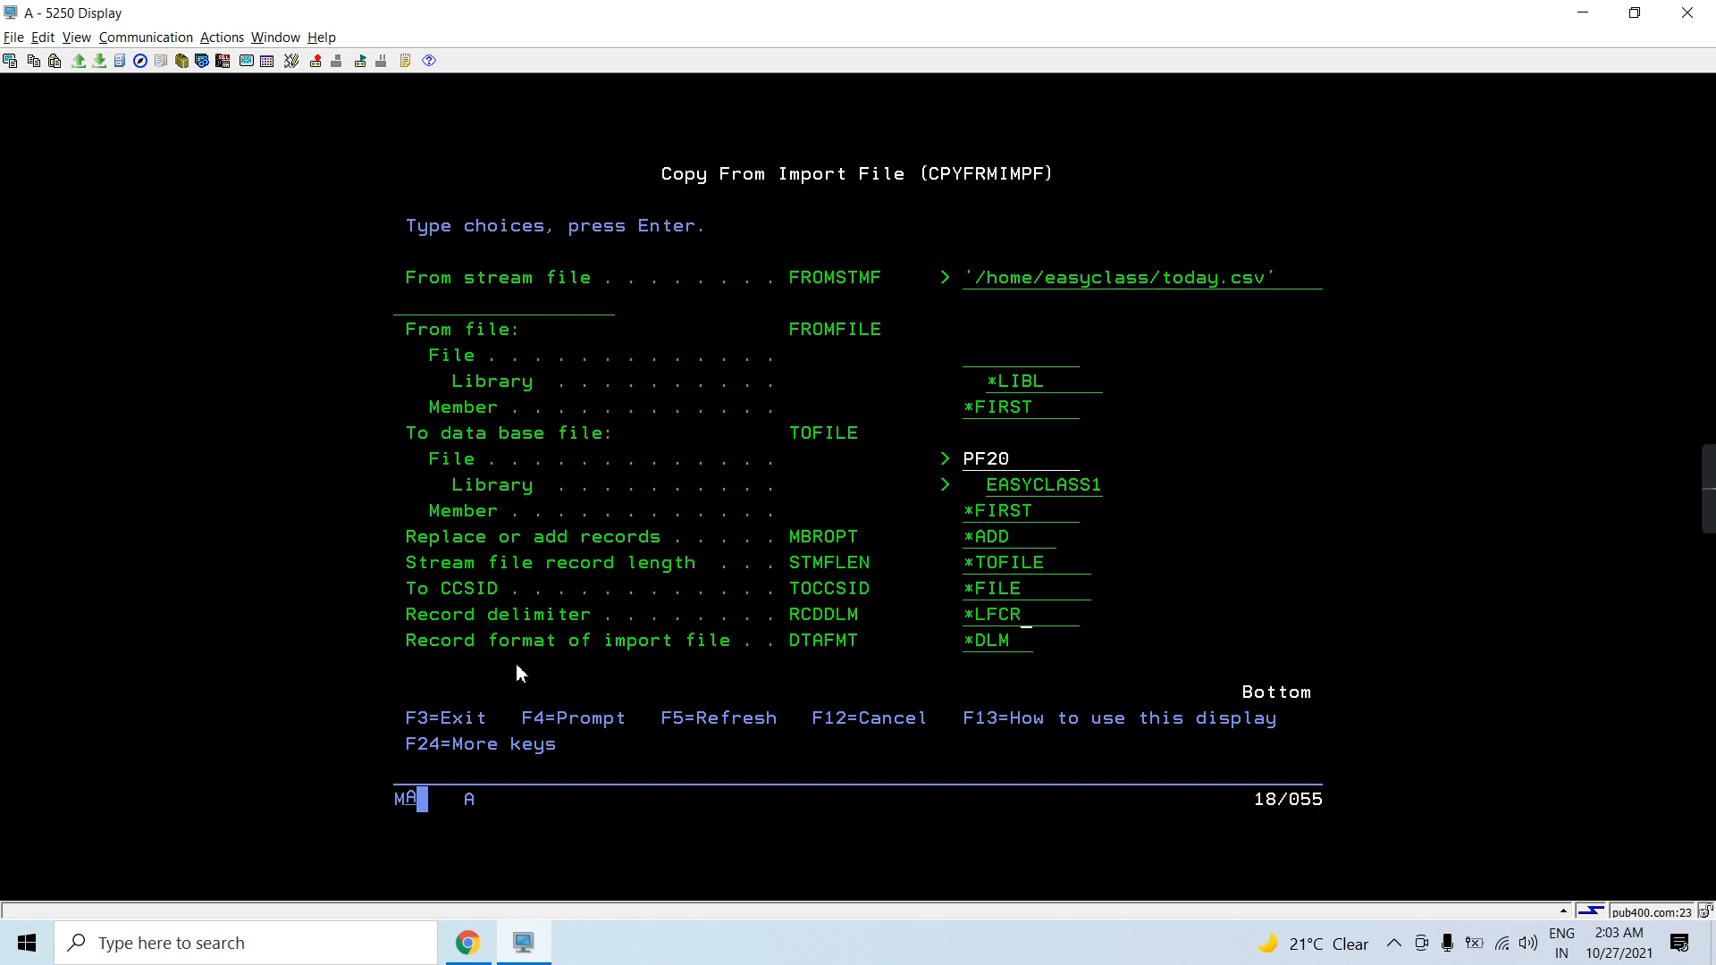
{"action": "scroll", "scroll_direction": "down", "scroll_amount": 3}
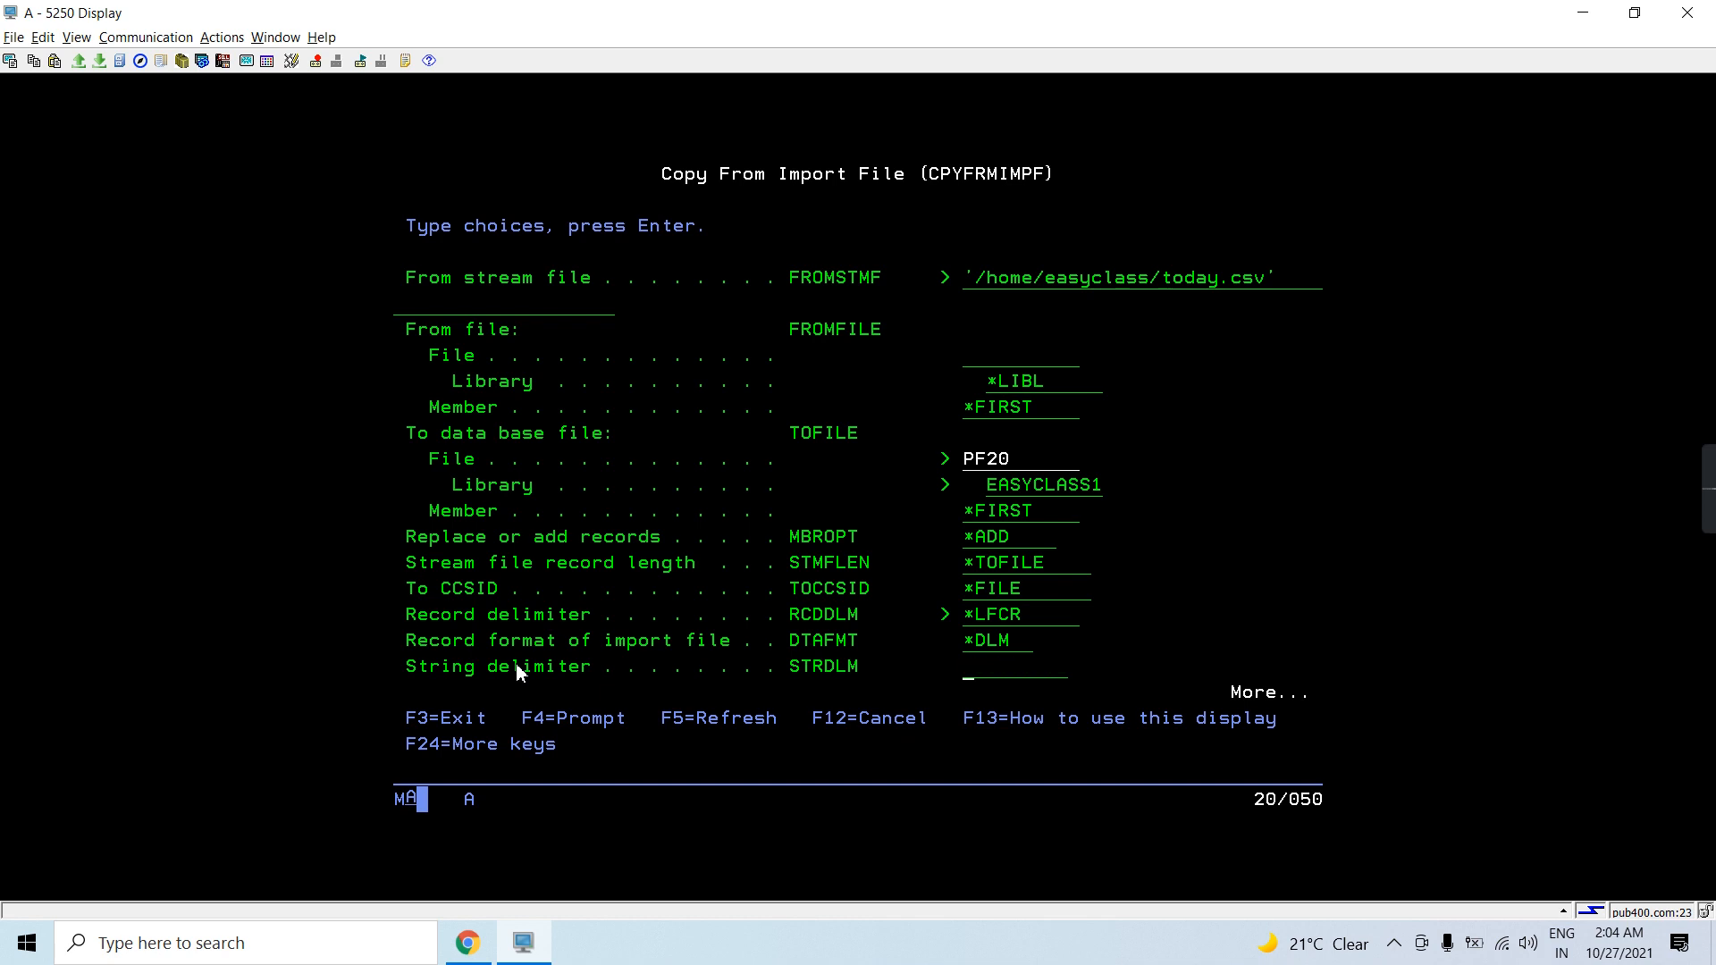
{"action": "type", "text": "*NONE"}
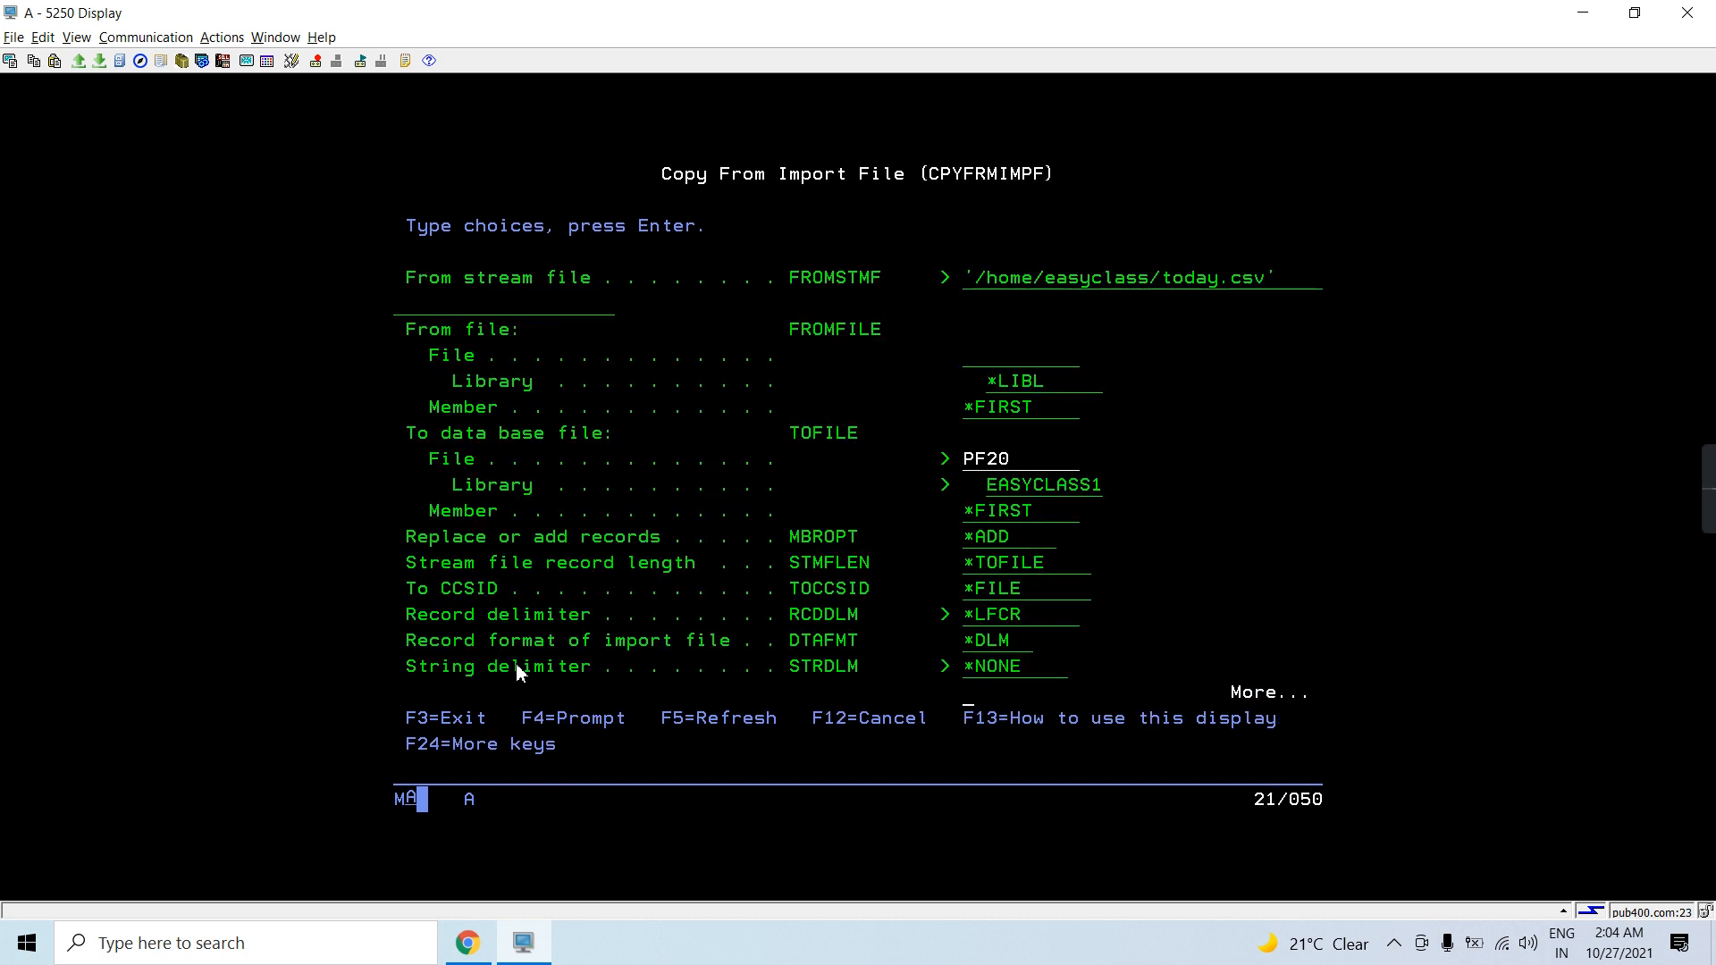
{"action": "key", "text": "Enter"}
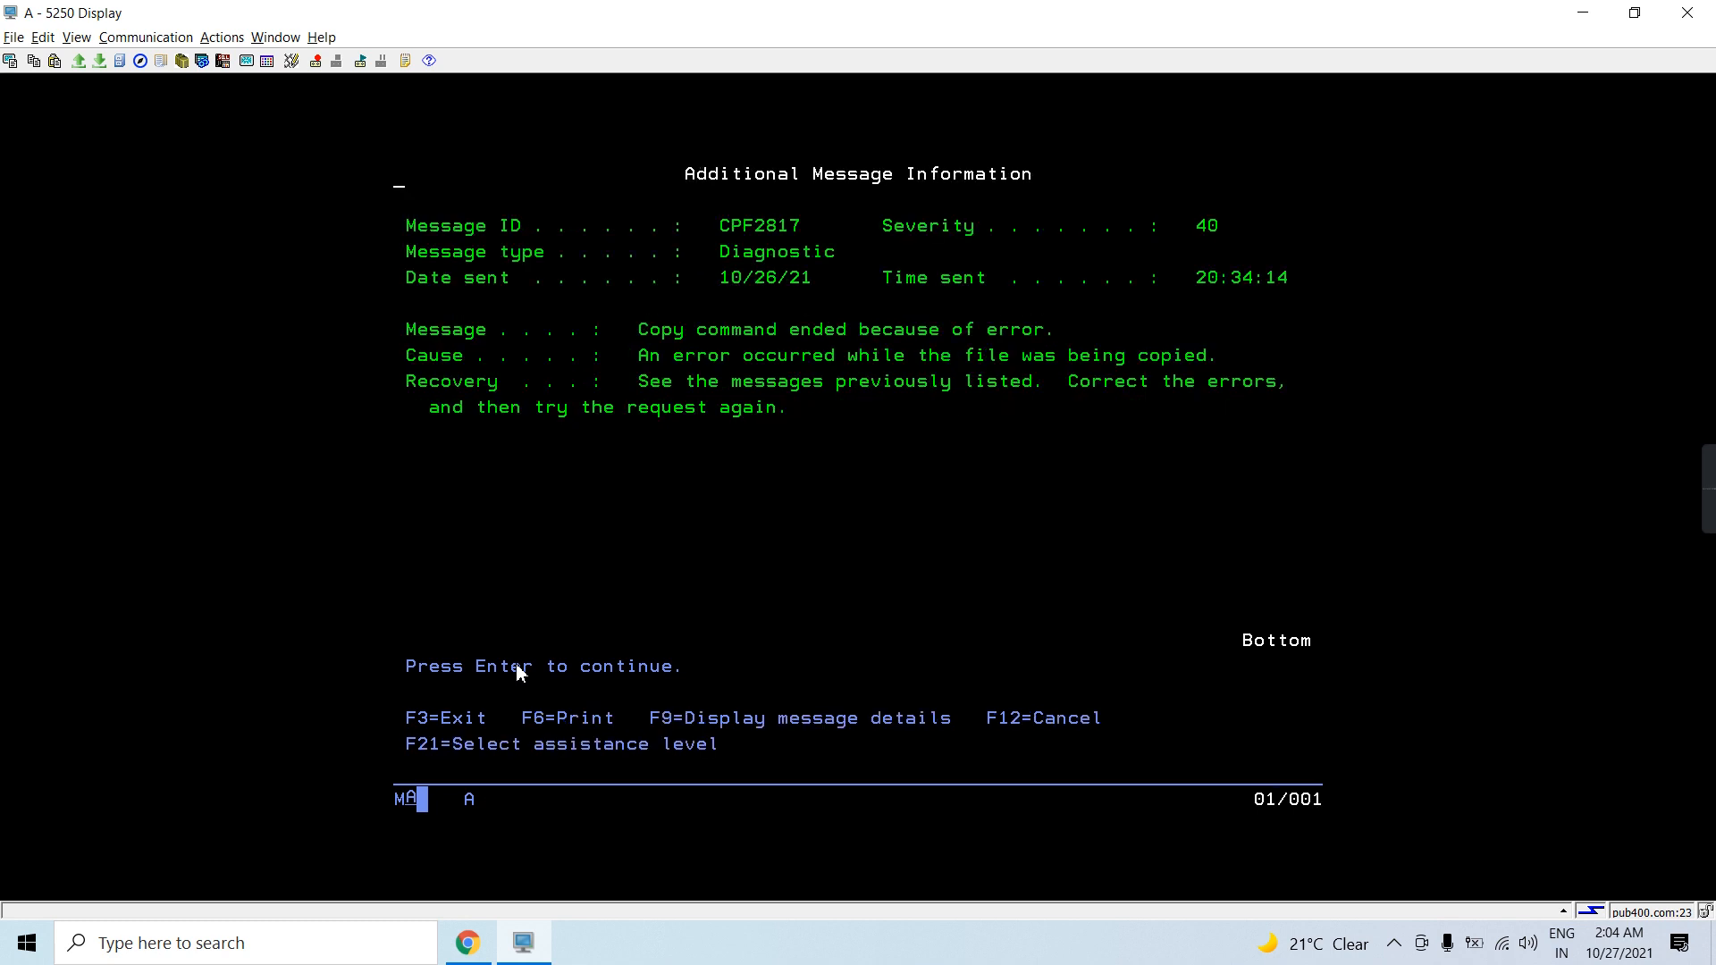
Dismiss the CPF2817 copy error details and return to the Main Menu.
{"action": "key", "text": "Enter"}
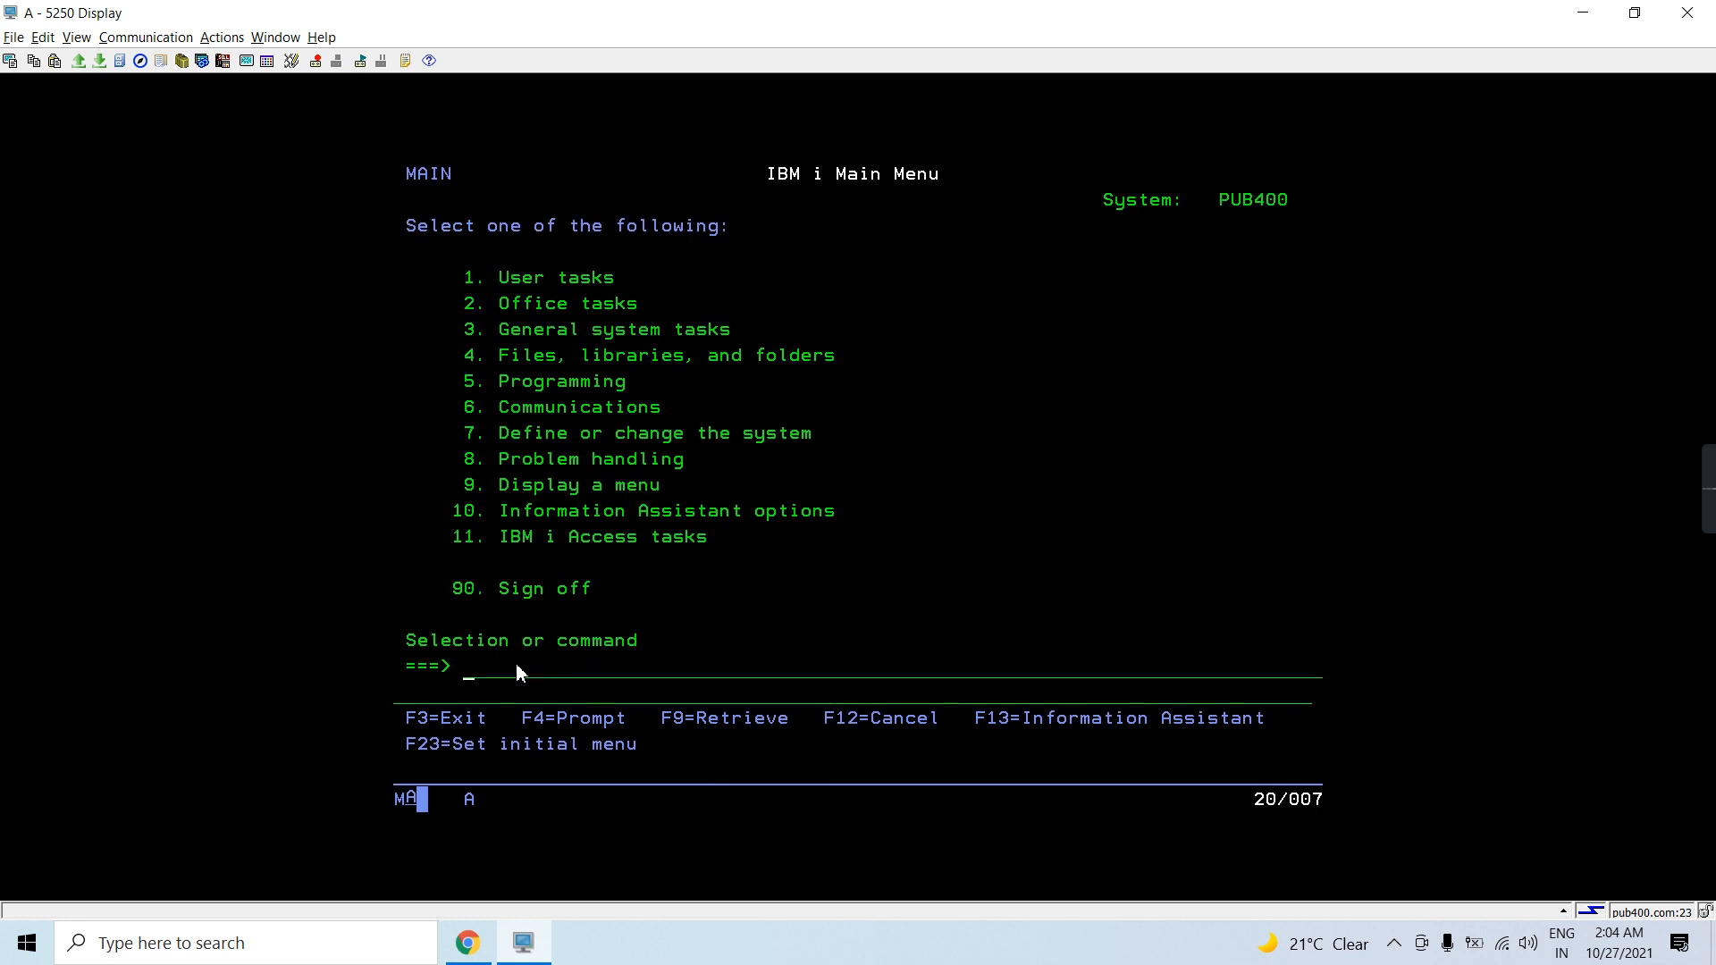
View PF20's ten records with RUNQRY, exit the report, and enter RUNQRY *N PF20.
{"action": "type", "text": "runqry"}
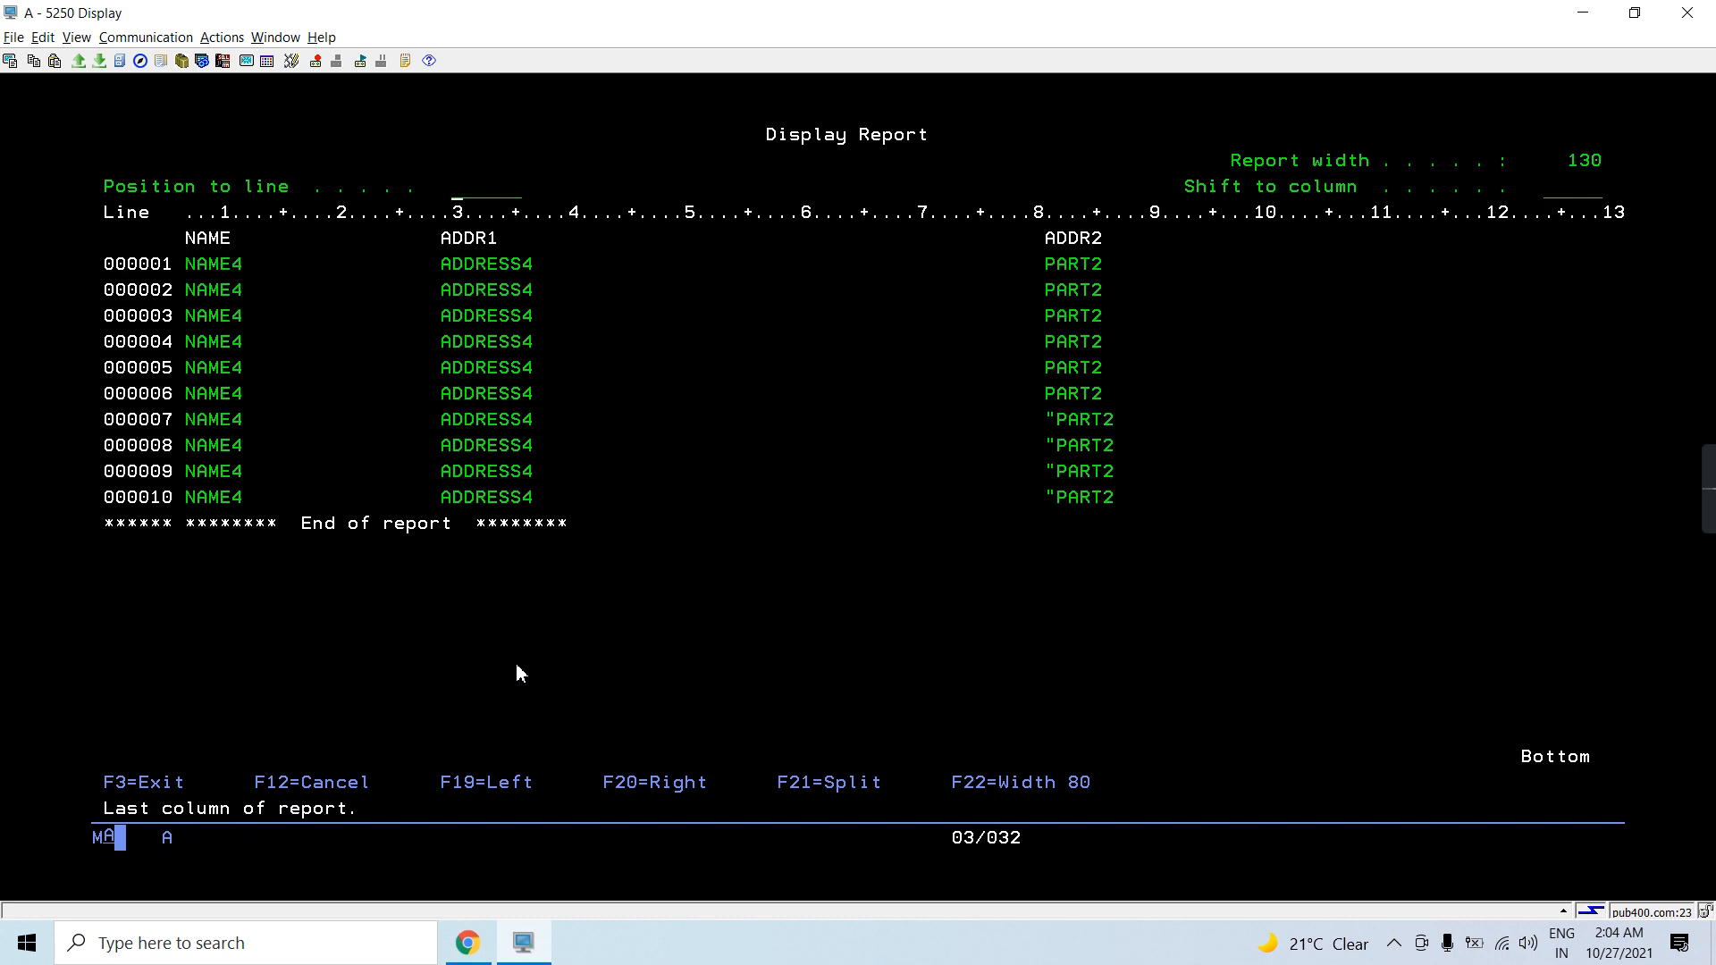
{"action": "key", "text": "F3"}
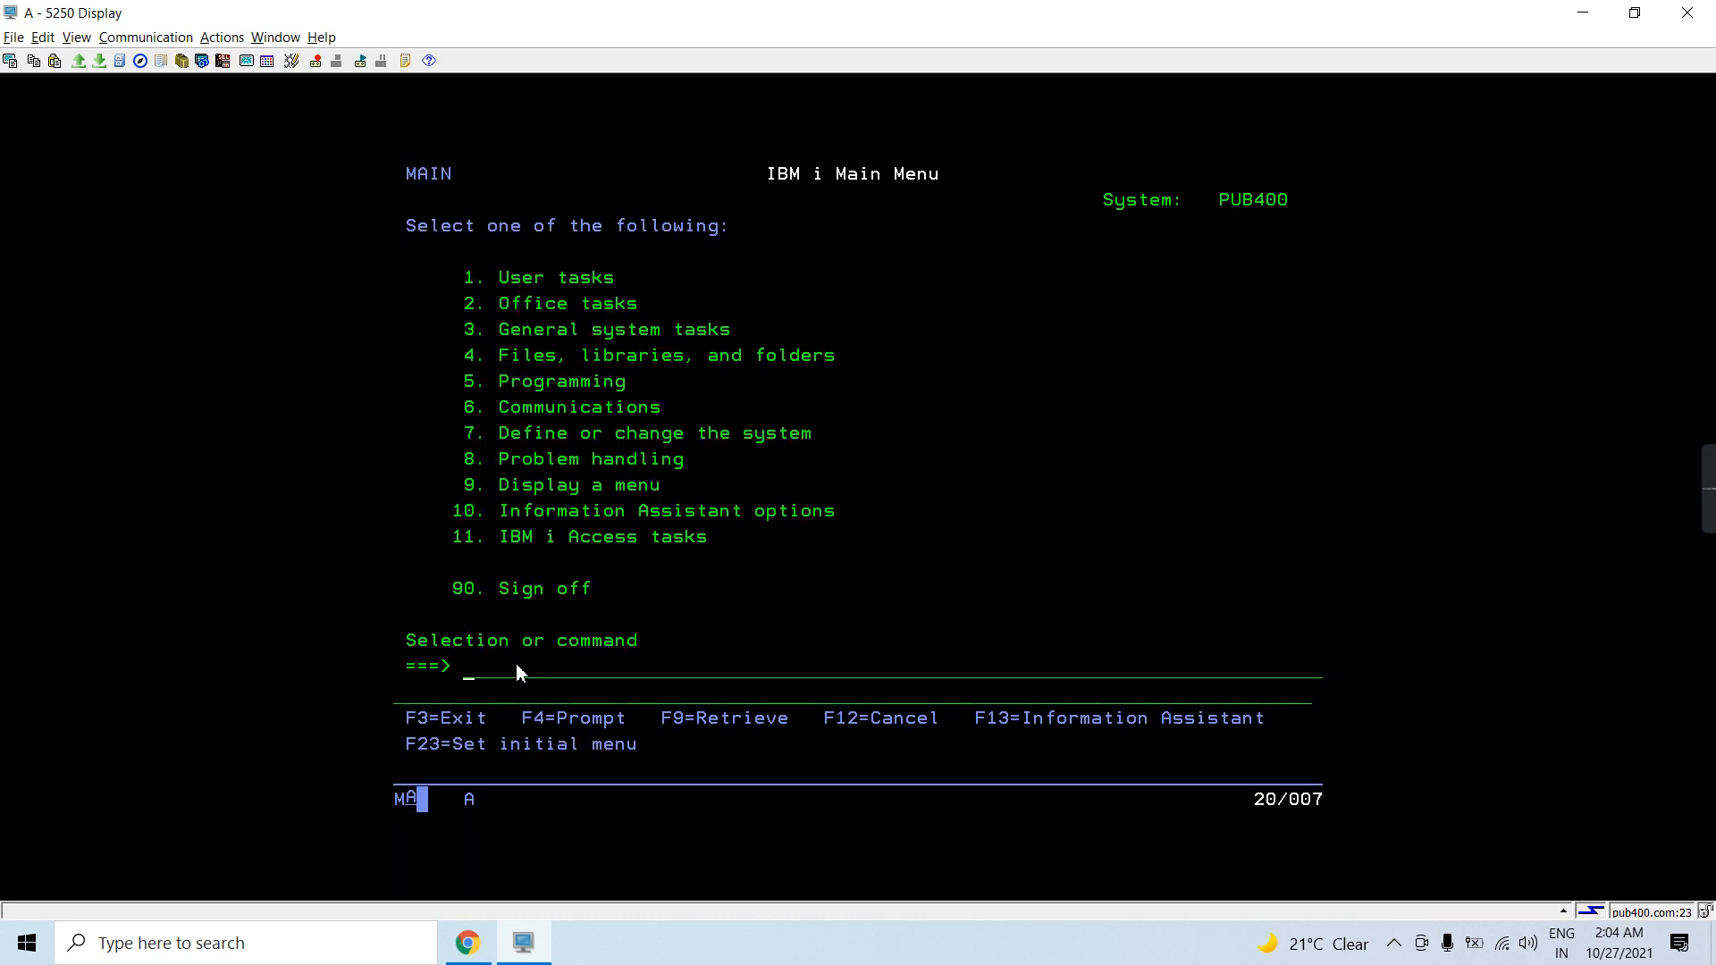
{"action": "type", "text": "runqry *N PF20"}
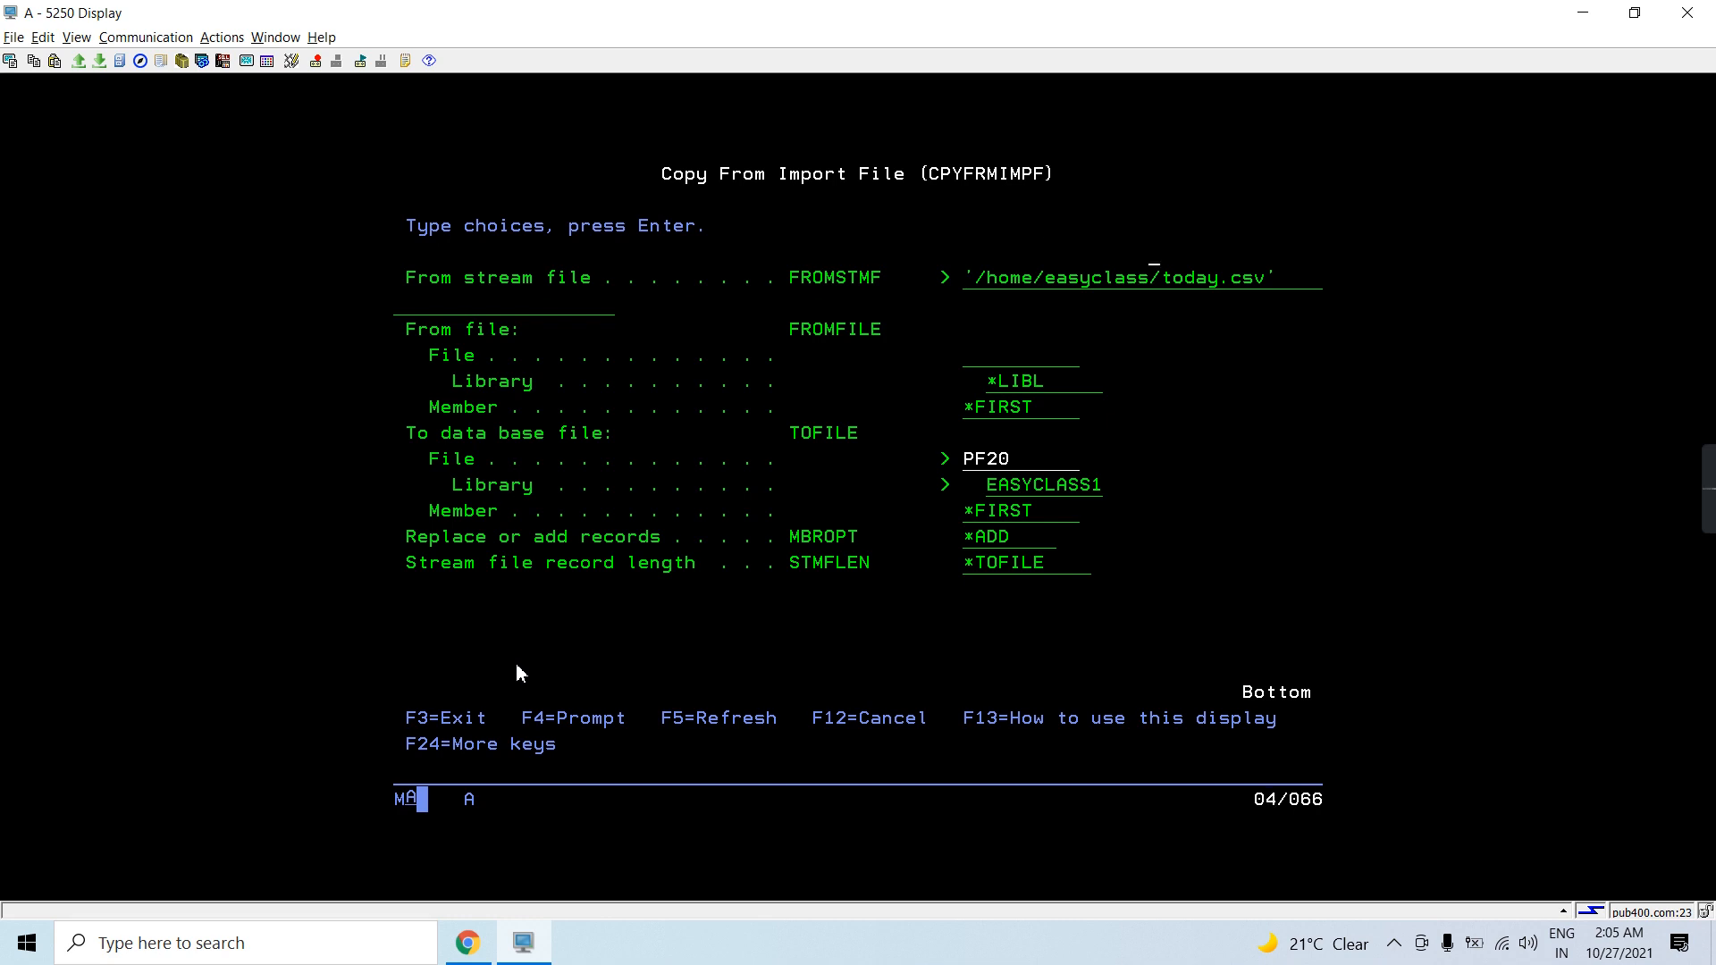
Set RMVCOLNAM to *YES and rerun the import, copying 10 records into PF20.
{"action": "left_click", "coordinate": [1034, 458]}
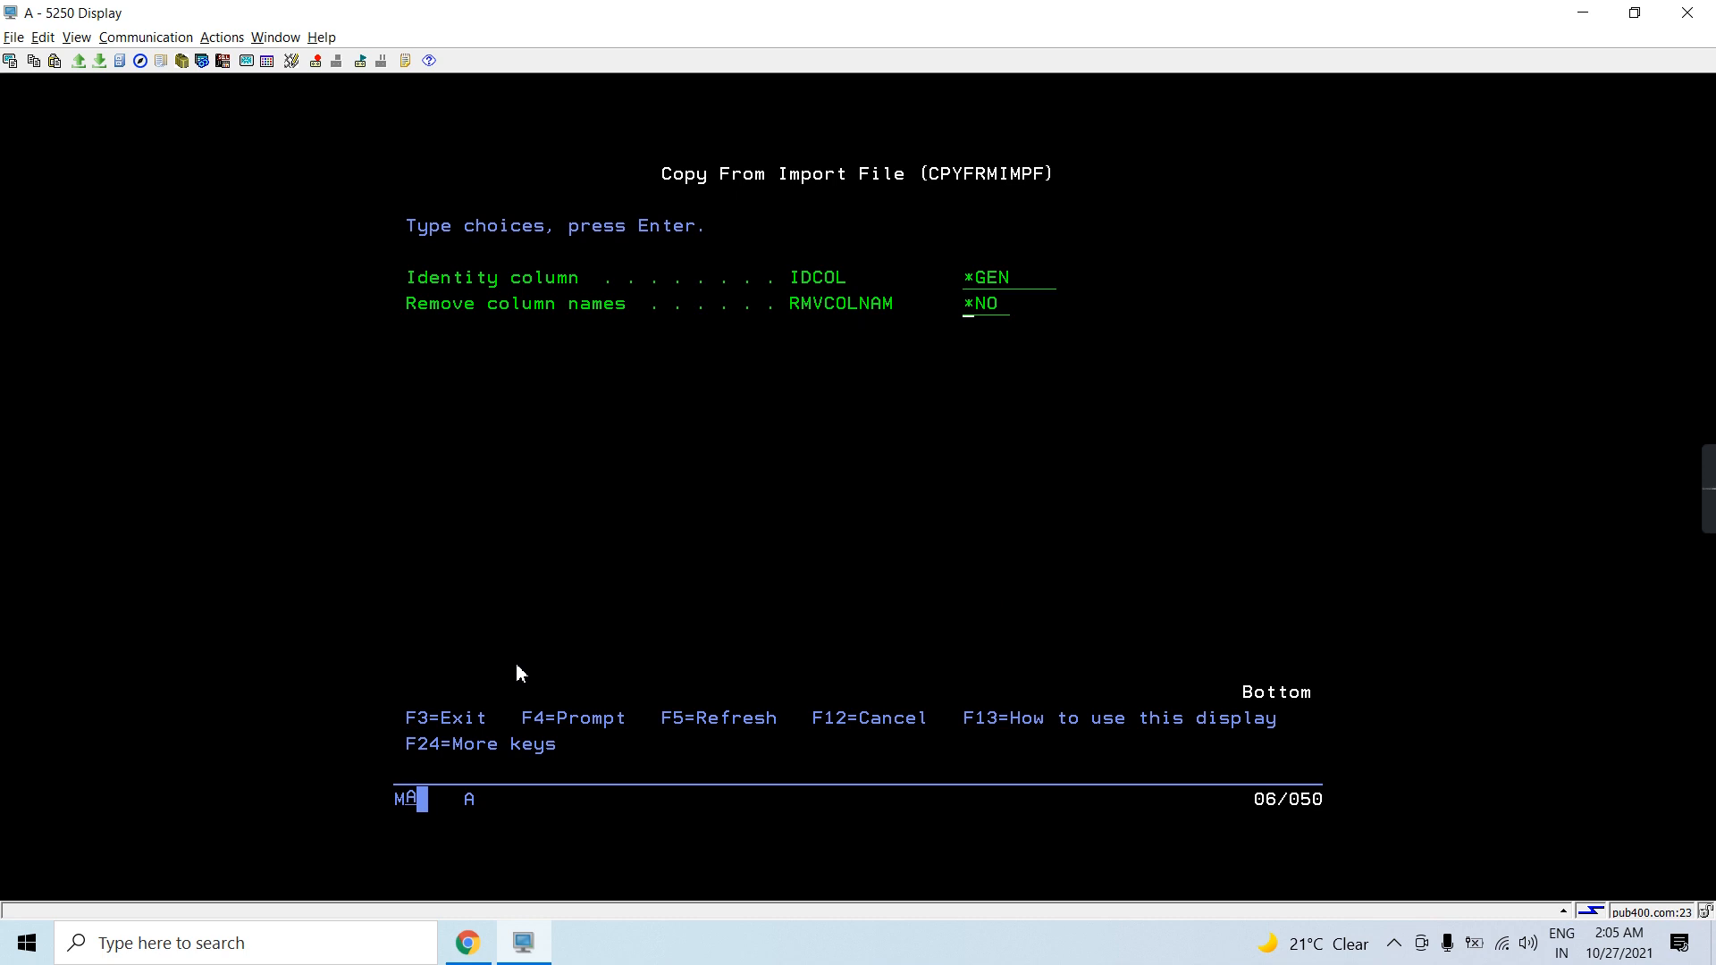
{"action": "key", "text": "F4"}
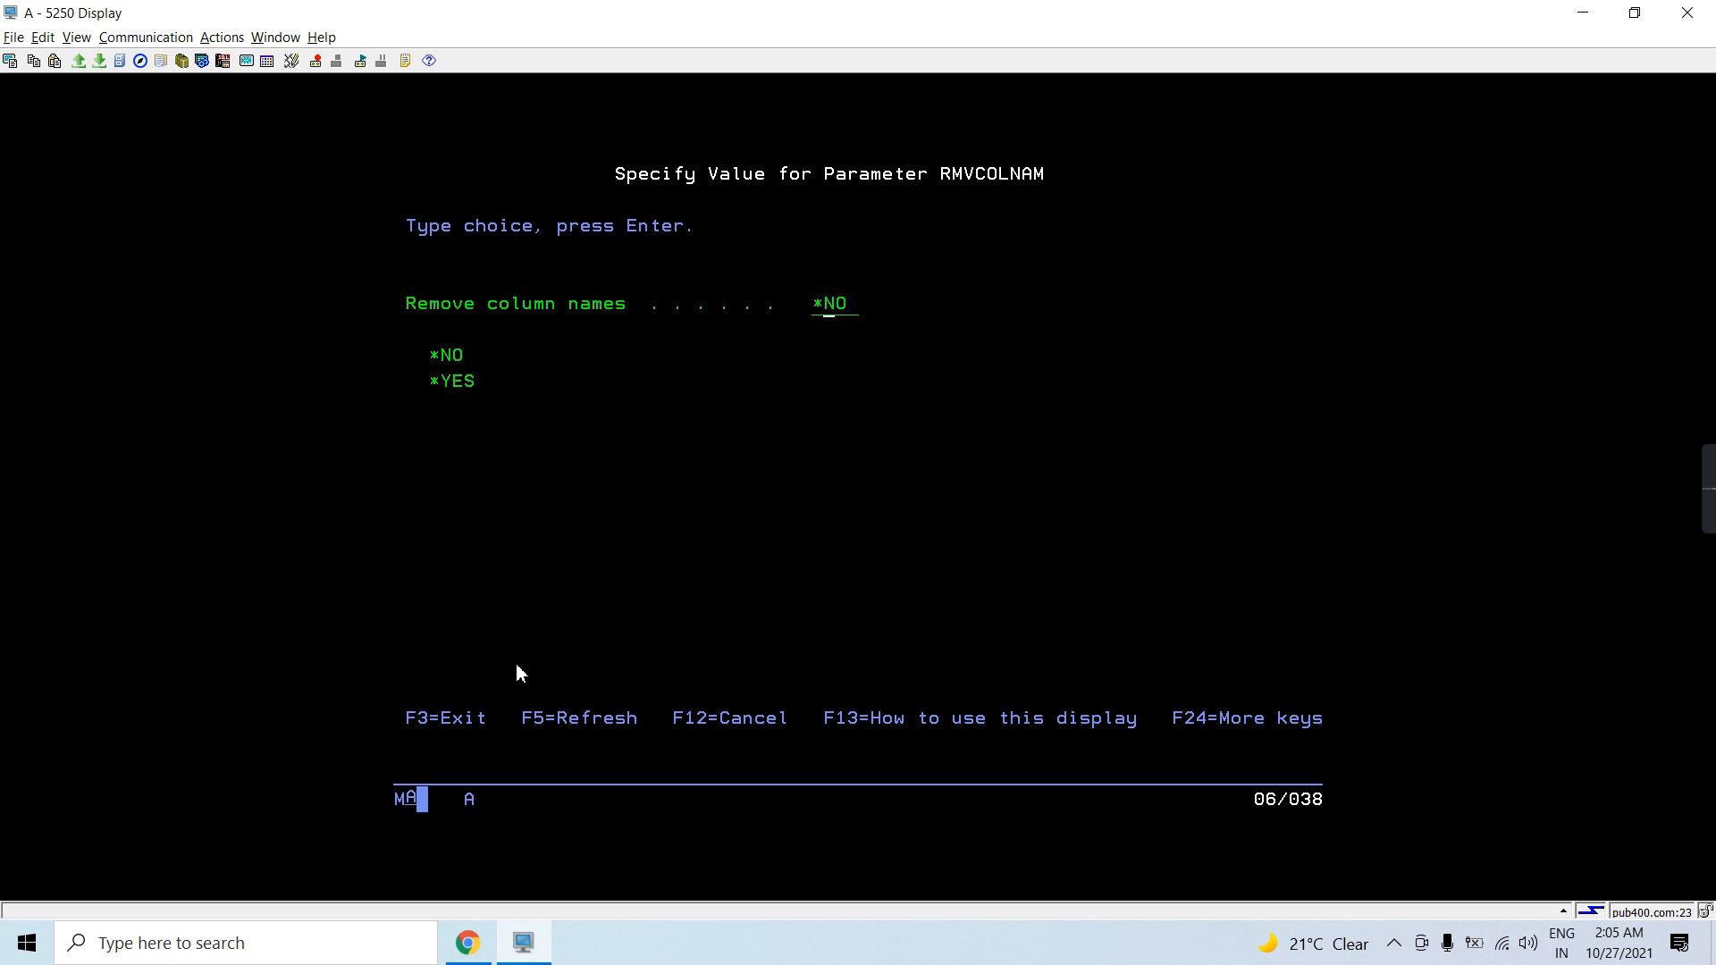
{"action": "type", "text": "*YES"}
{"action": "key", "text": "Enter"}
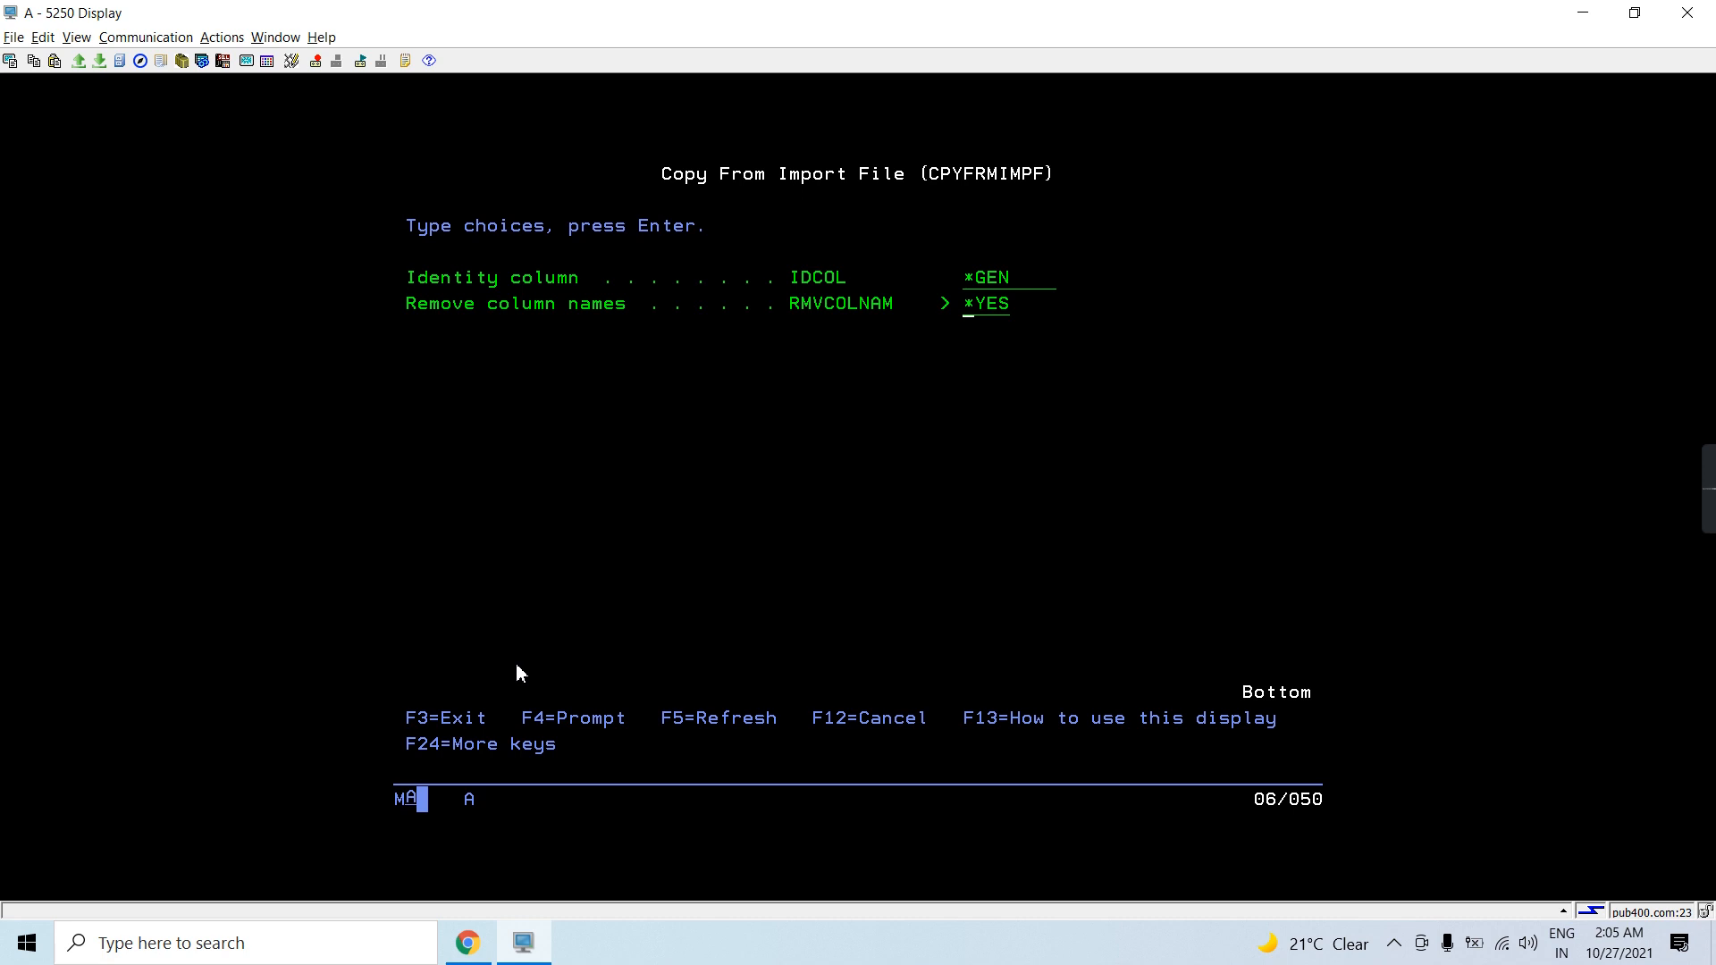
{"action": "key", "text": "Enter"}
{"action": "type", "text": "5"}
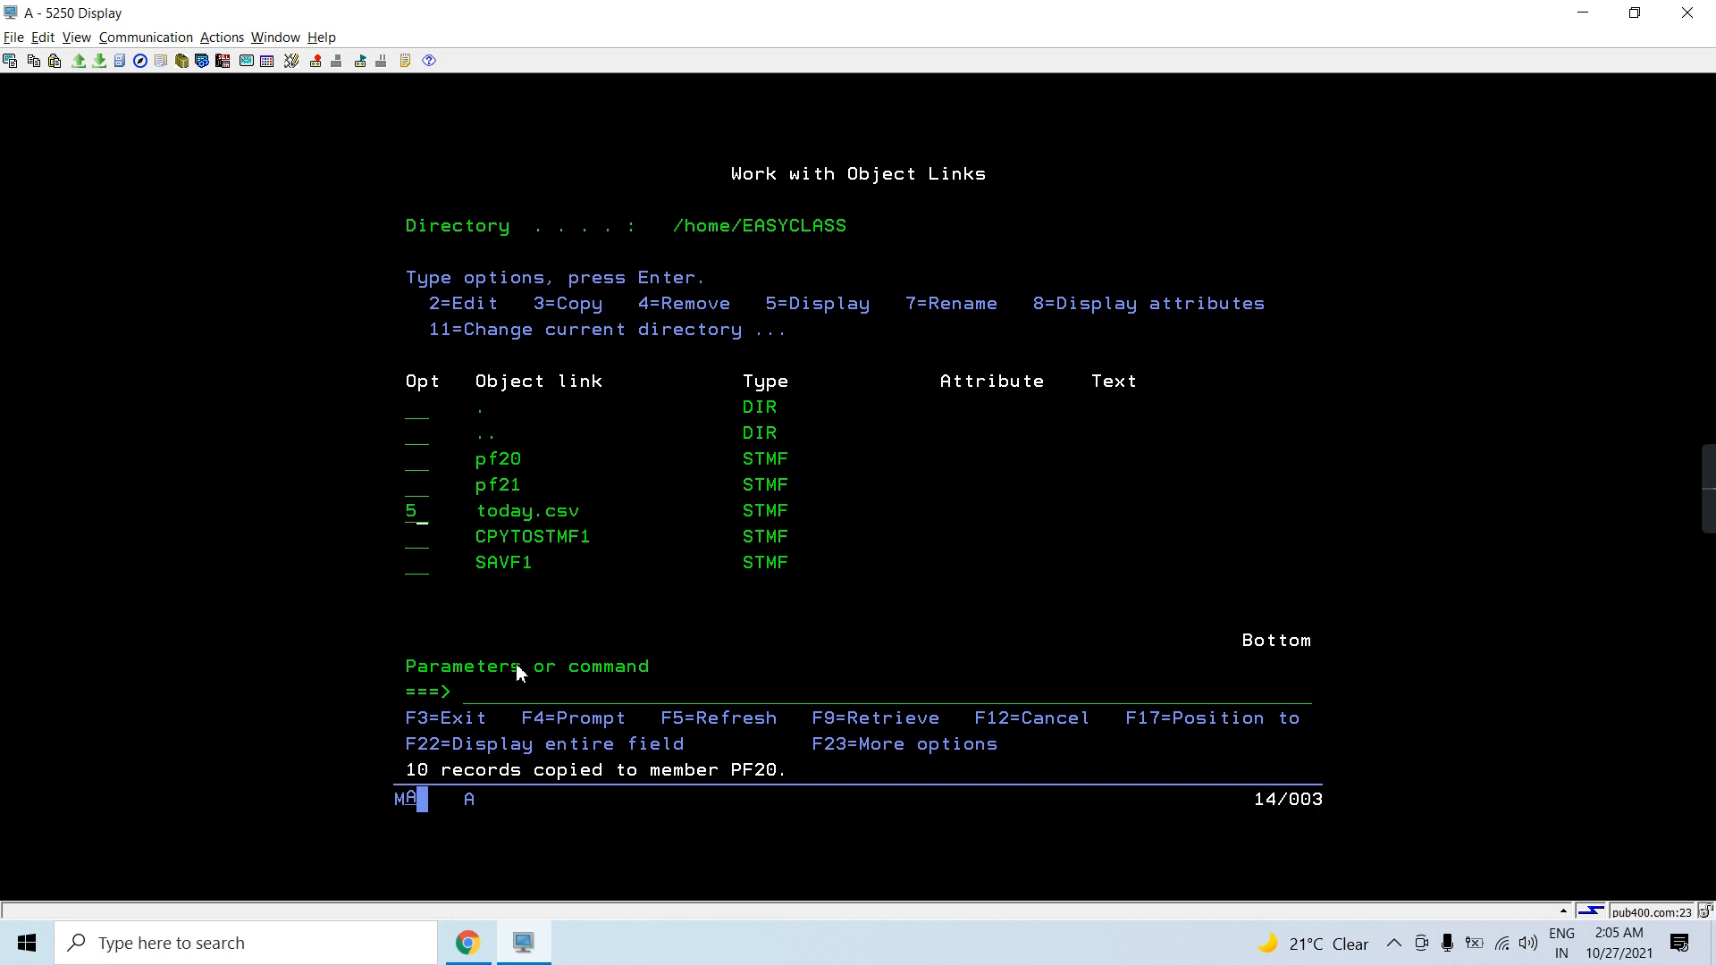
{"action": "key", "text": "Enter"}
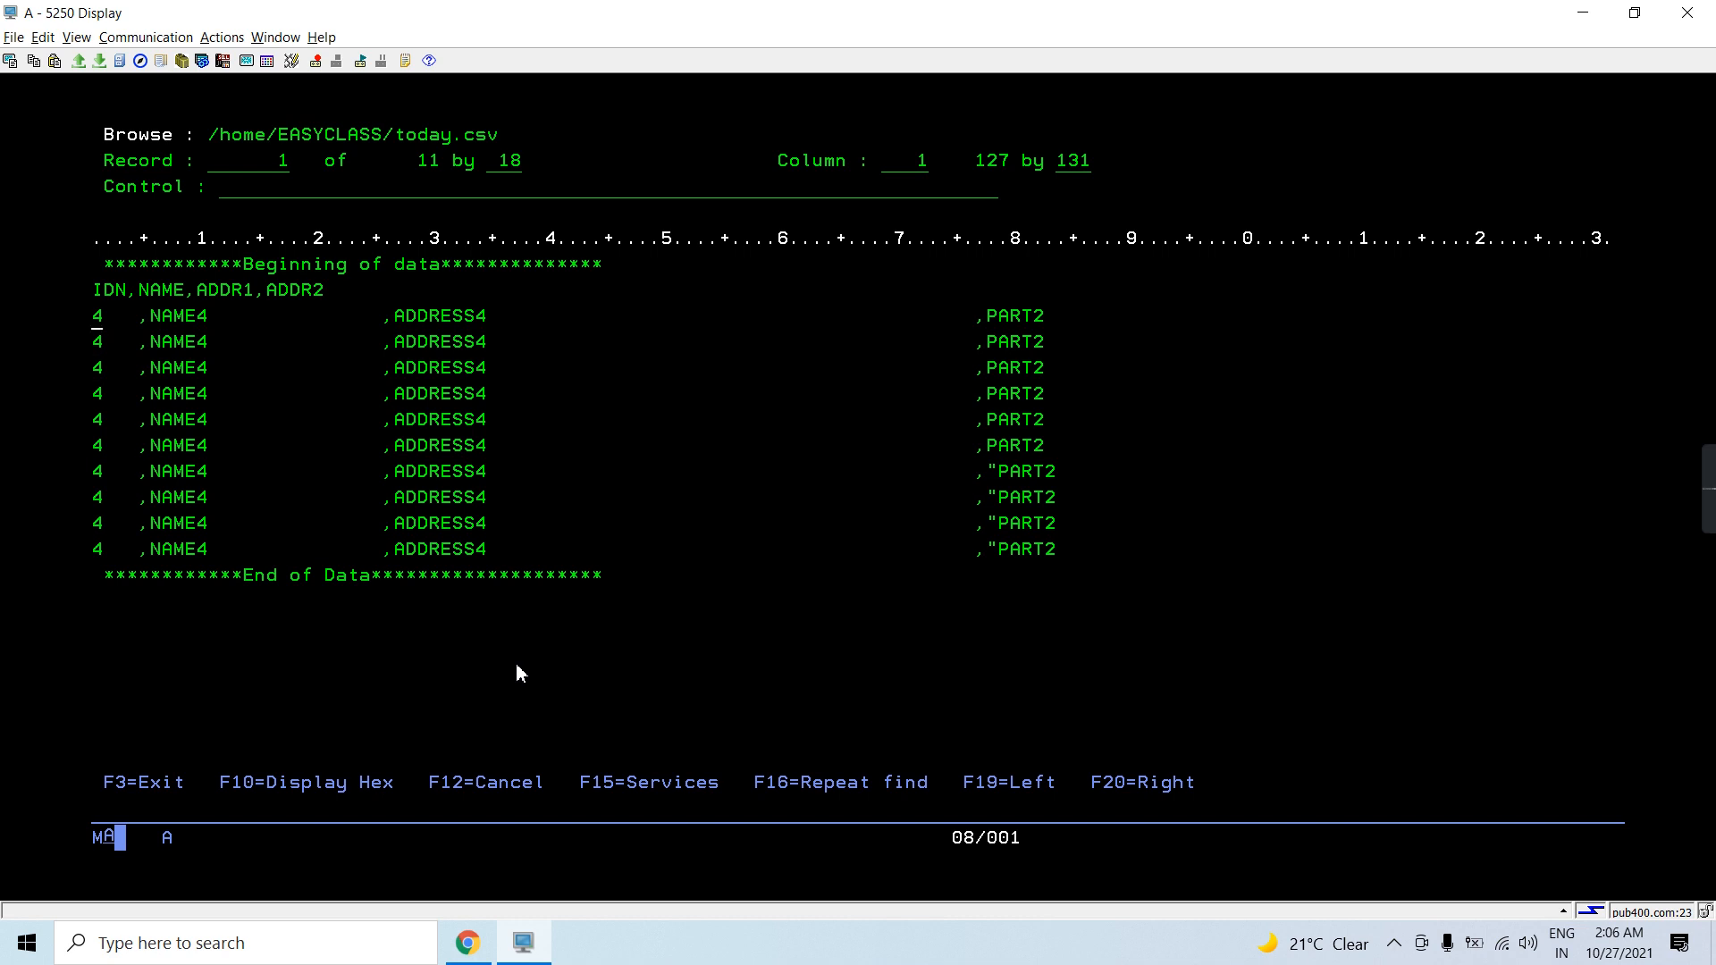
{"action": "key", "text": "f3"}
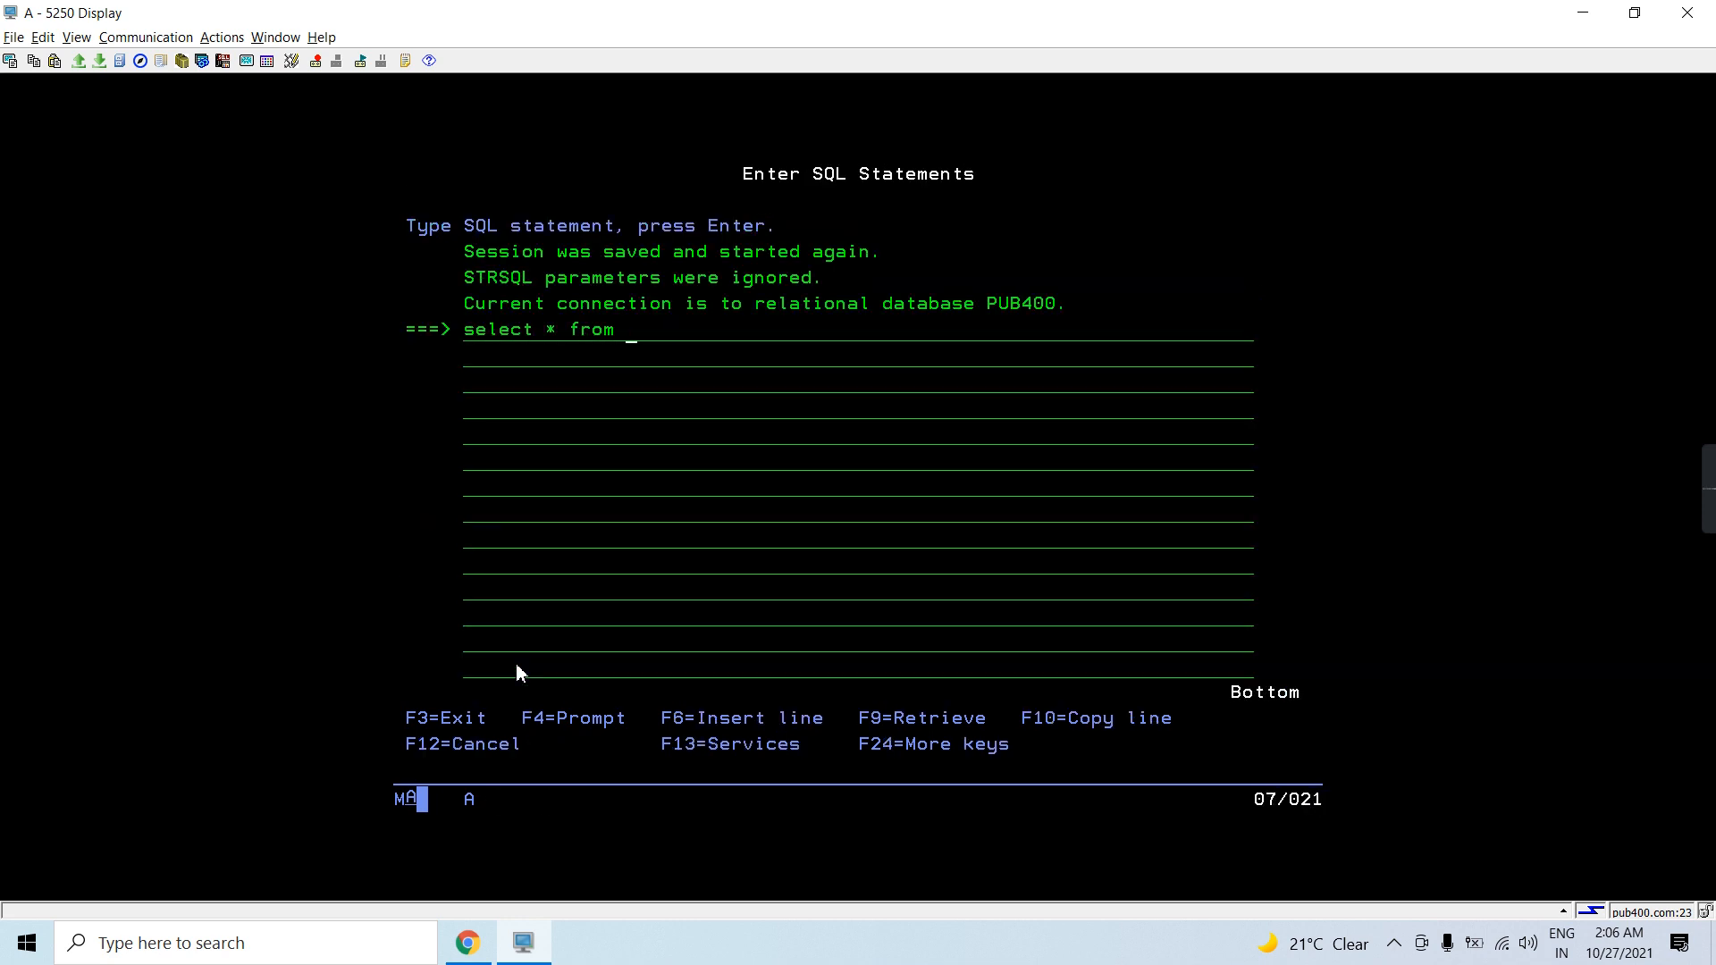
{"action": "key", "text": "f4"}
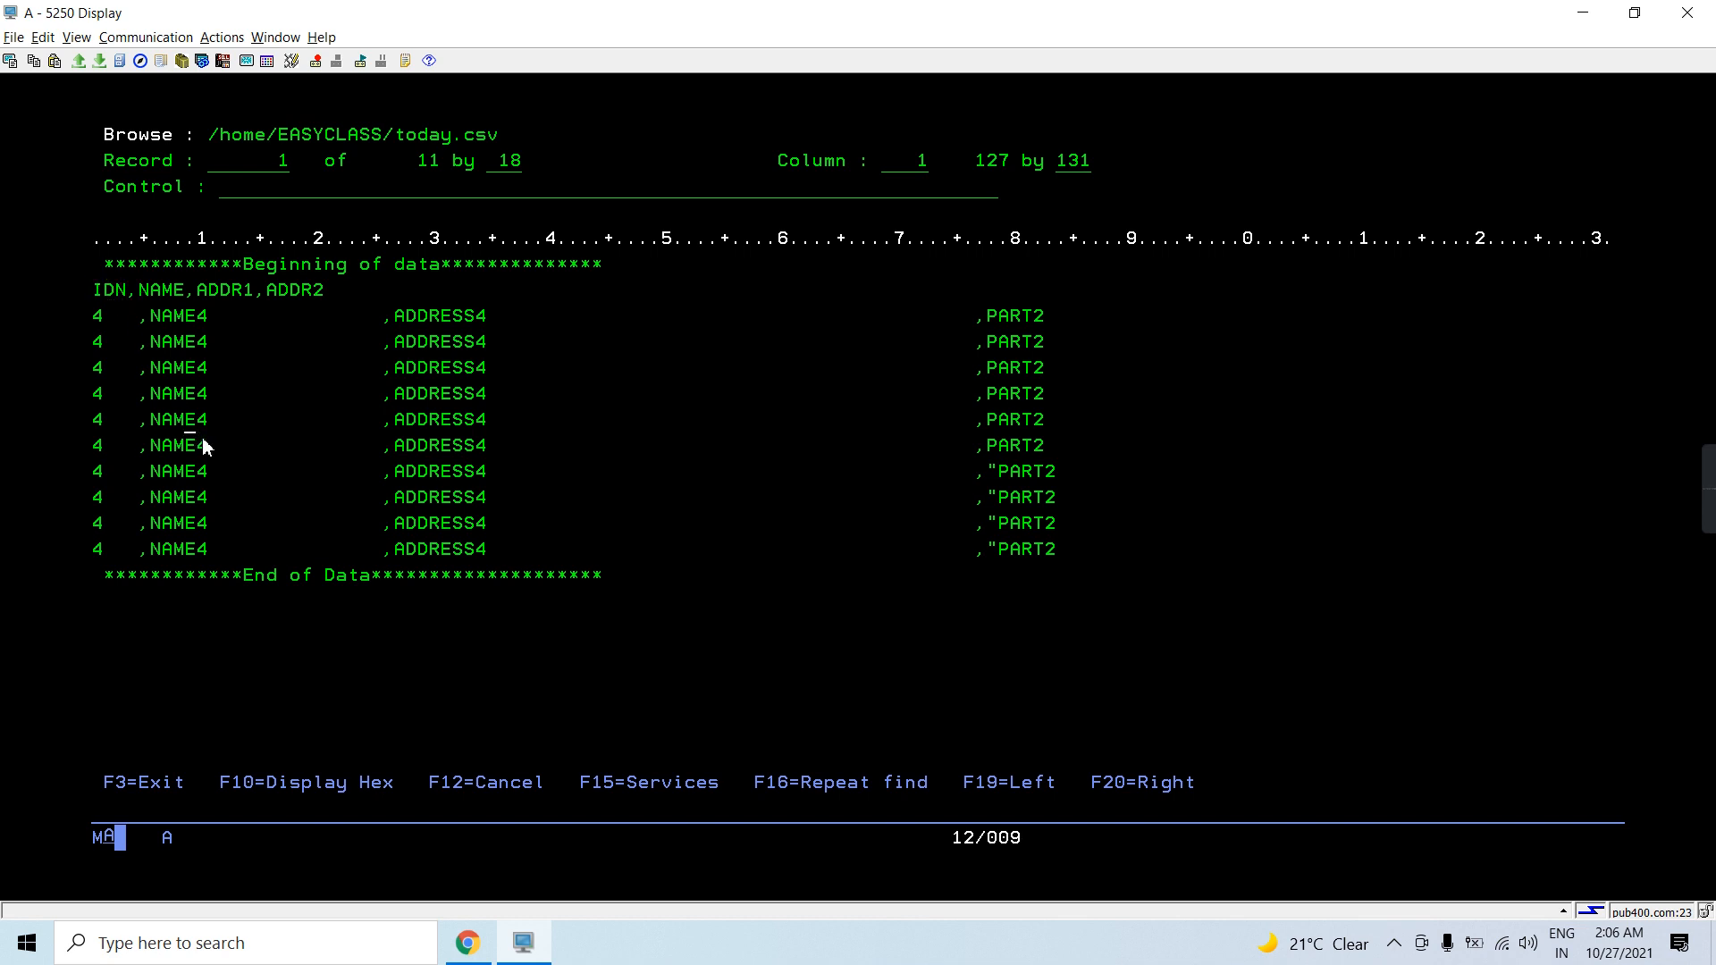
{"action": "mouse_move", "coordinate": [179, 379]}
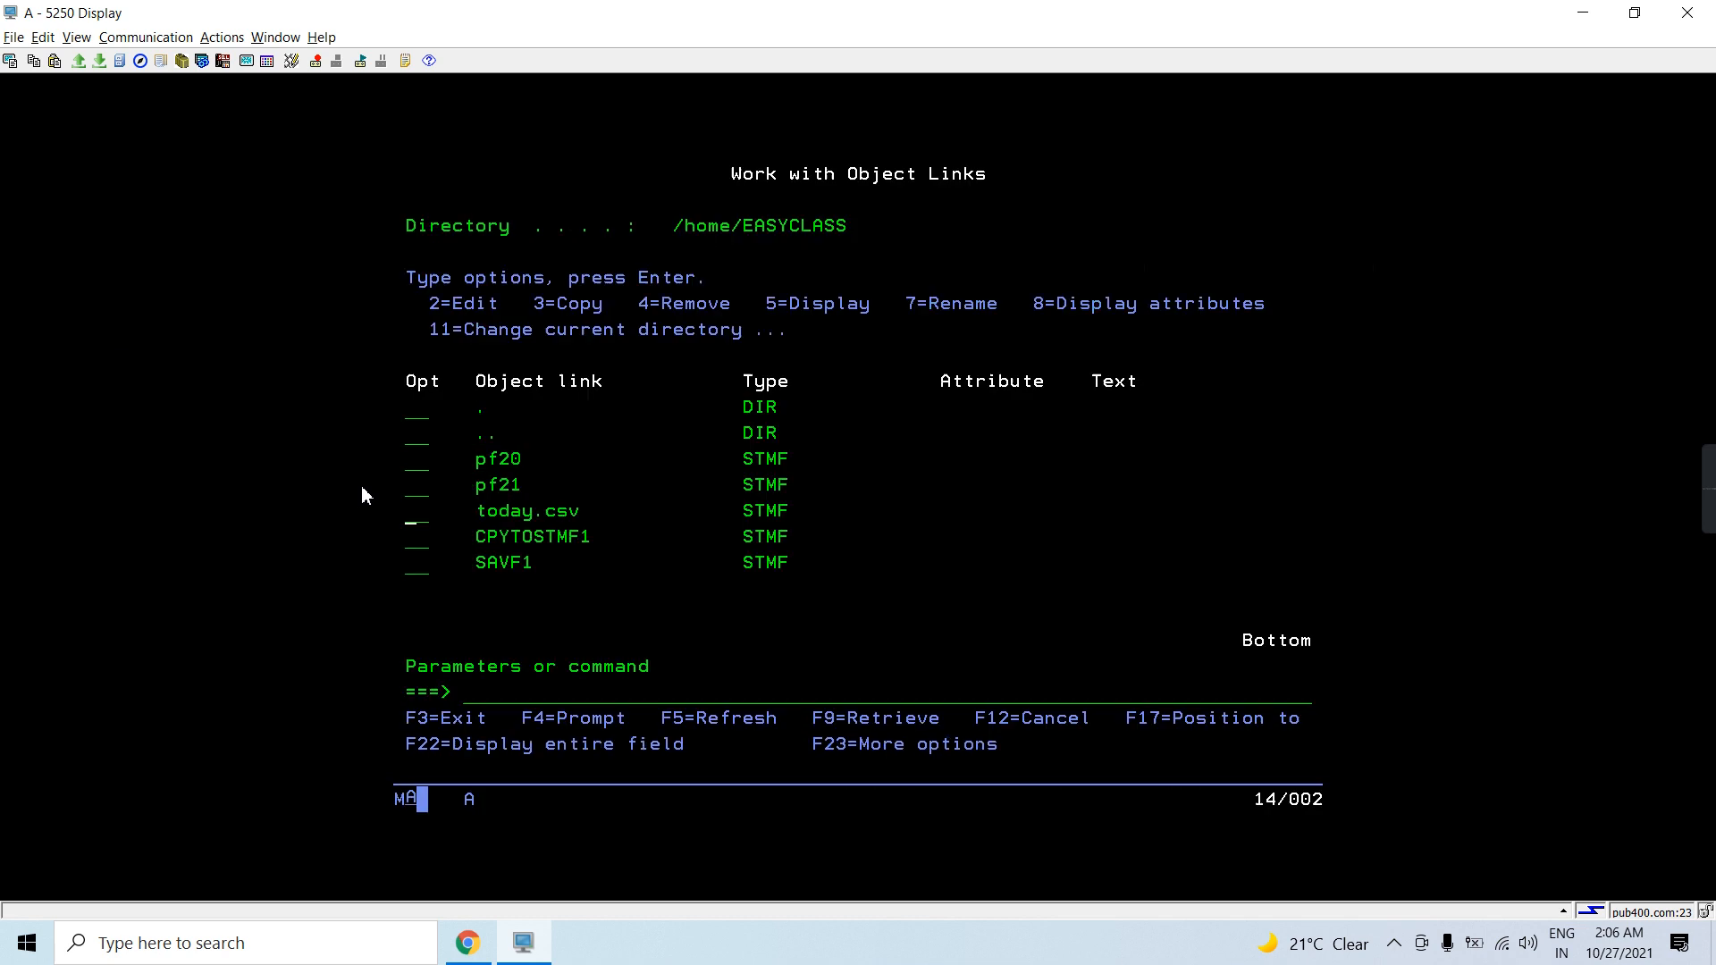
{"action": "type", "text": "strsql"}
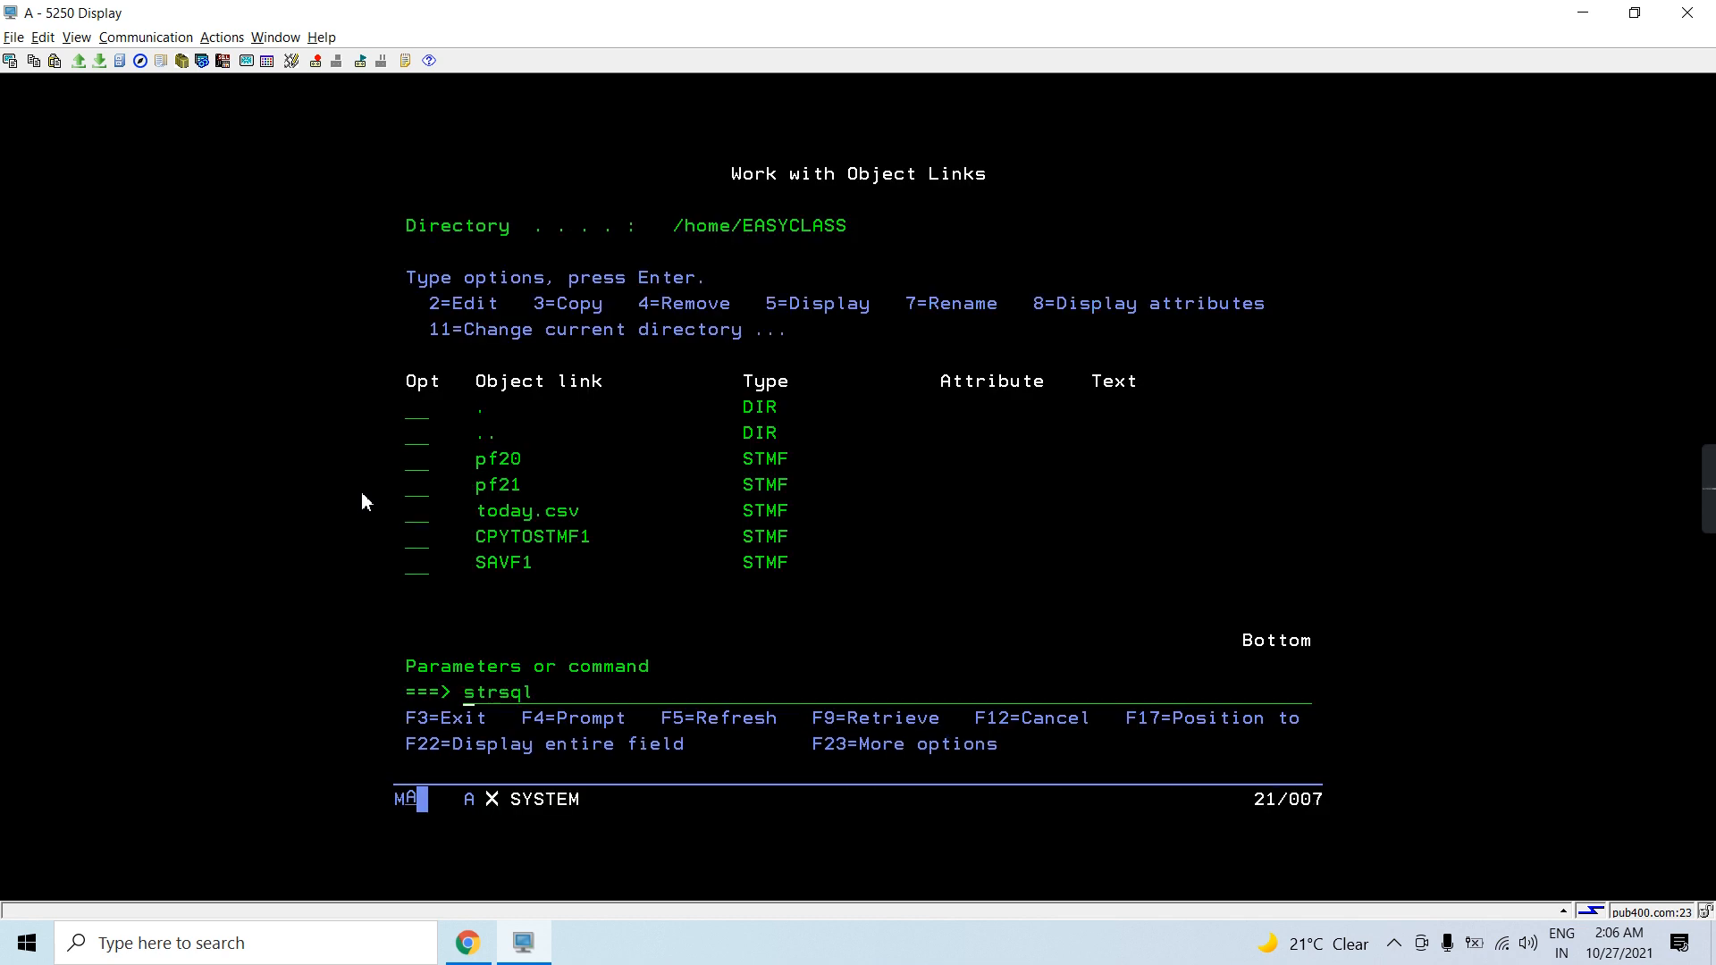
Re-check PF20's records with RUNQRY *N PF20 and return to the Main Menu.
{"action": "key", "text": "Enter"}
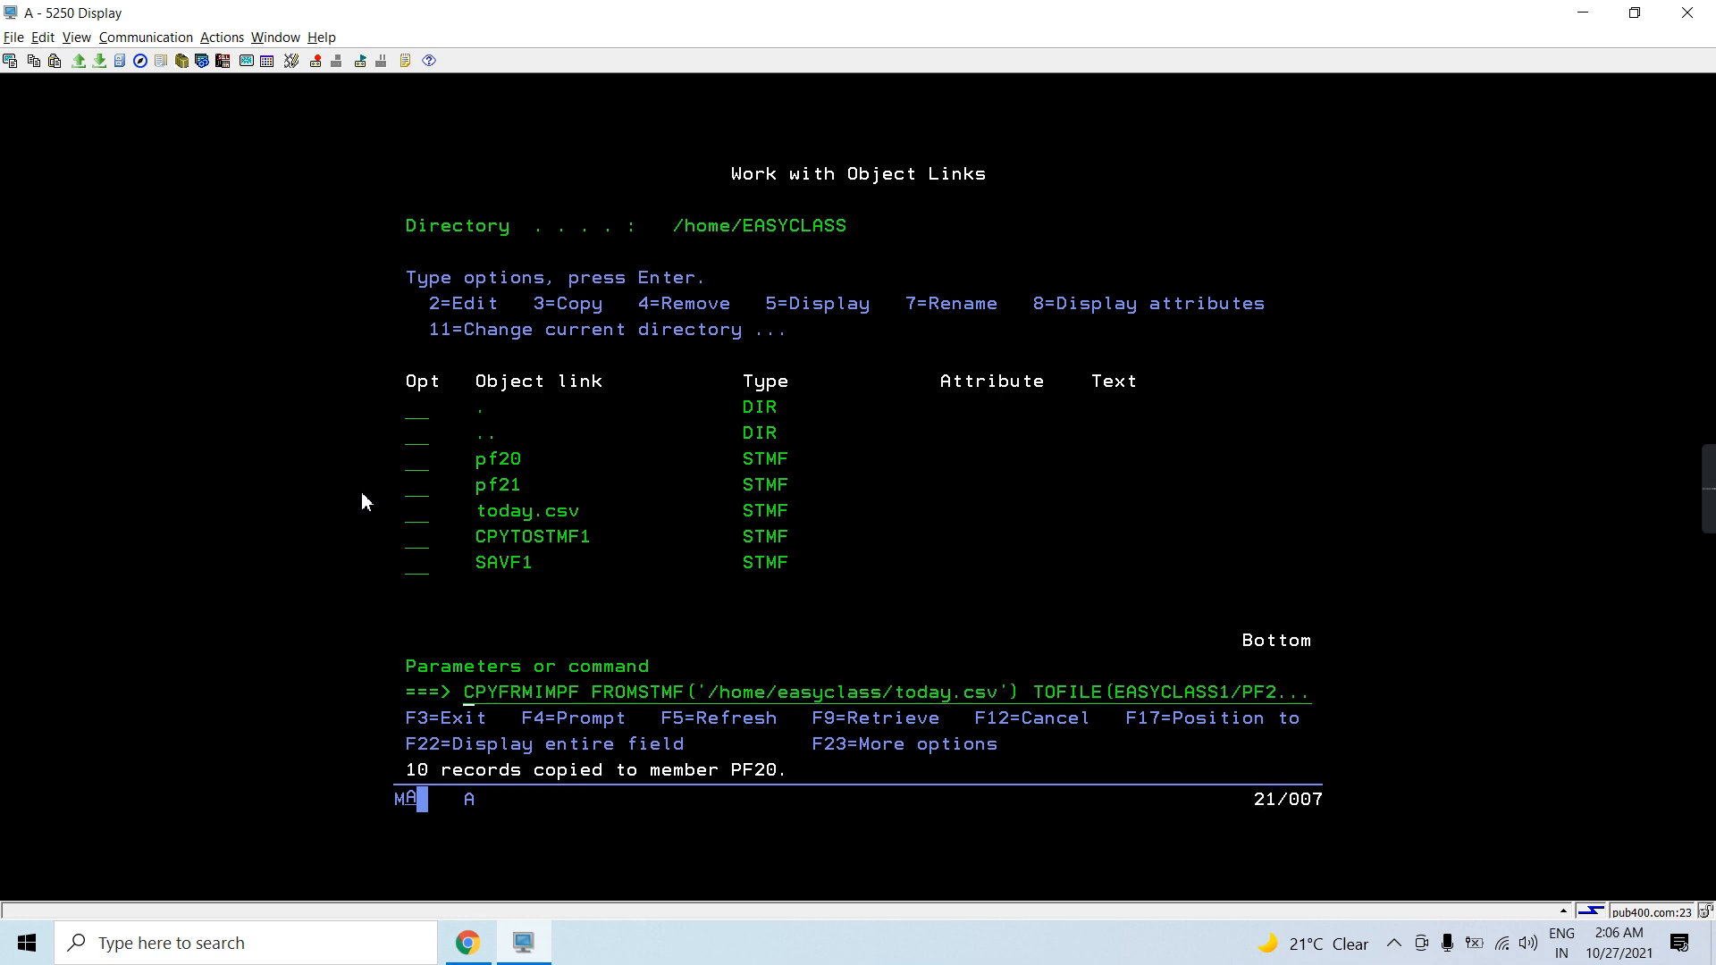
{"action": "type", "text": "wrklnk"}
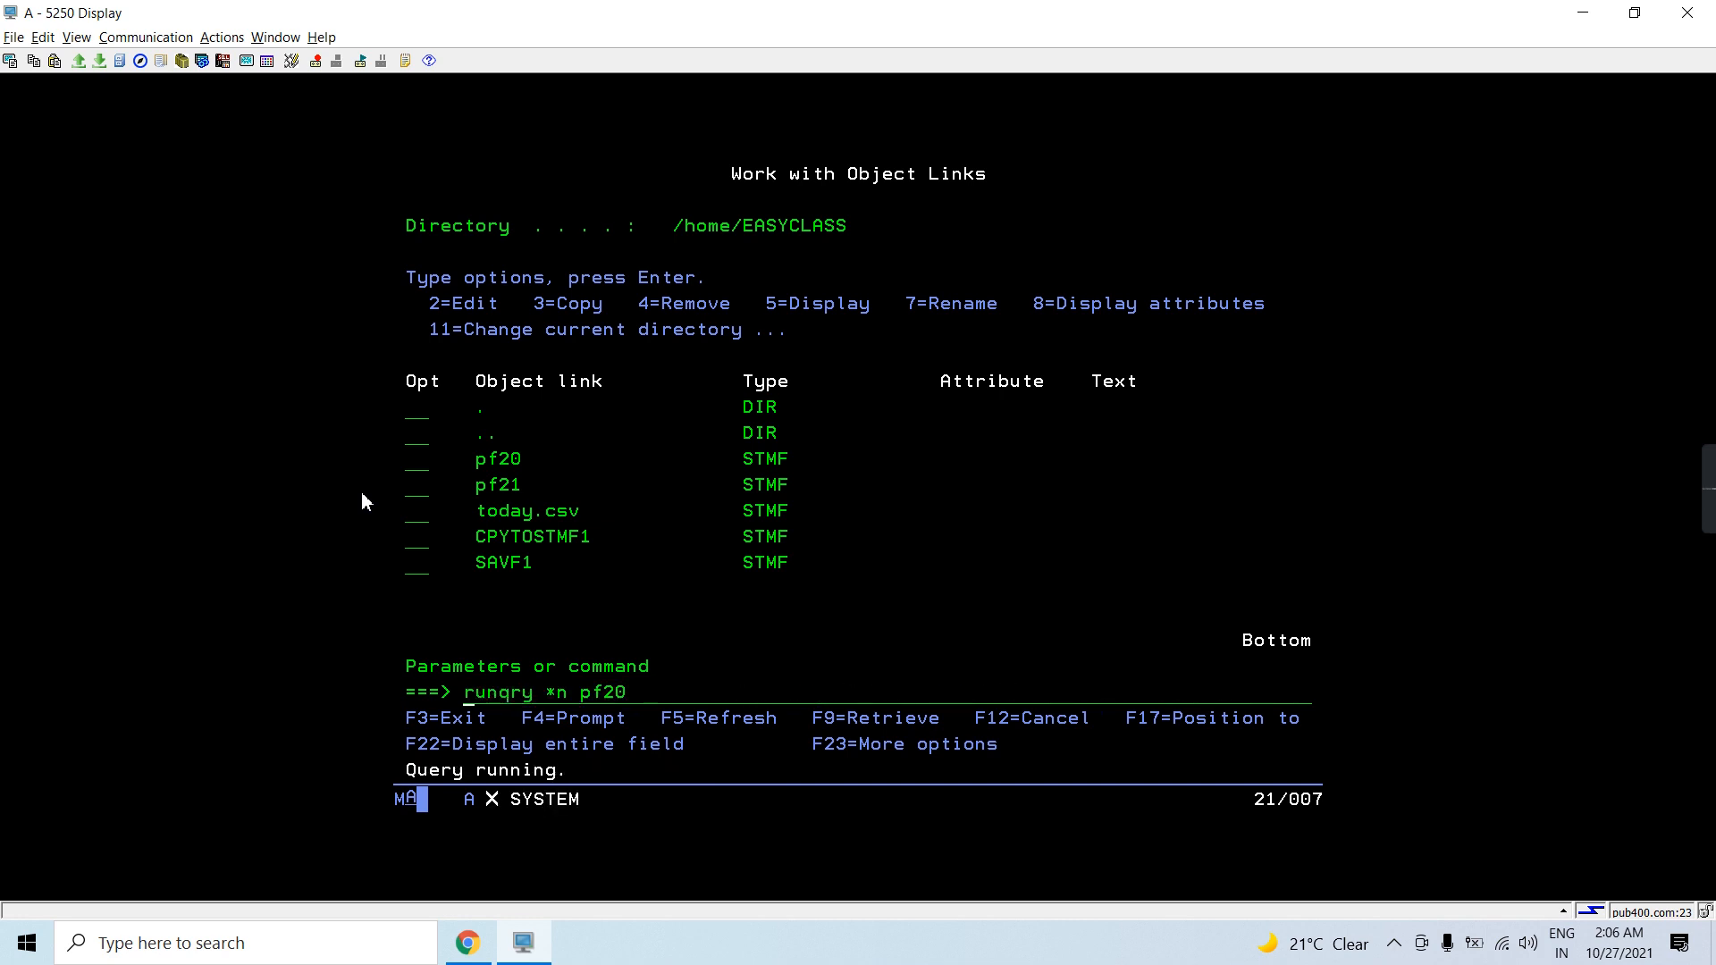
{"action": "key", "text": "Enter"}
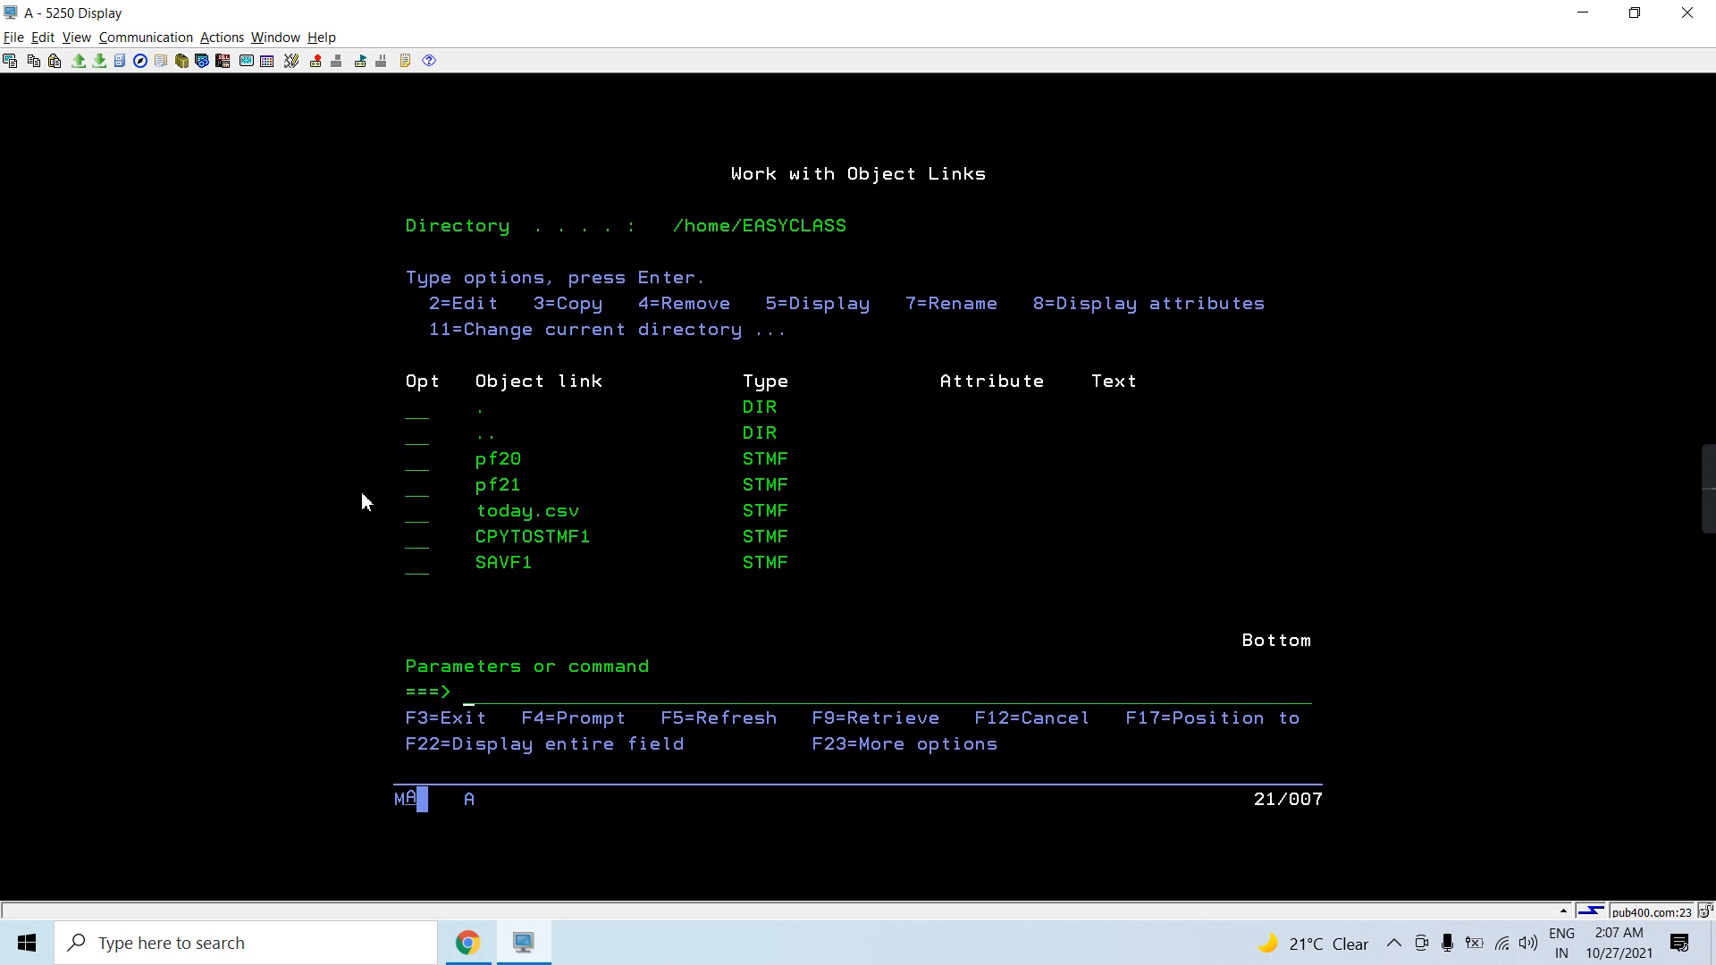
{"action": "type", "text": "clrqry *n pf20"}
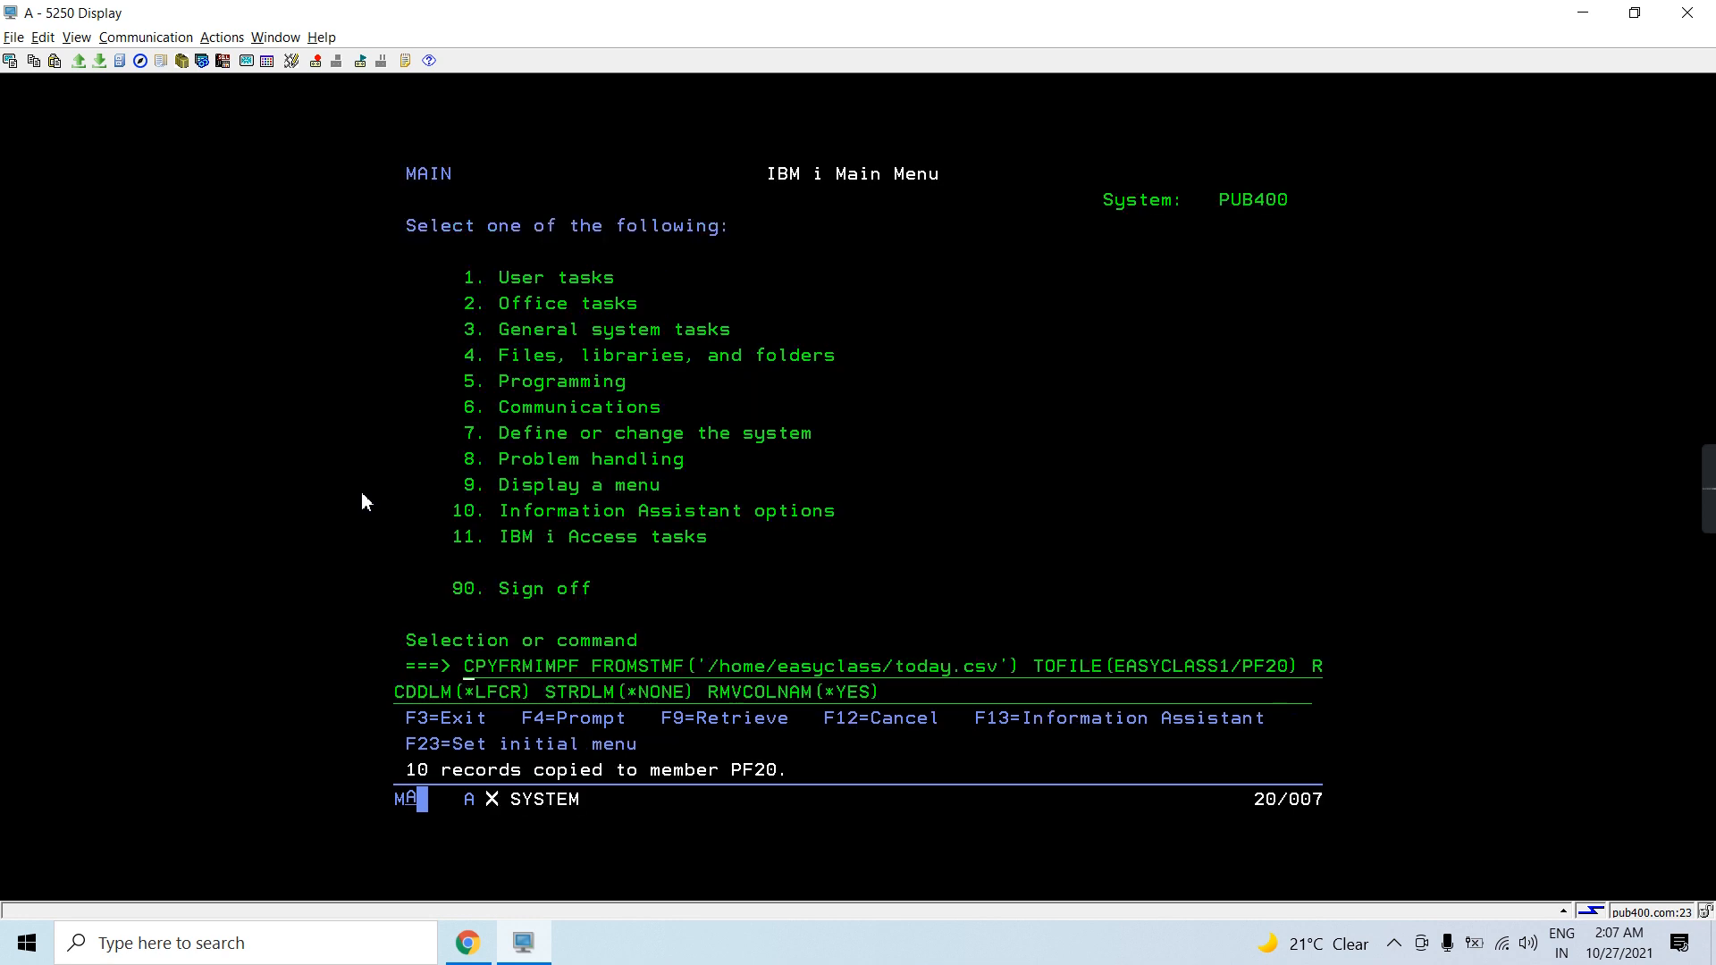
{"action": "type", "text": "clrpfm    pf20"}
{"action": "key", "text": "Enter"}
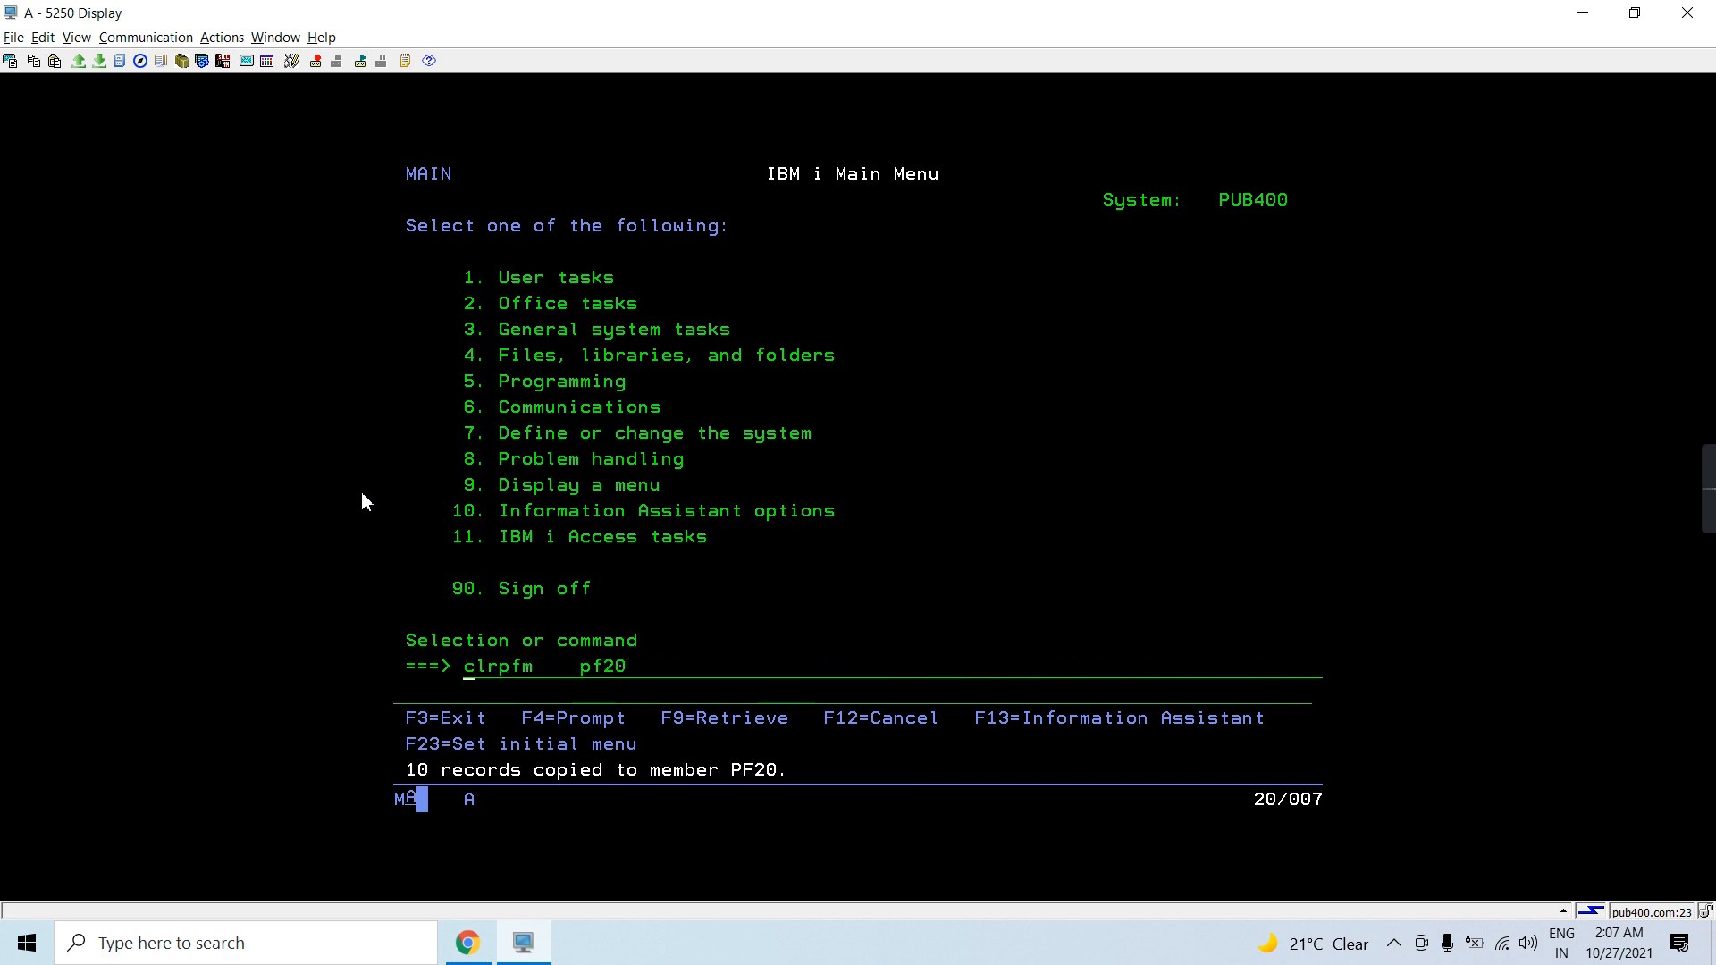
Submit CLRPFM PF20 to clear all records from the file.
{"action": "key", "text": "Enter"}
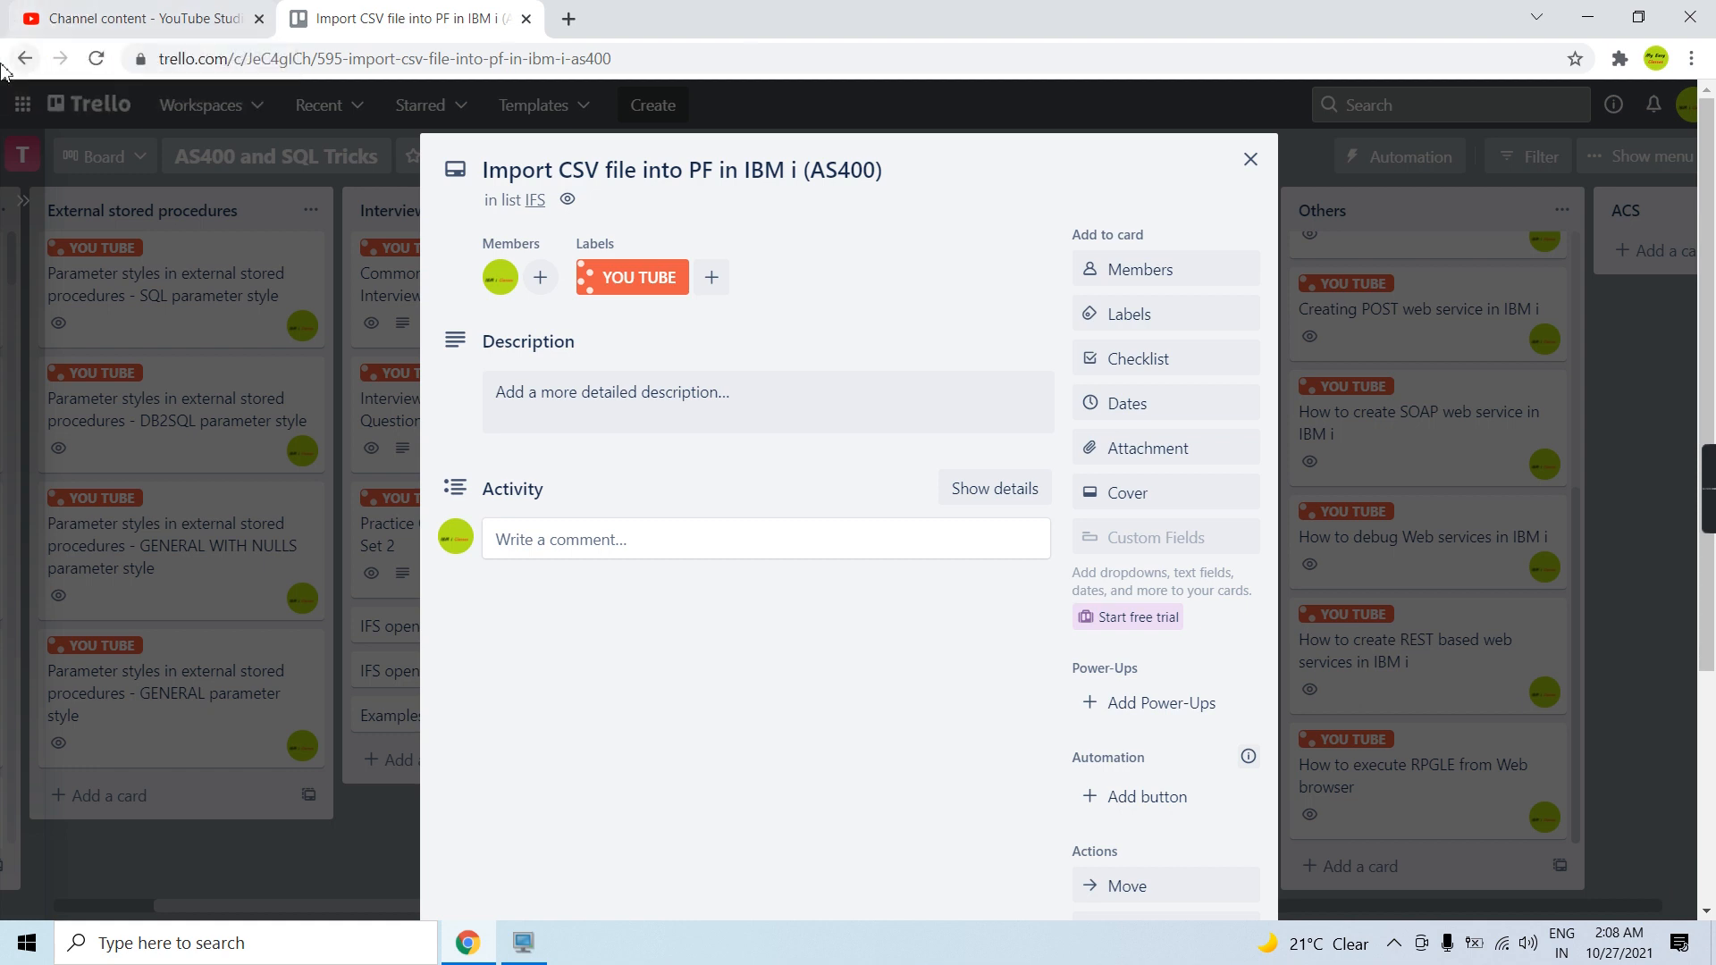
{"action": "mouse_move", "coordinate": [1128, 233]}
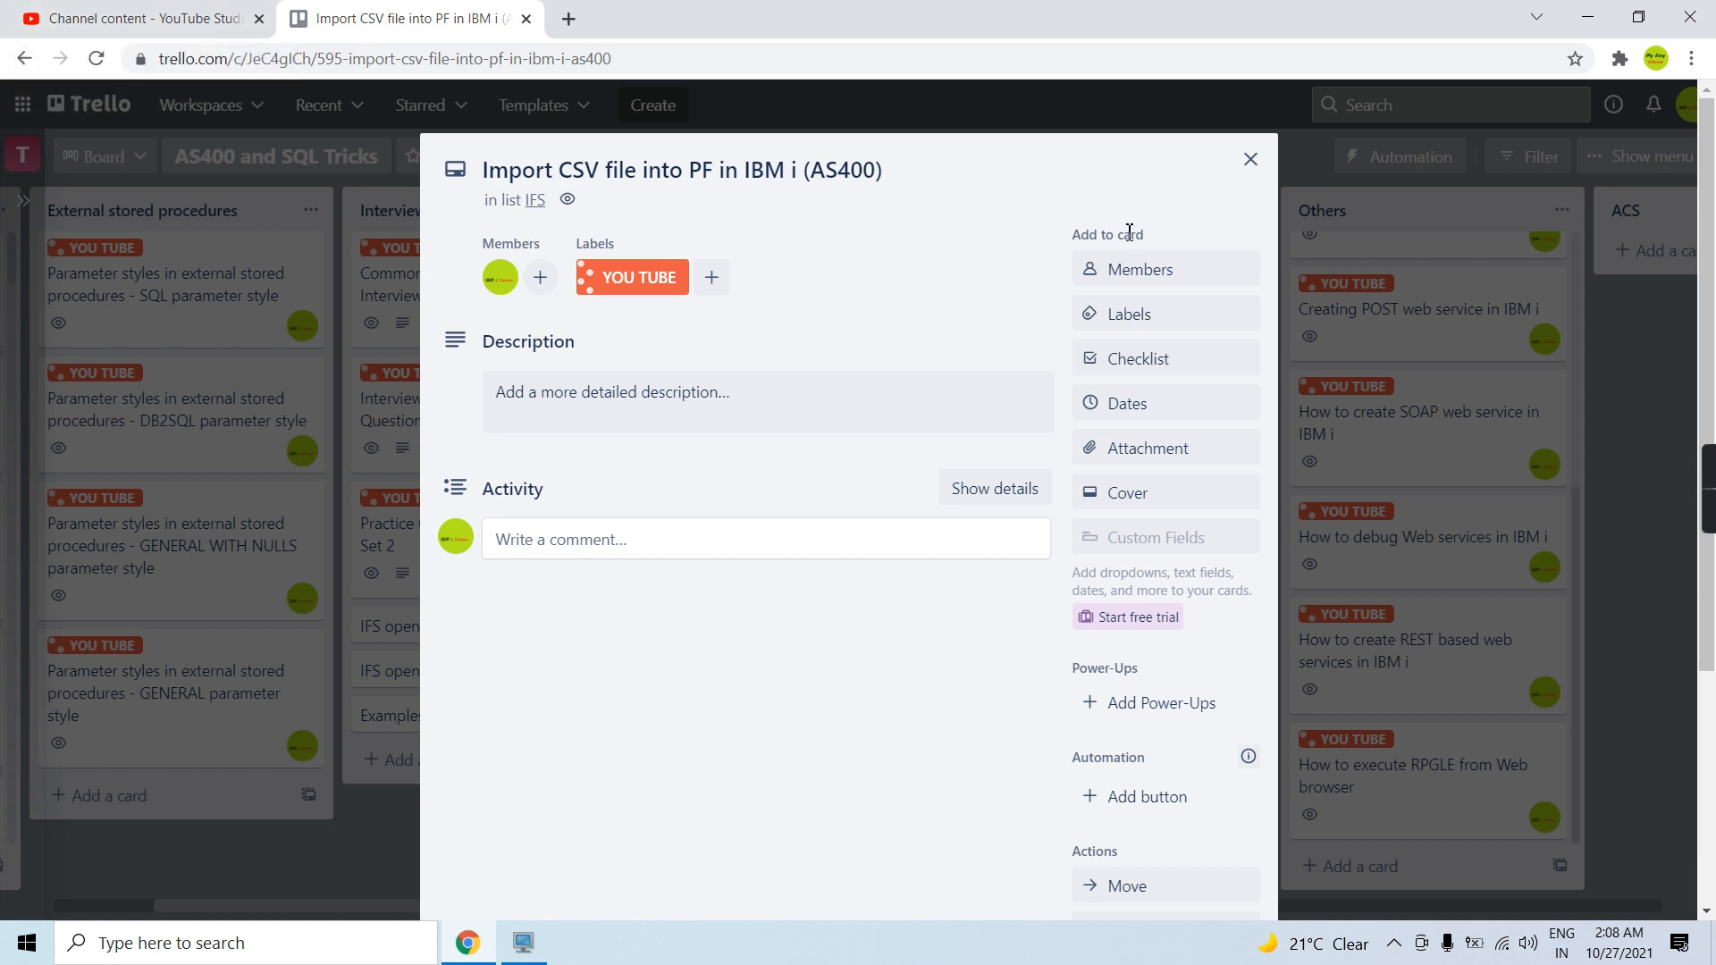
{"action": "mouse_move", "coordinate": [1694, 347]}
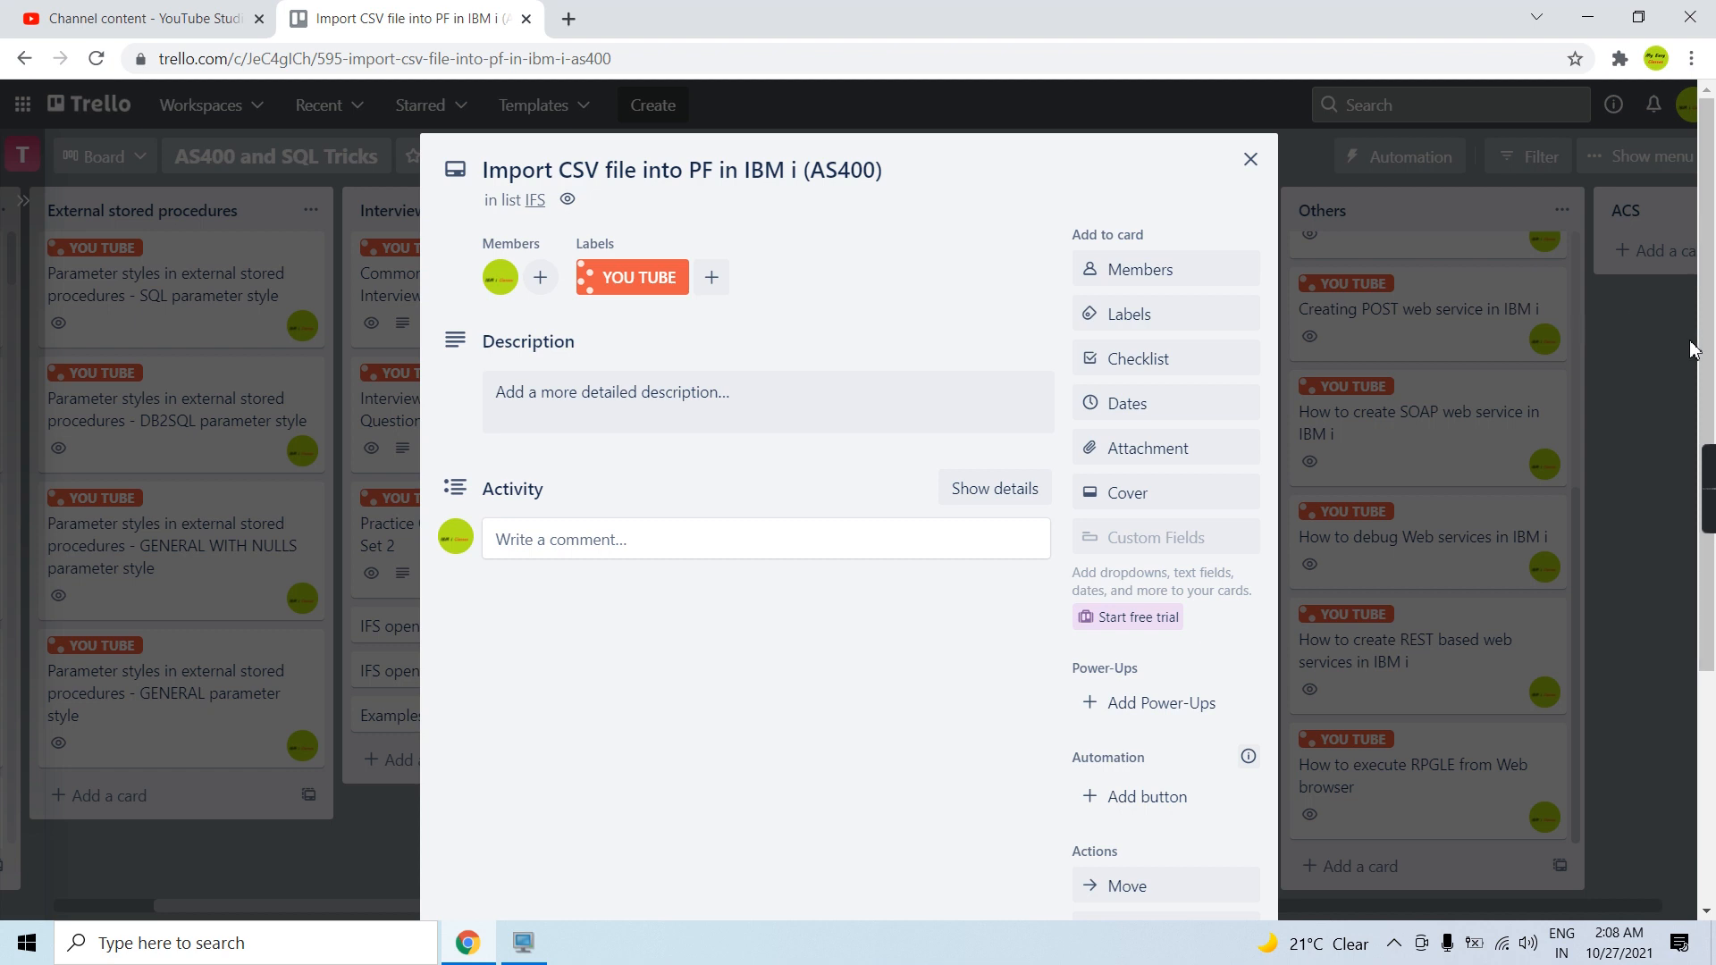